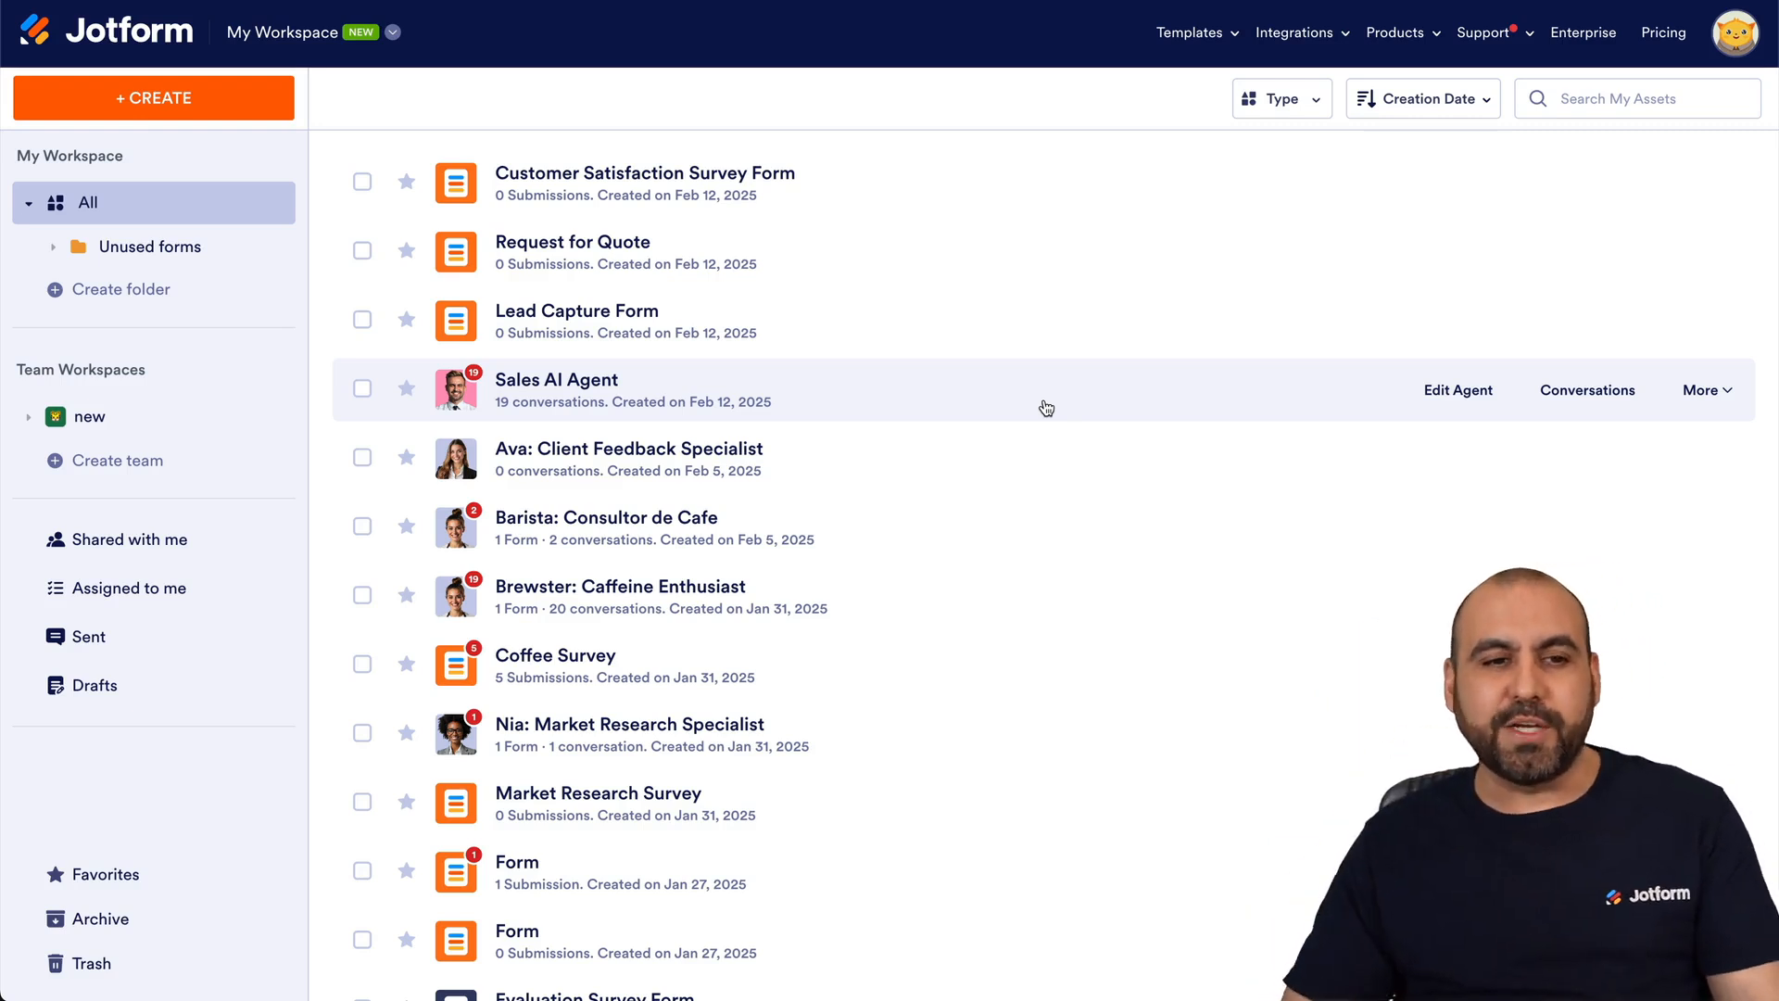
mouse_move(222, 31)
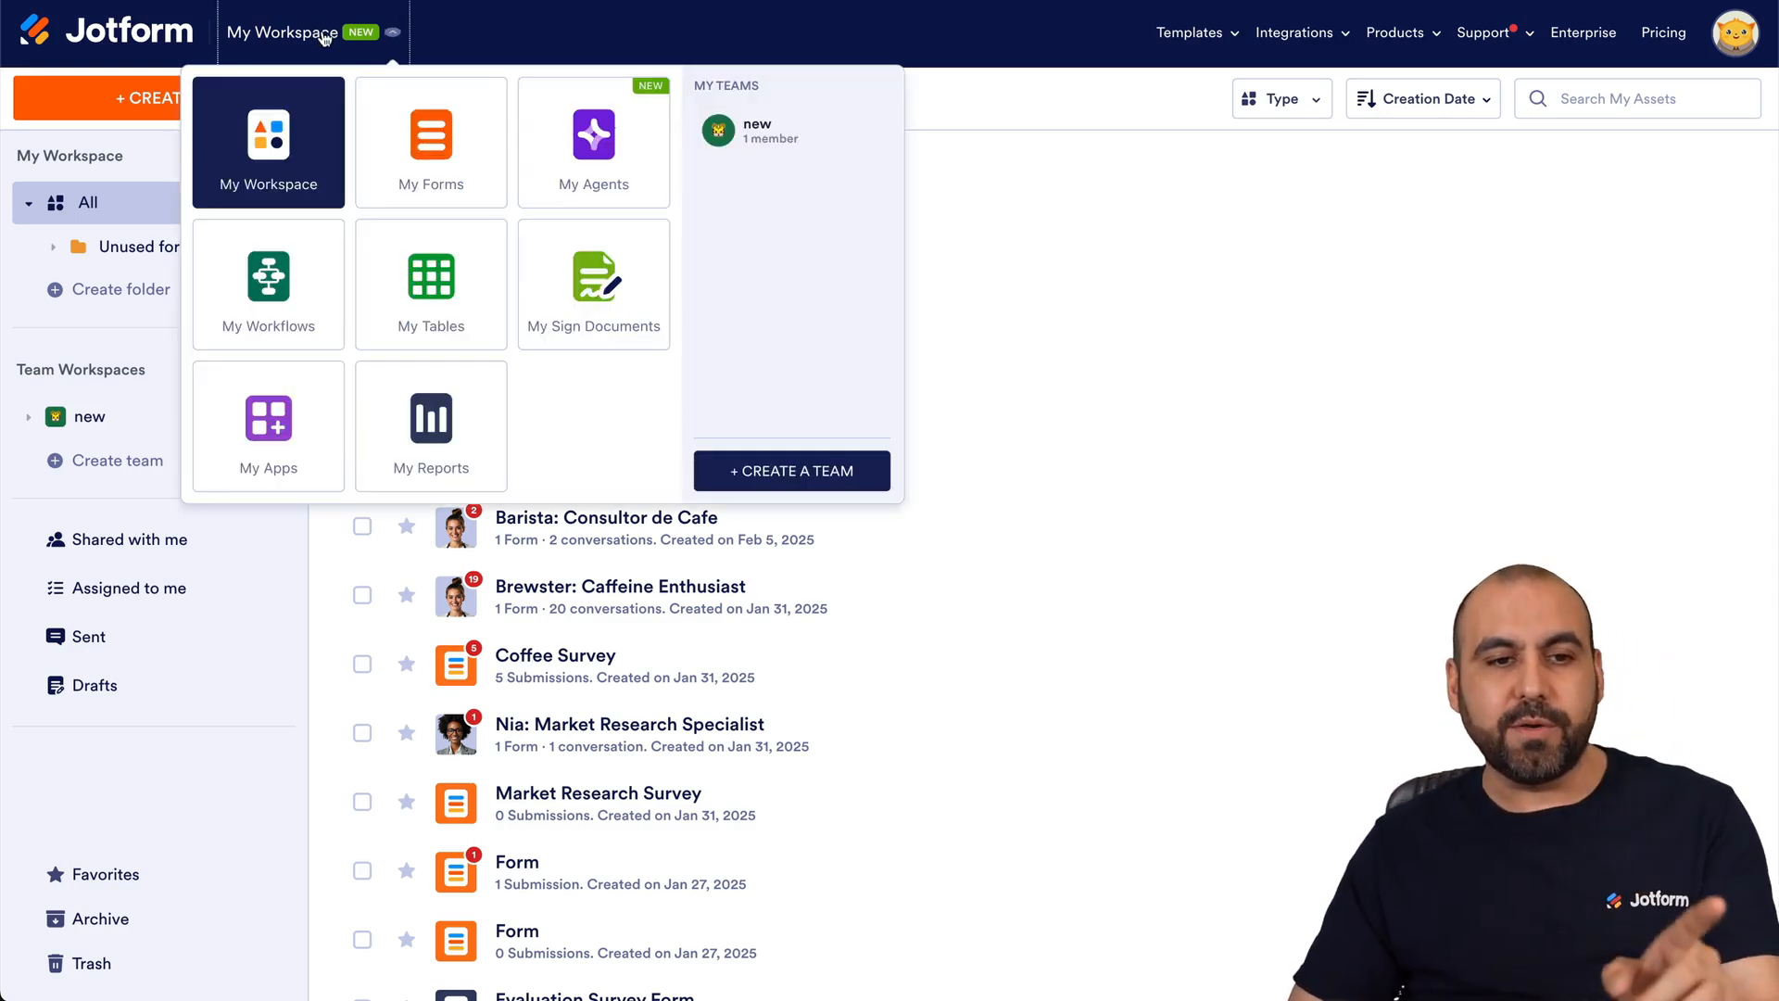
Filter the workspace to show only My Agents.
click(592, 142)
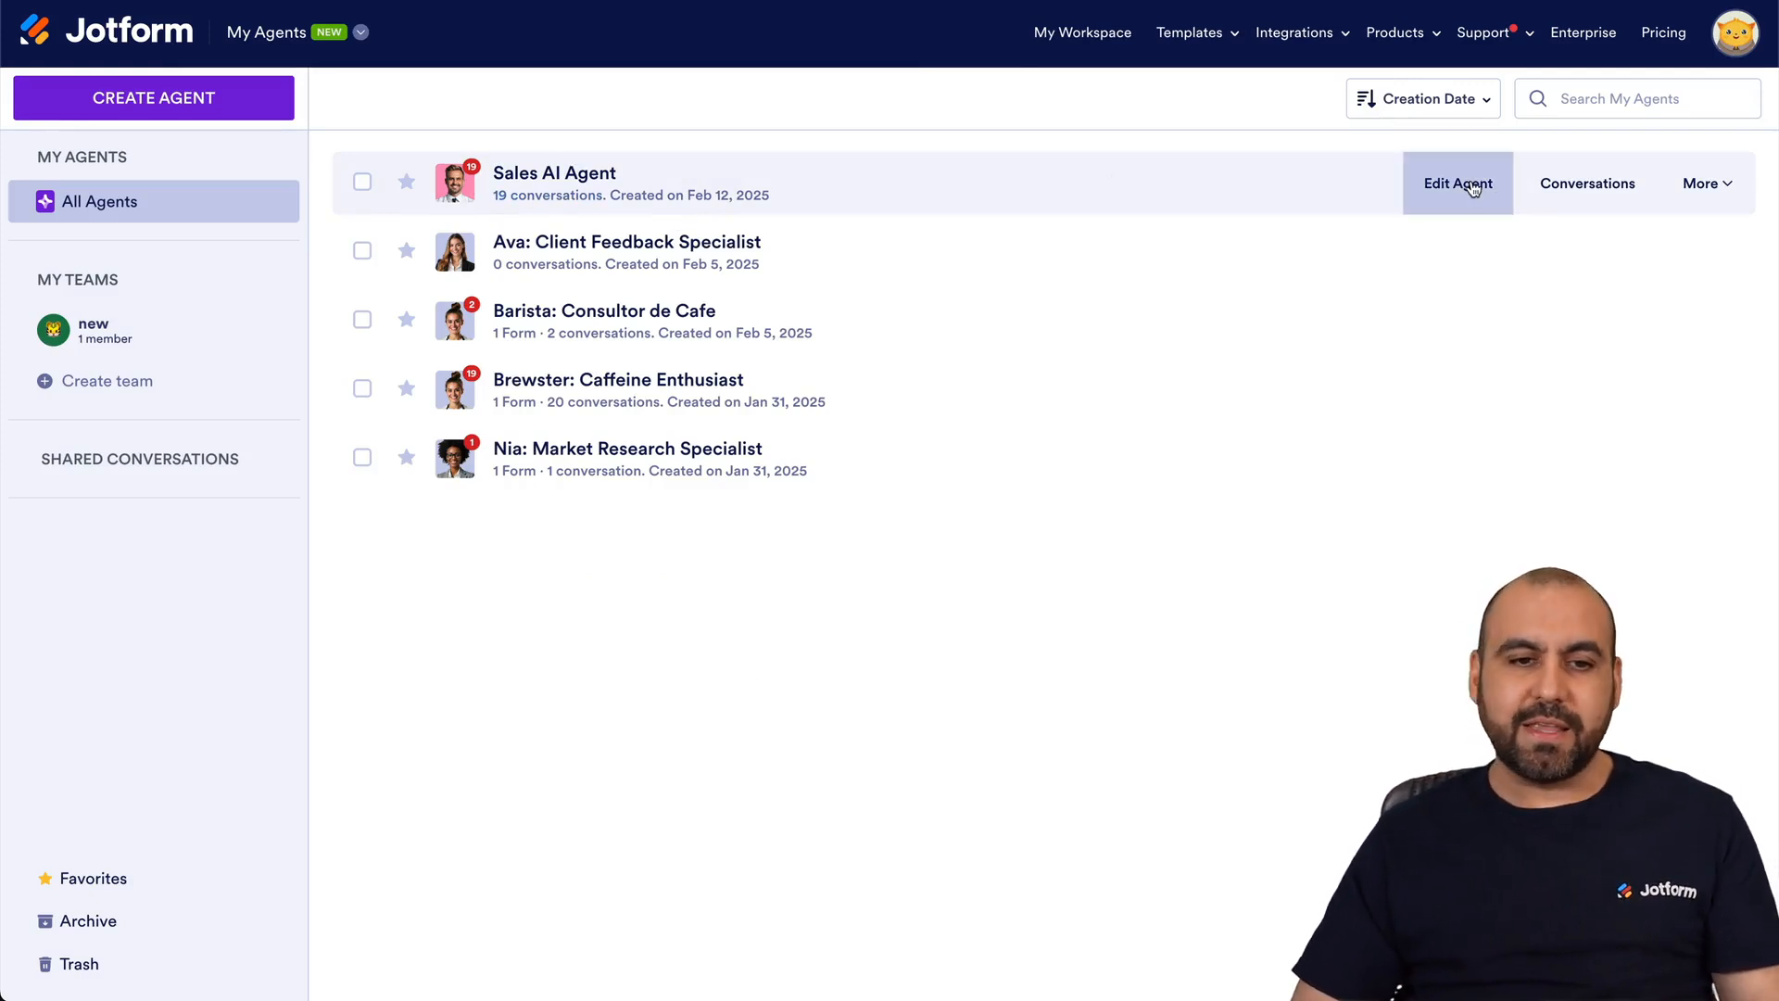
Open Sales AI Agent's TRAIN actions and delete the create-ticket action.
click(1457, 183)
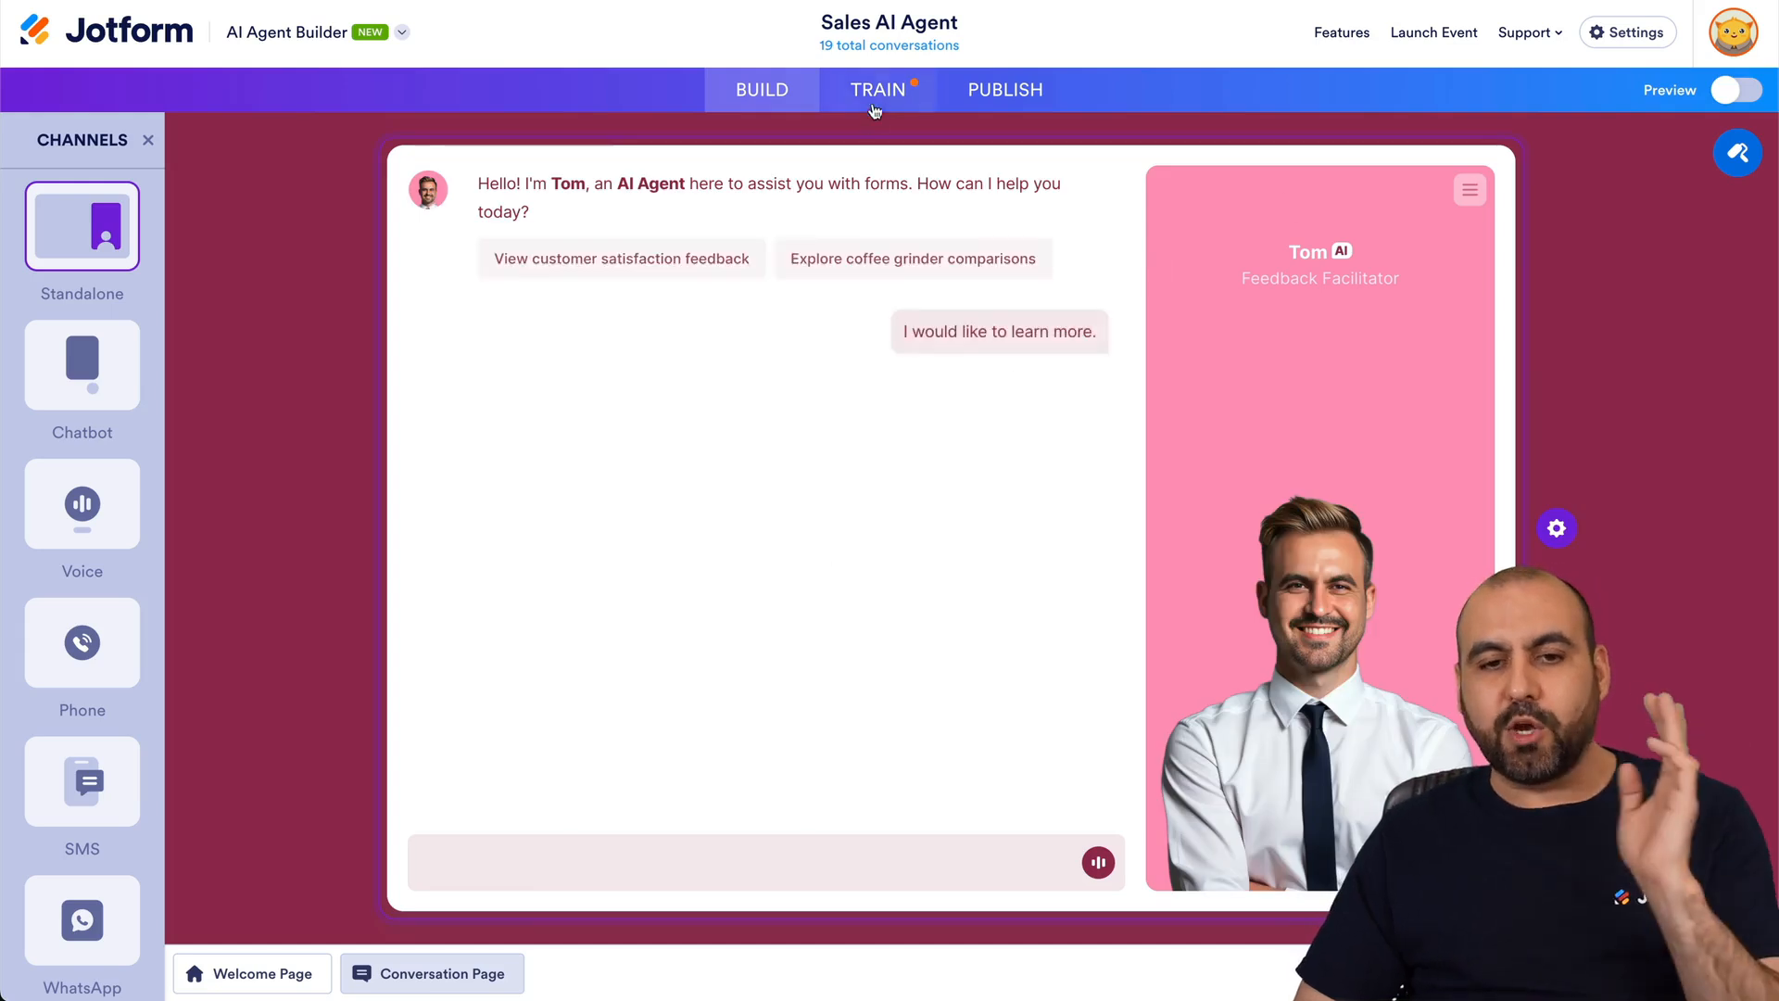
click(877, 90)
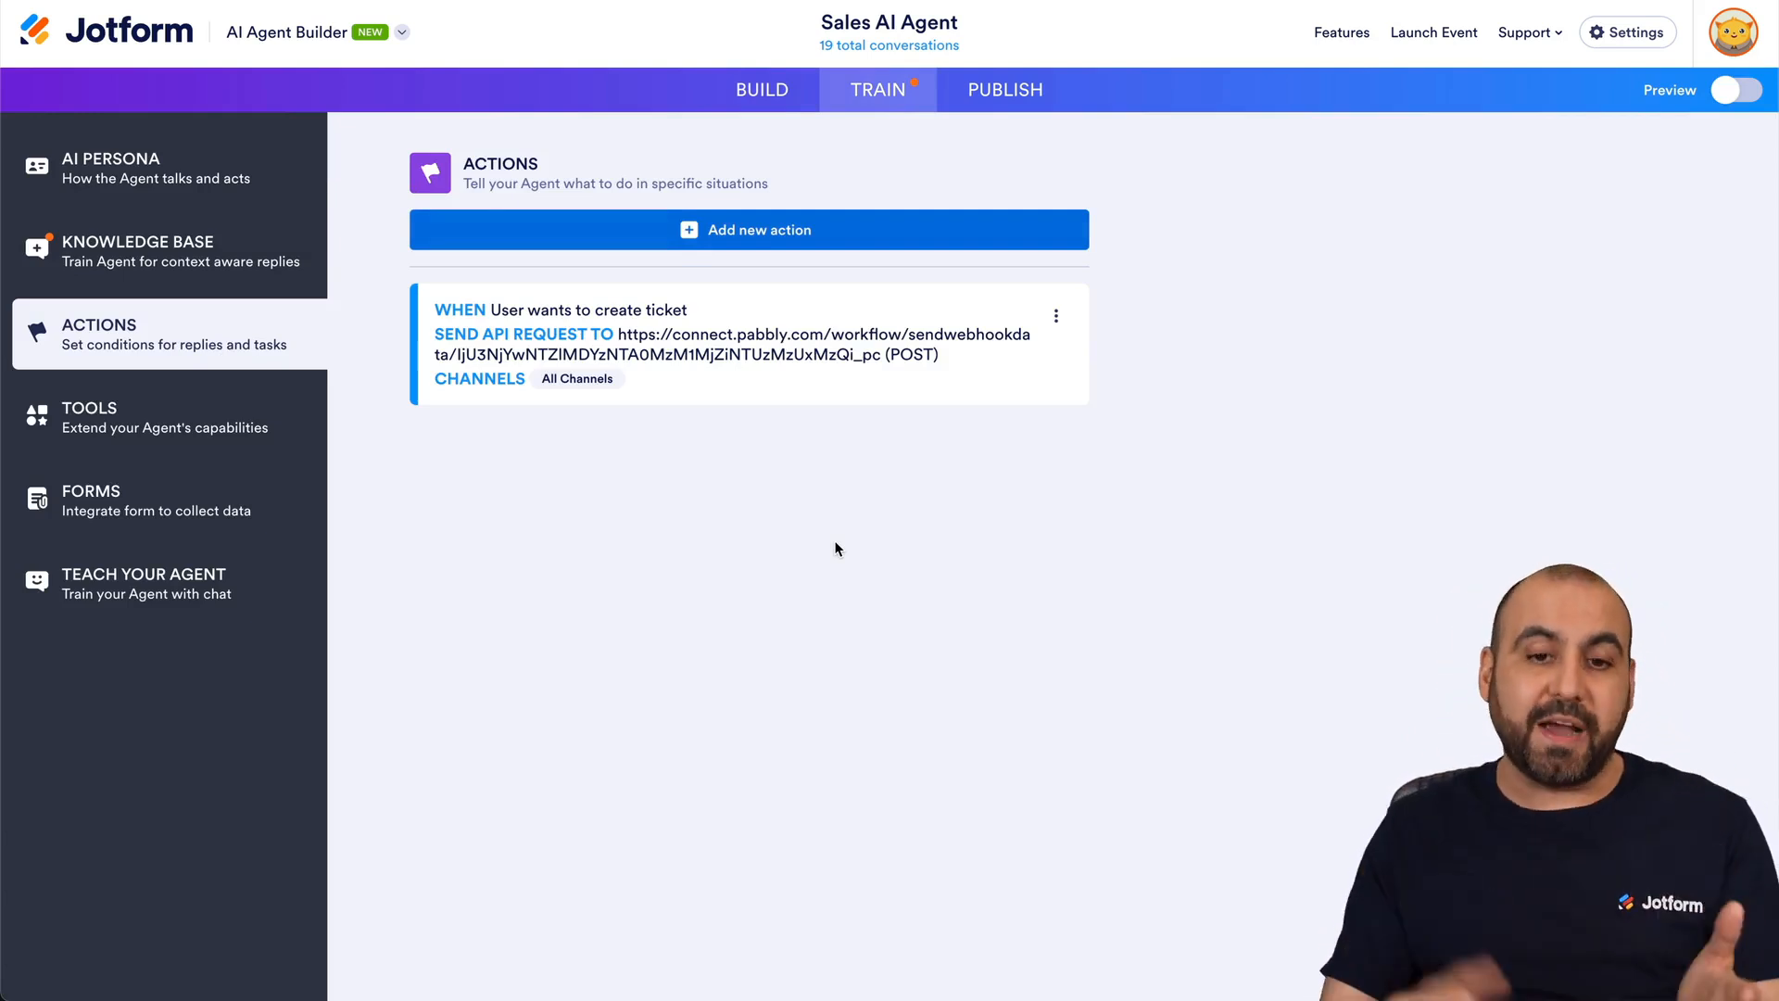
click(1055, 315)
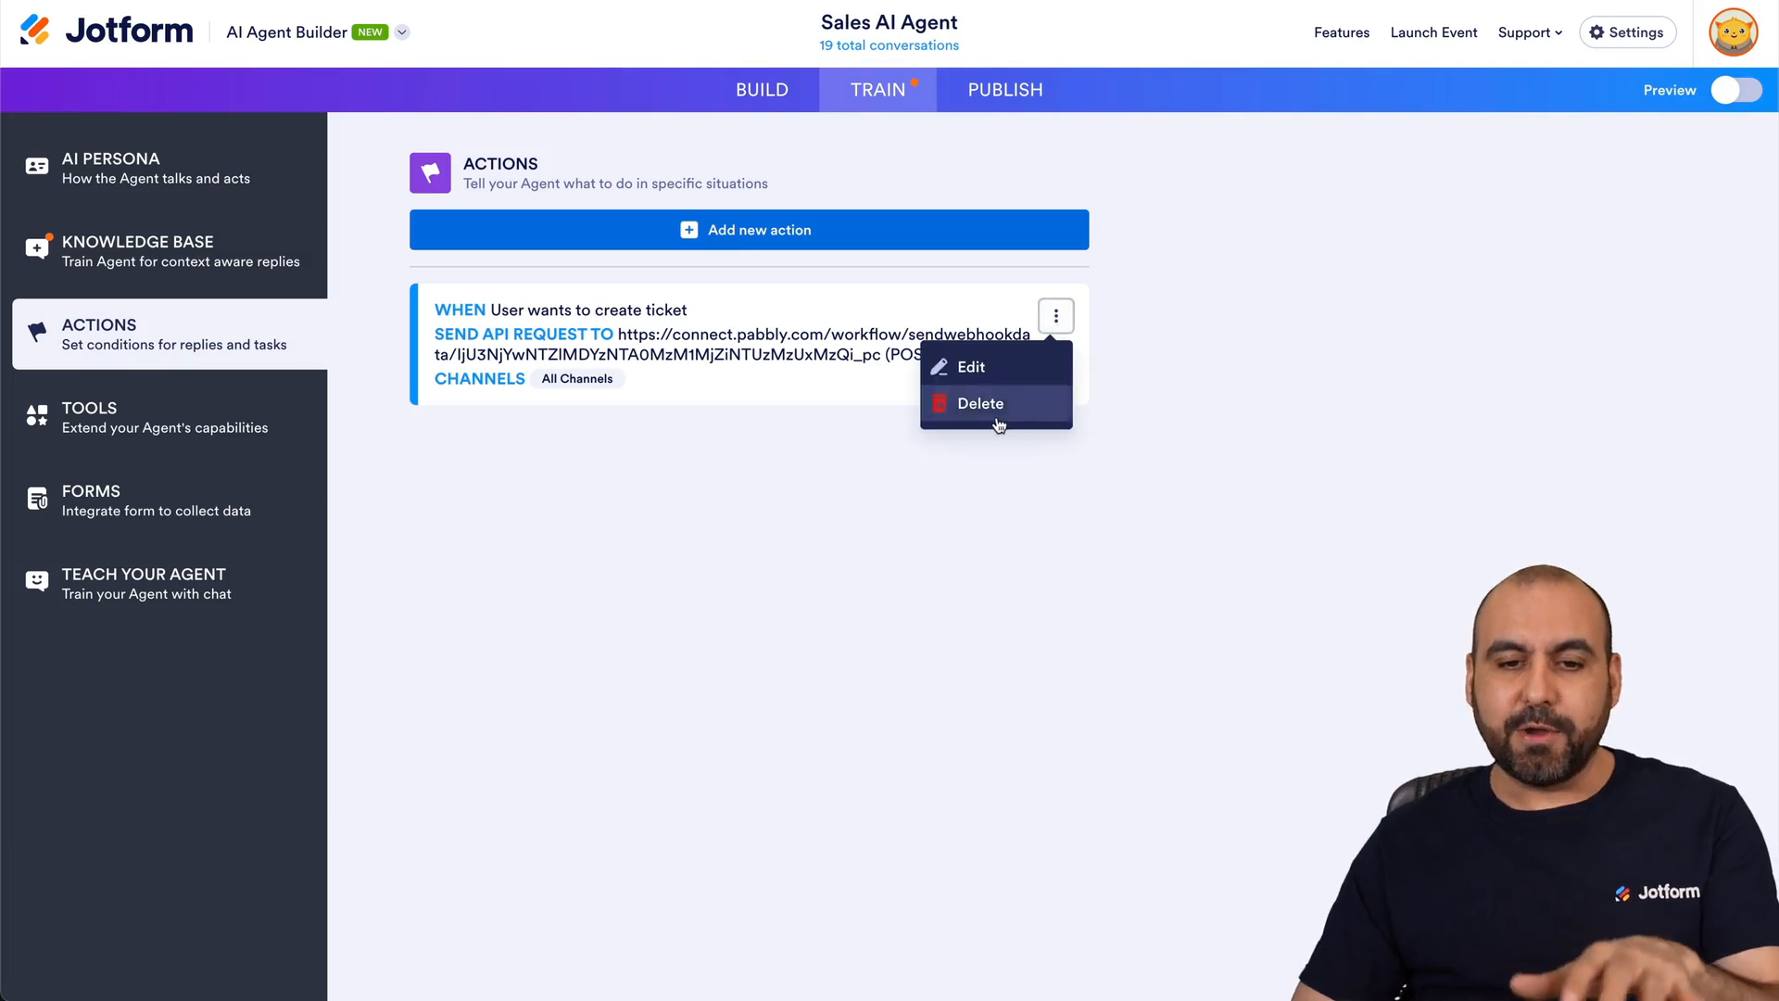
click(970, 367)
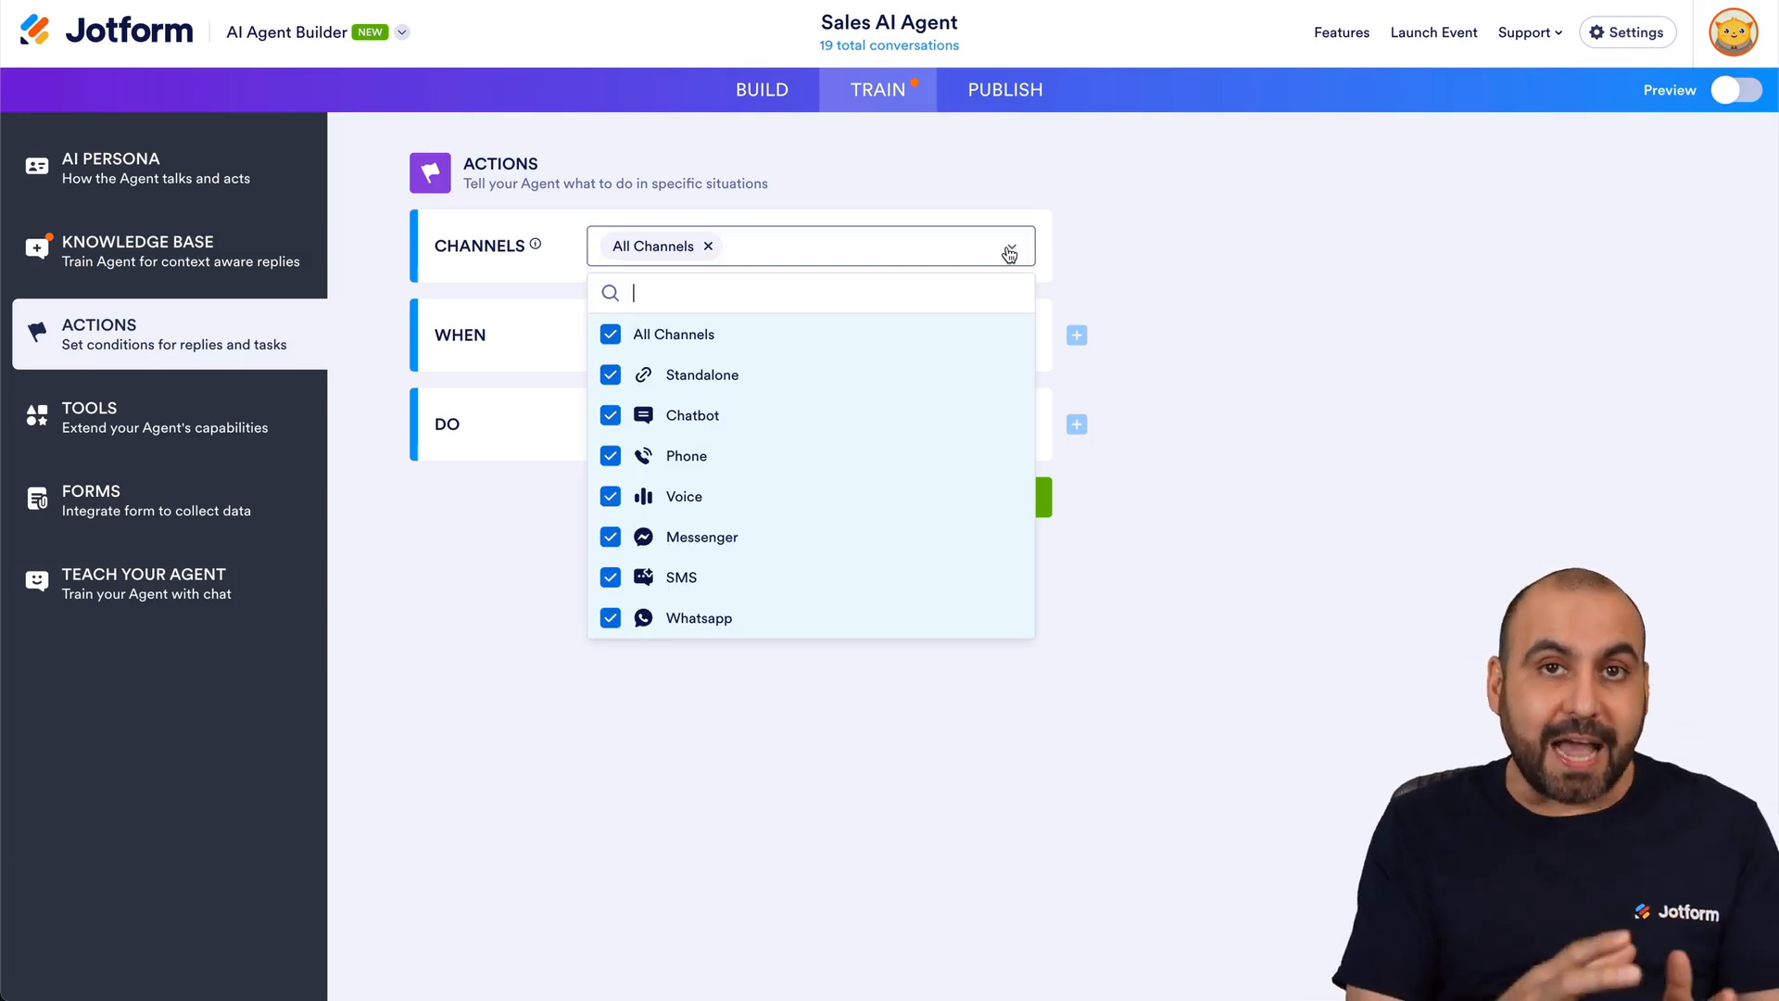
mouse_move(934, 254)
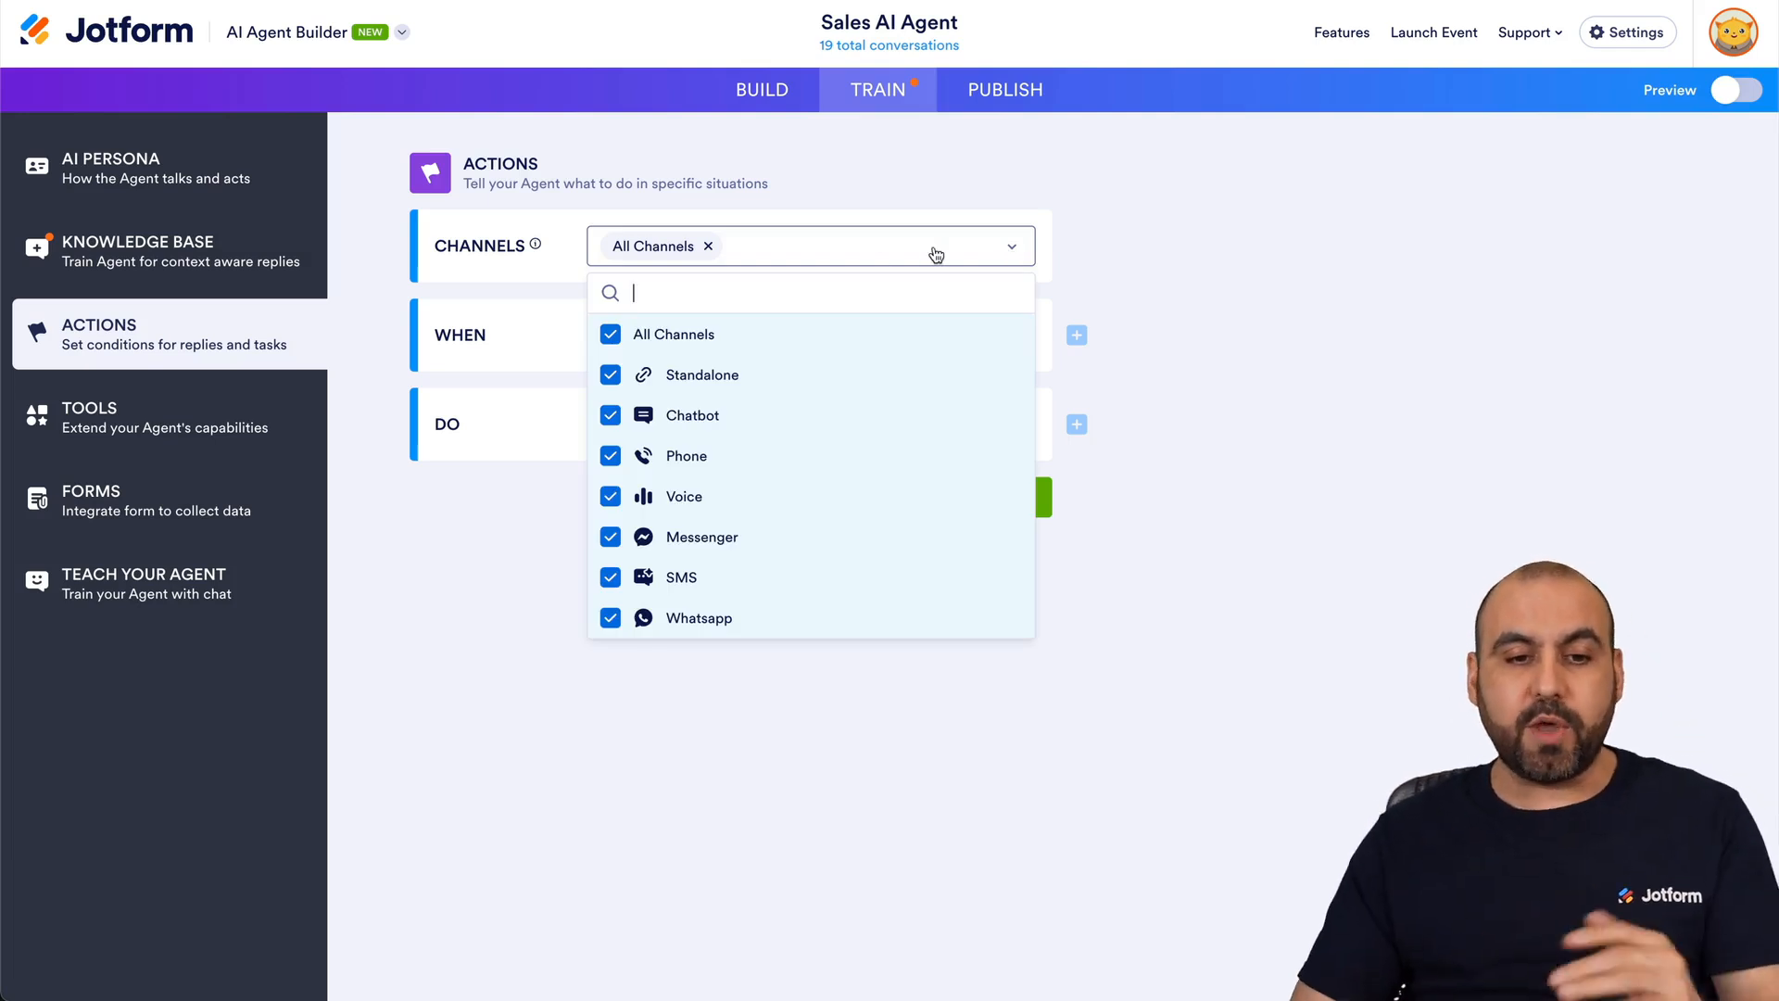
Restrict the new action's channels from All Channels to Chatbot only.
click(611, 334)
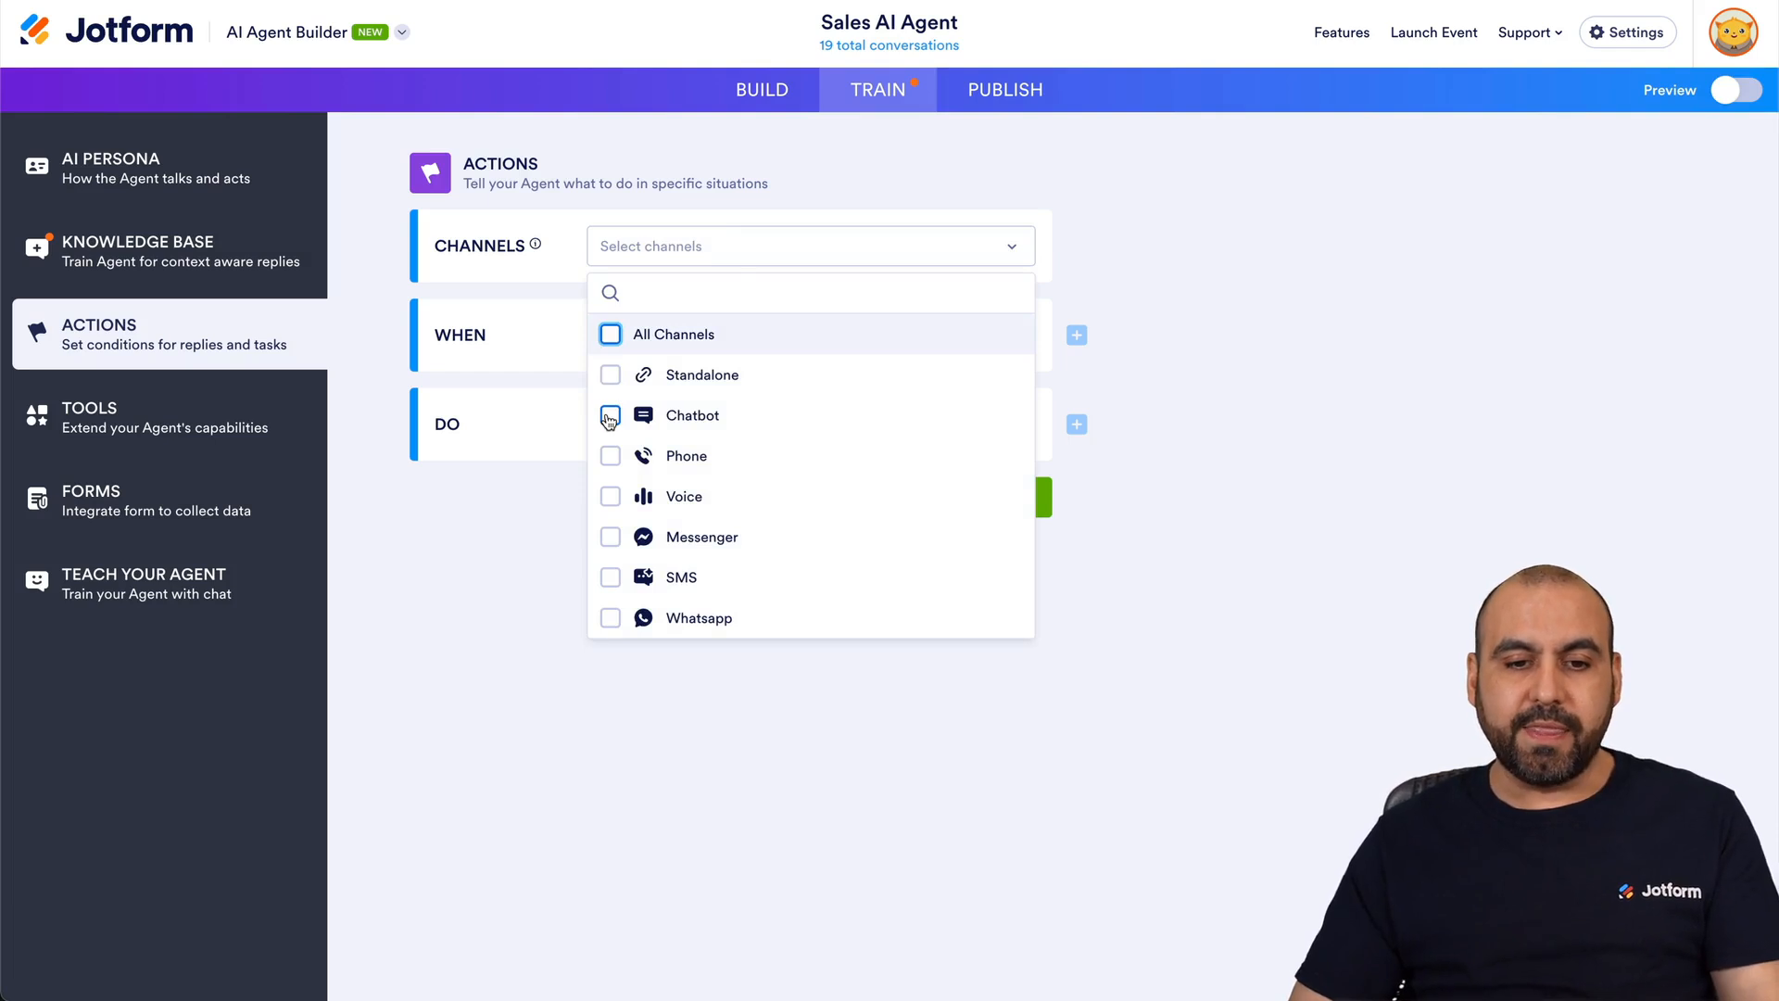
click(610, 414)
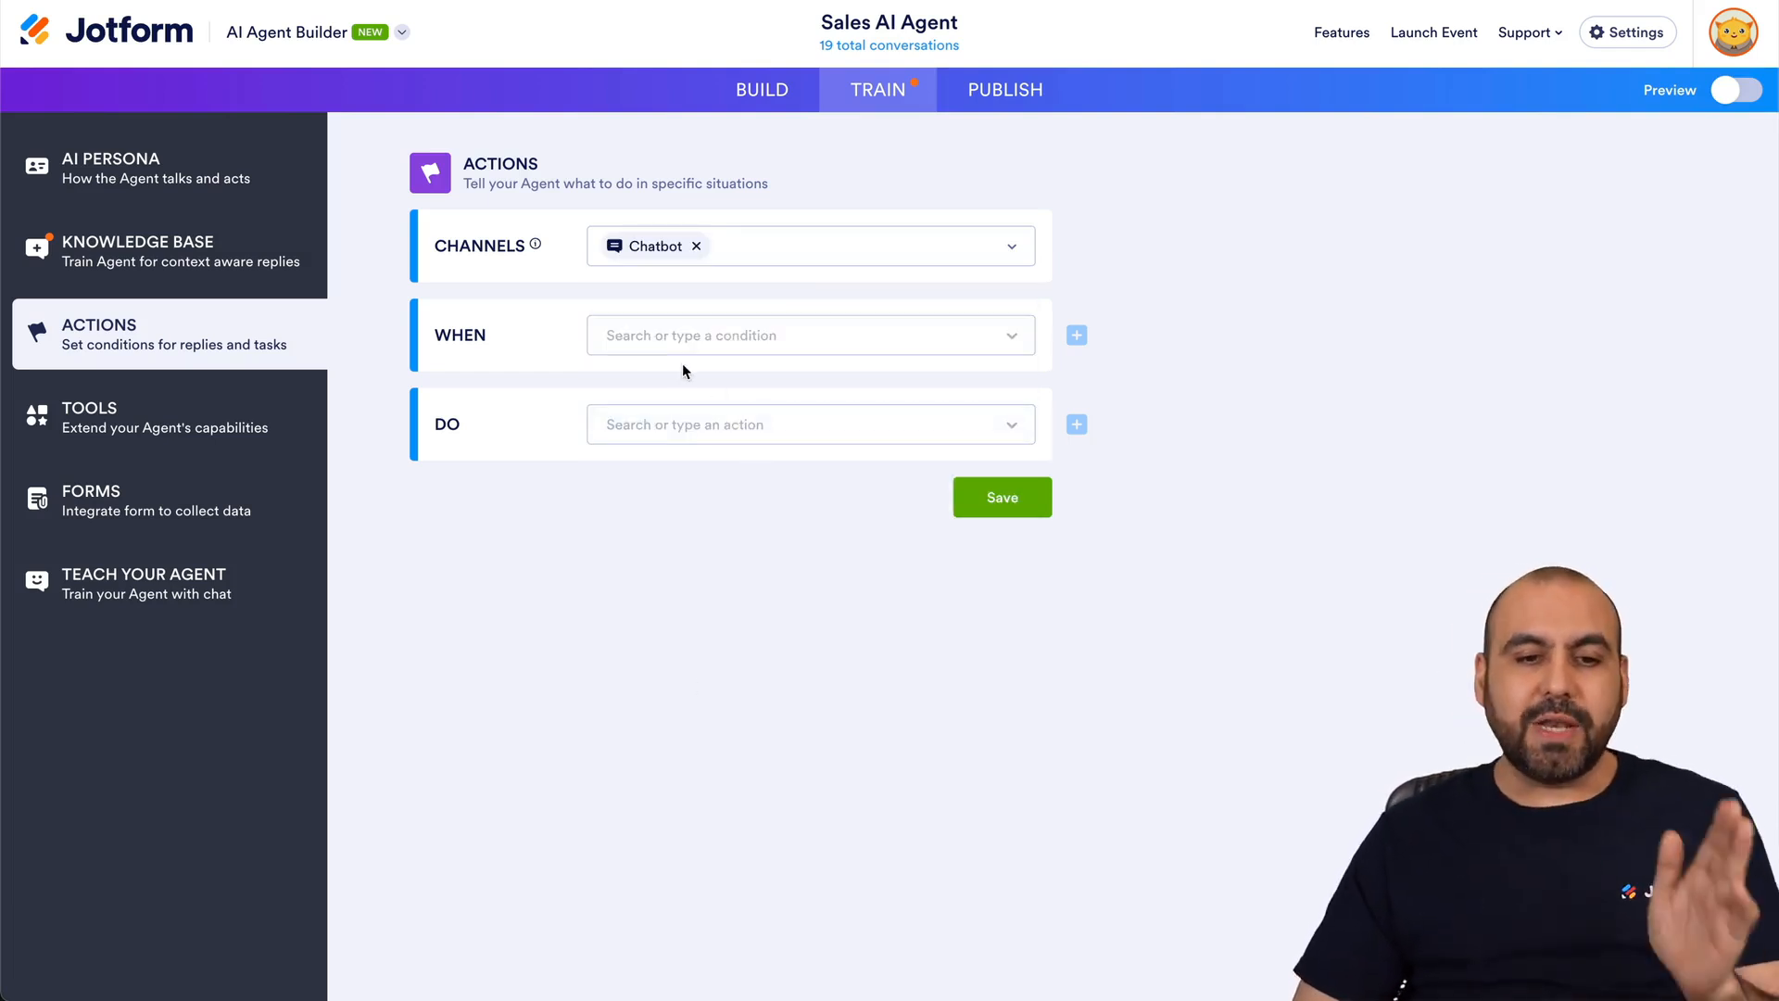
click(794, 334)
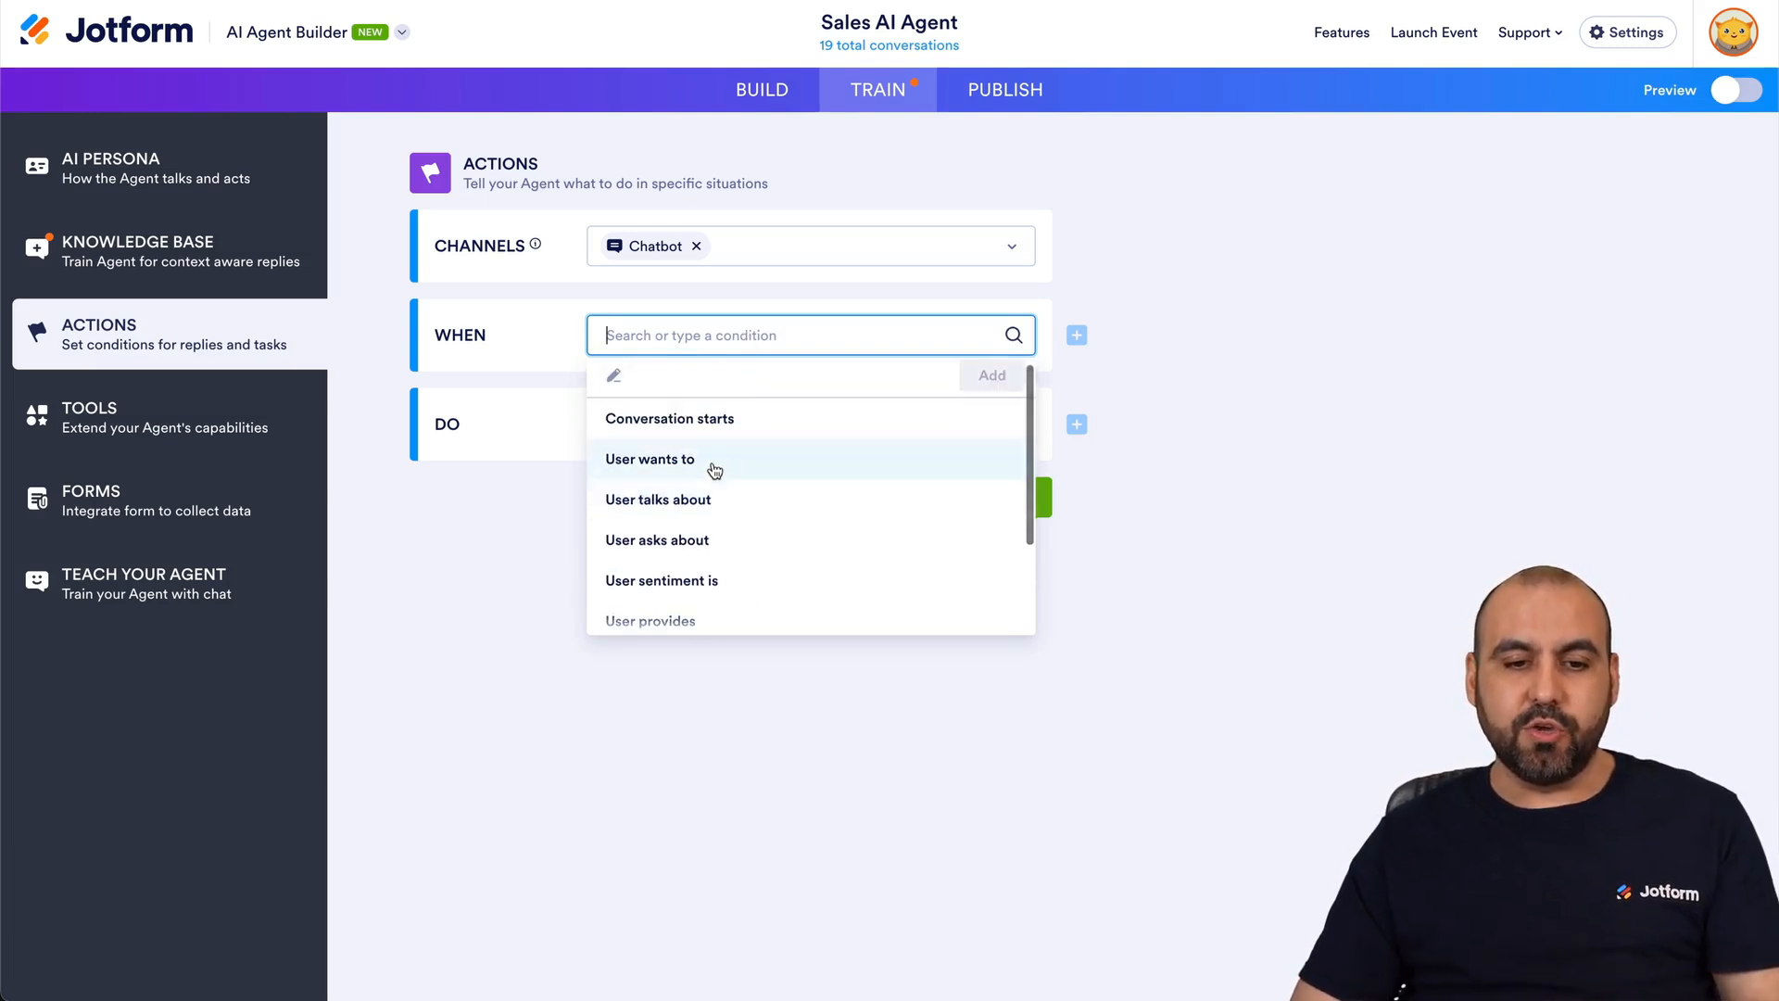
Set the trigger to 'User wants to' with state 'transport their pet immediately'.
click(651, 459)
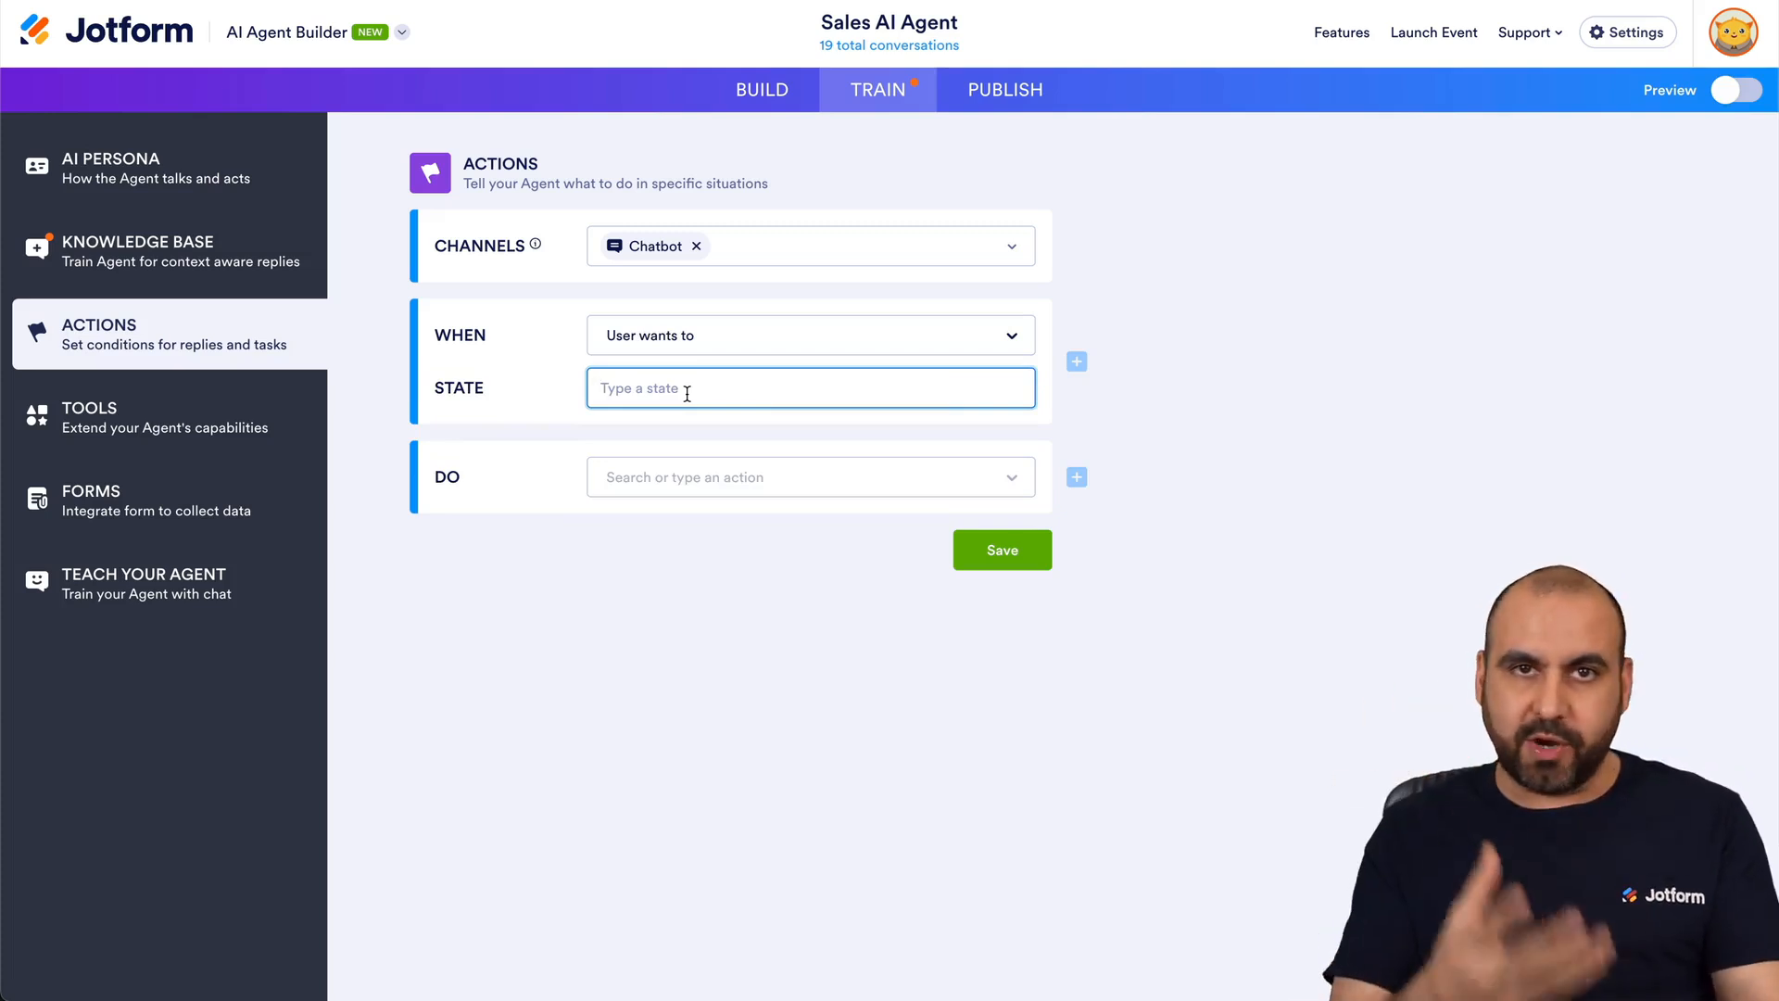
text(transport their pet immediately)
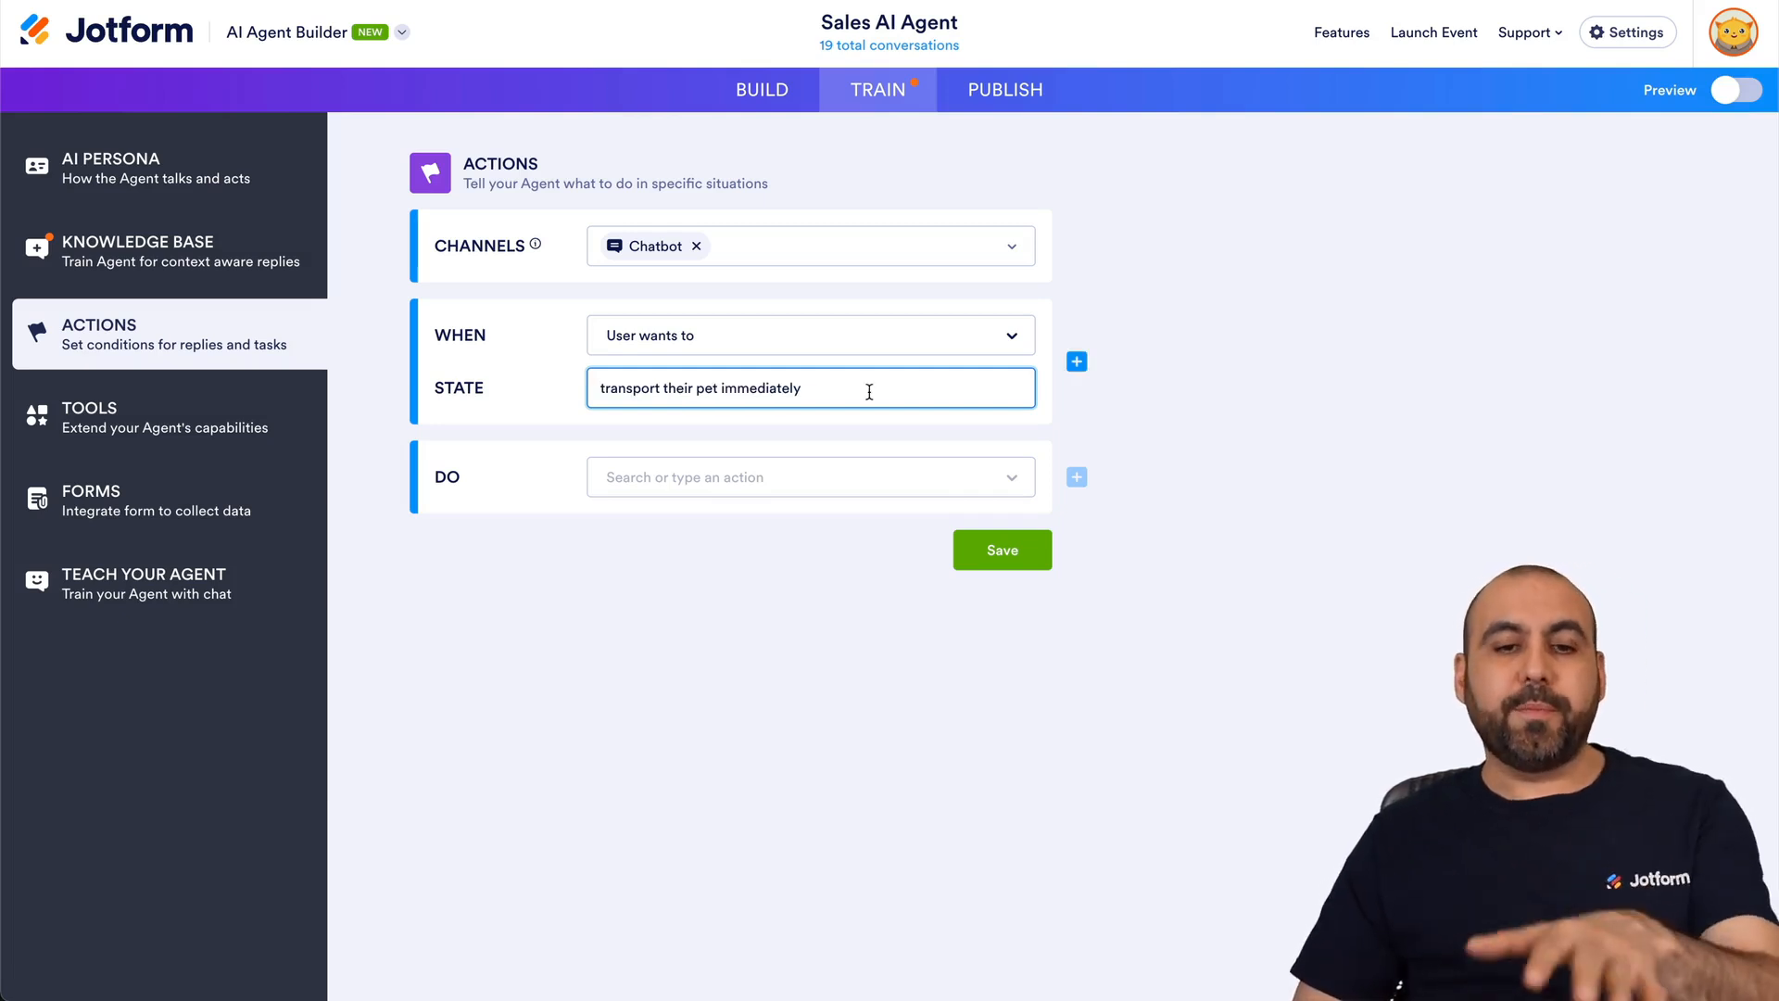
mouse_move(1187, 443)
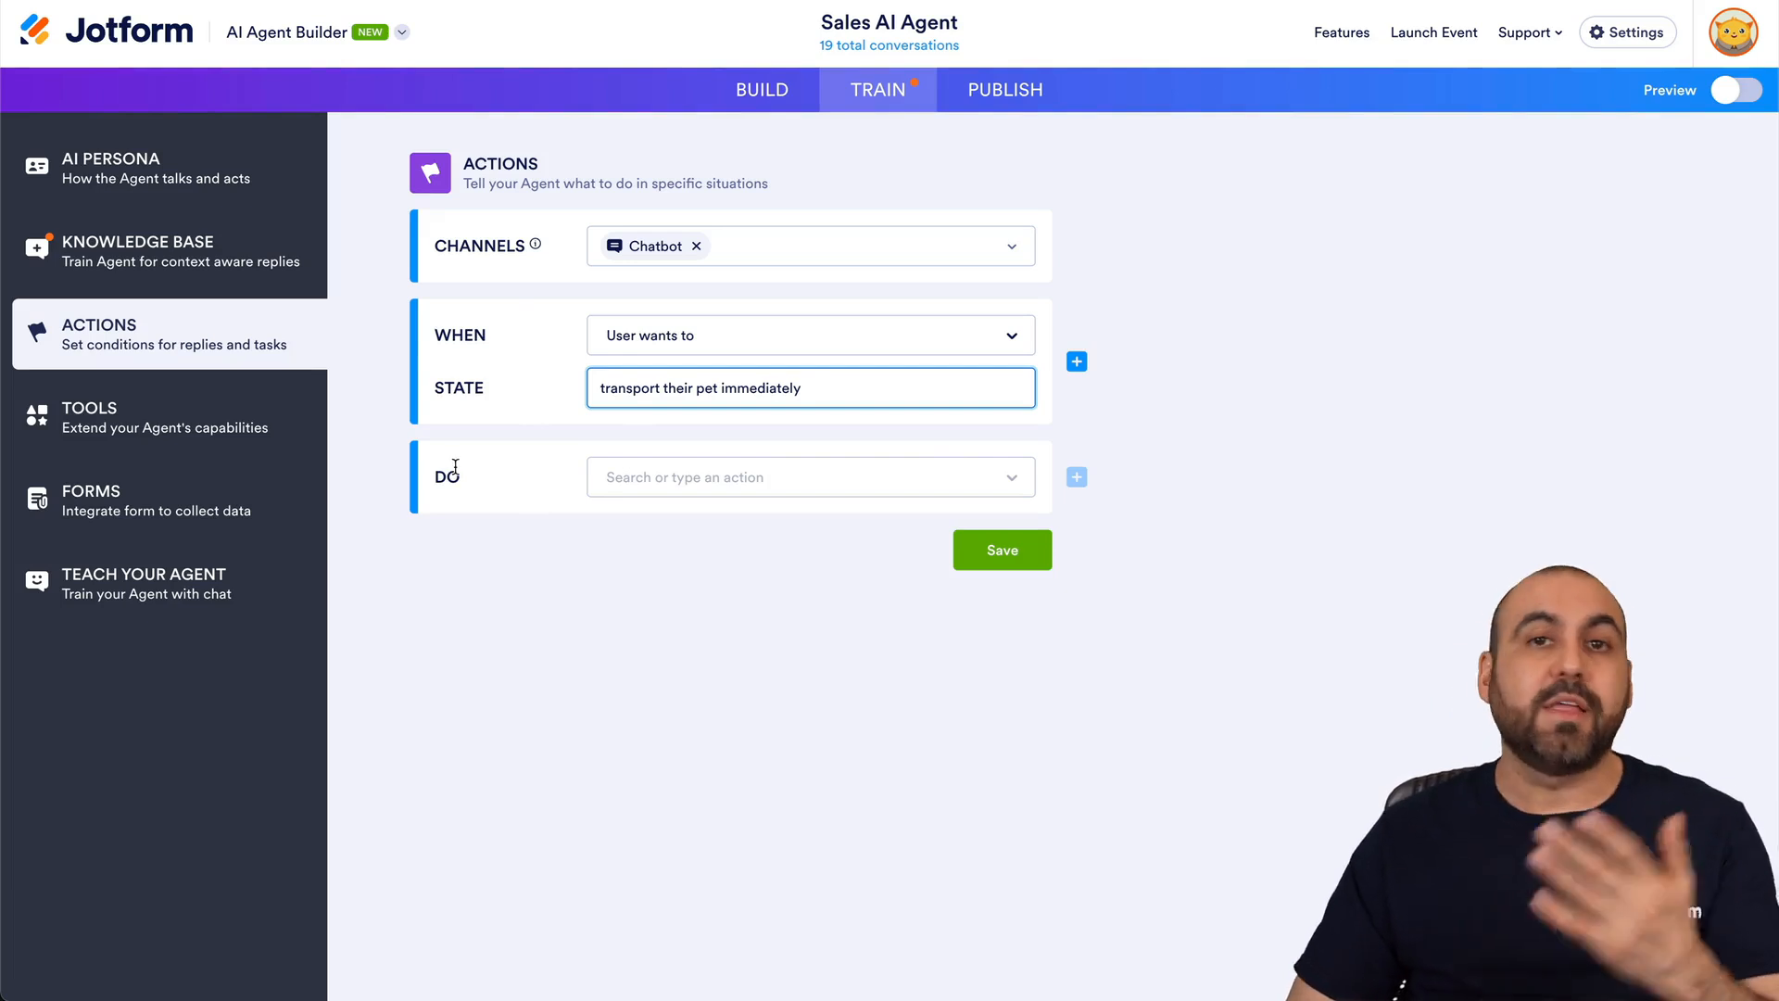
Set the DO action to Send email and review the prefilled pet transport subject.
click(809, 476)
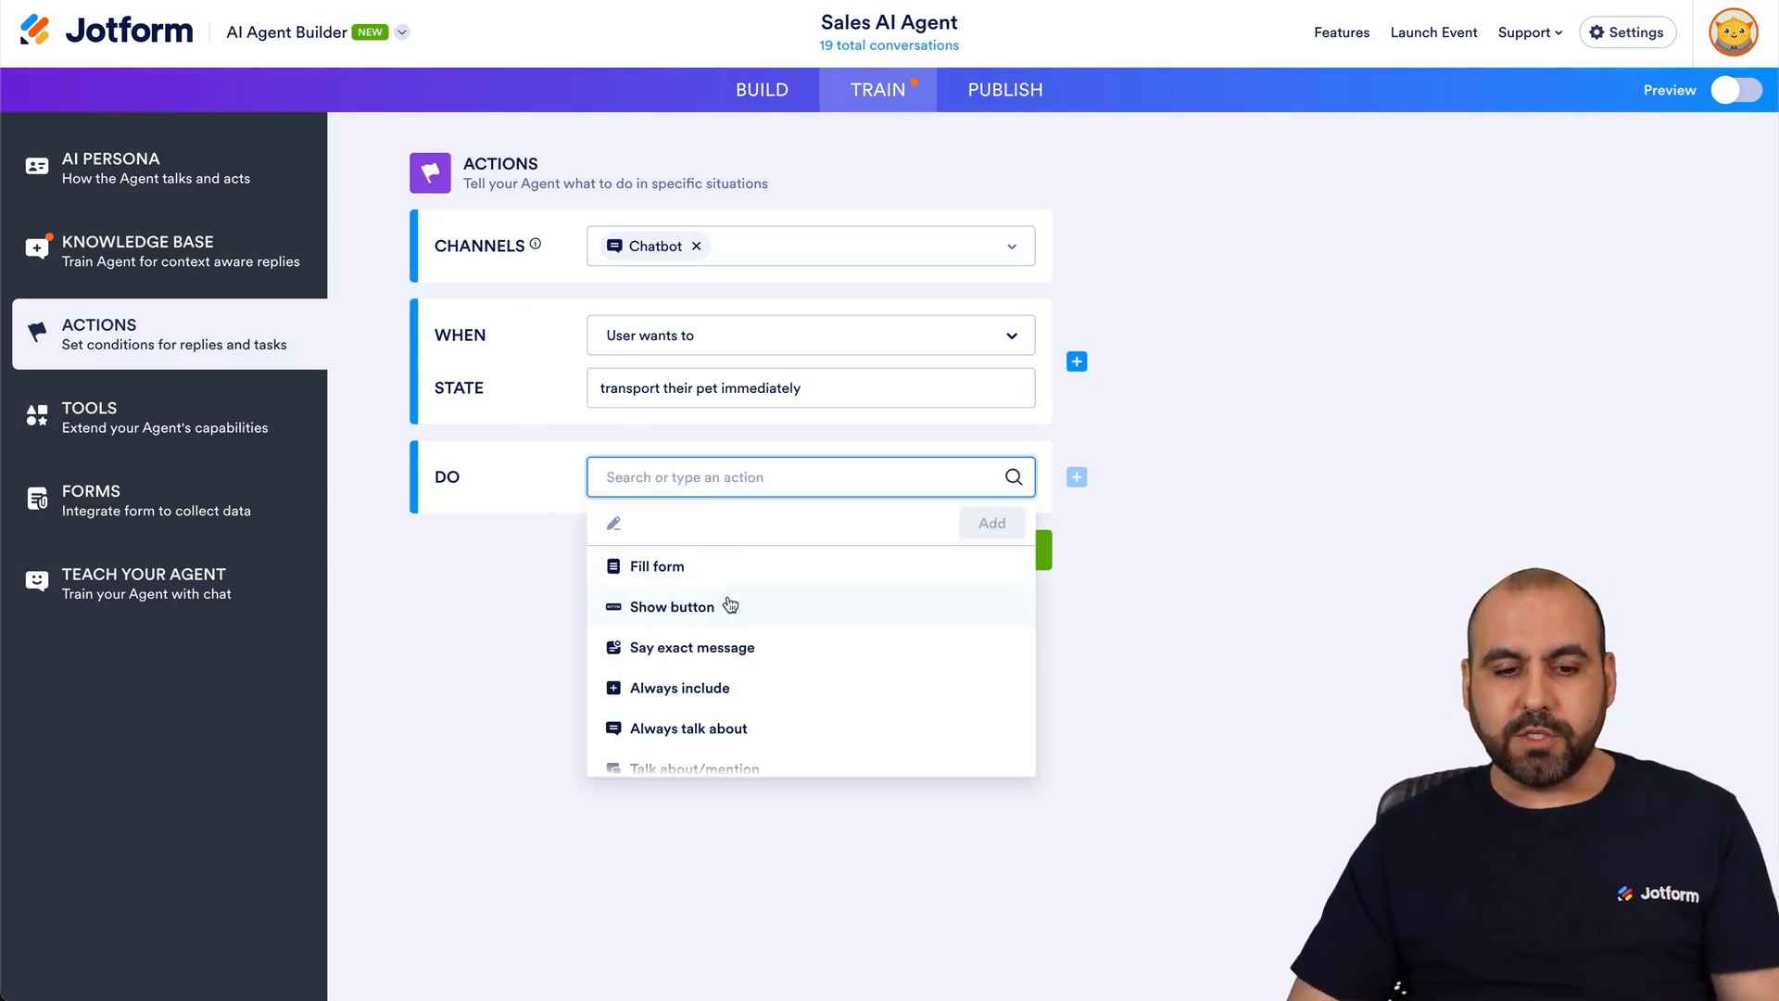
text(email)
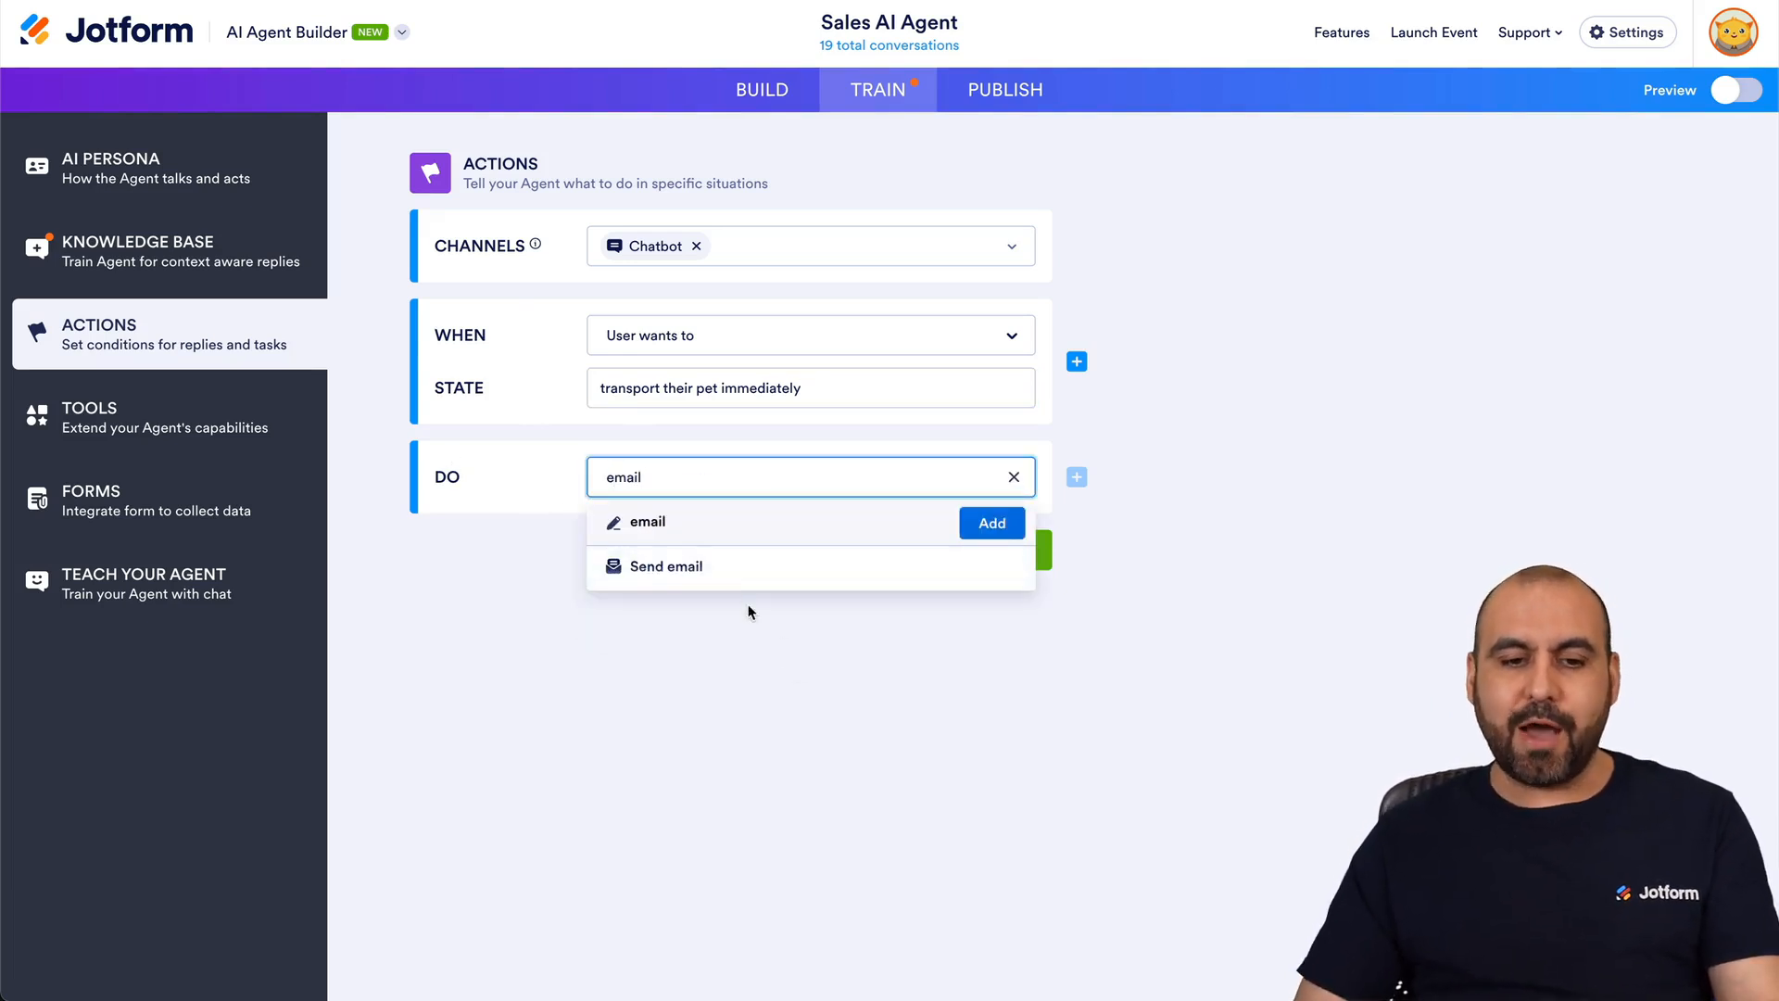
click(665, 566)
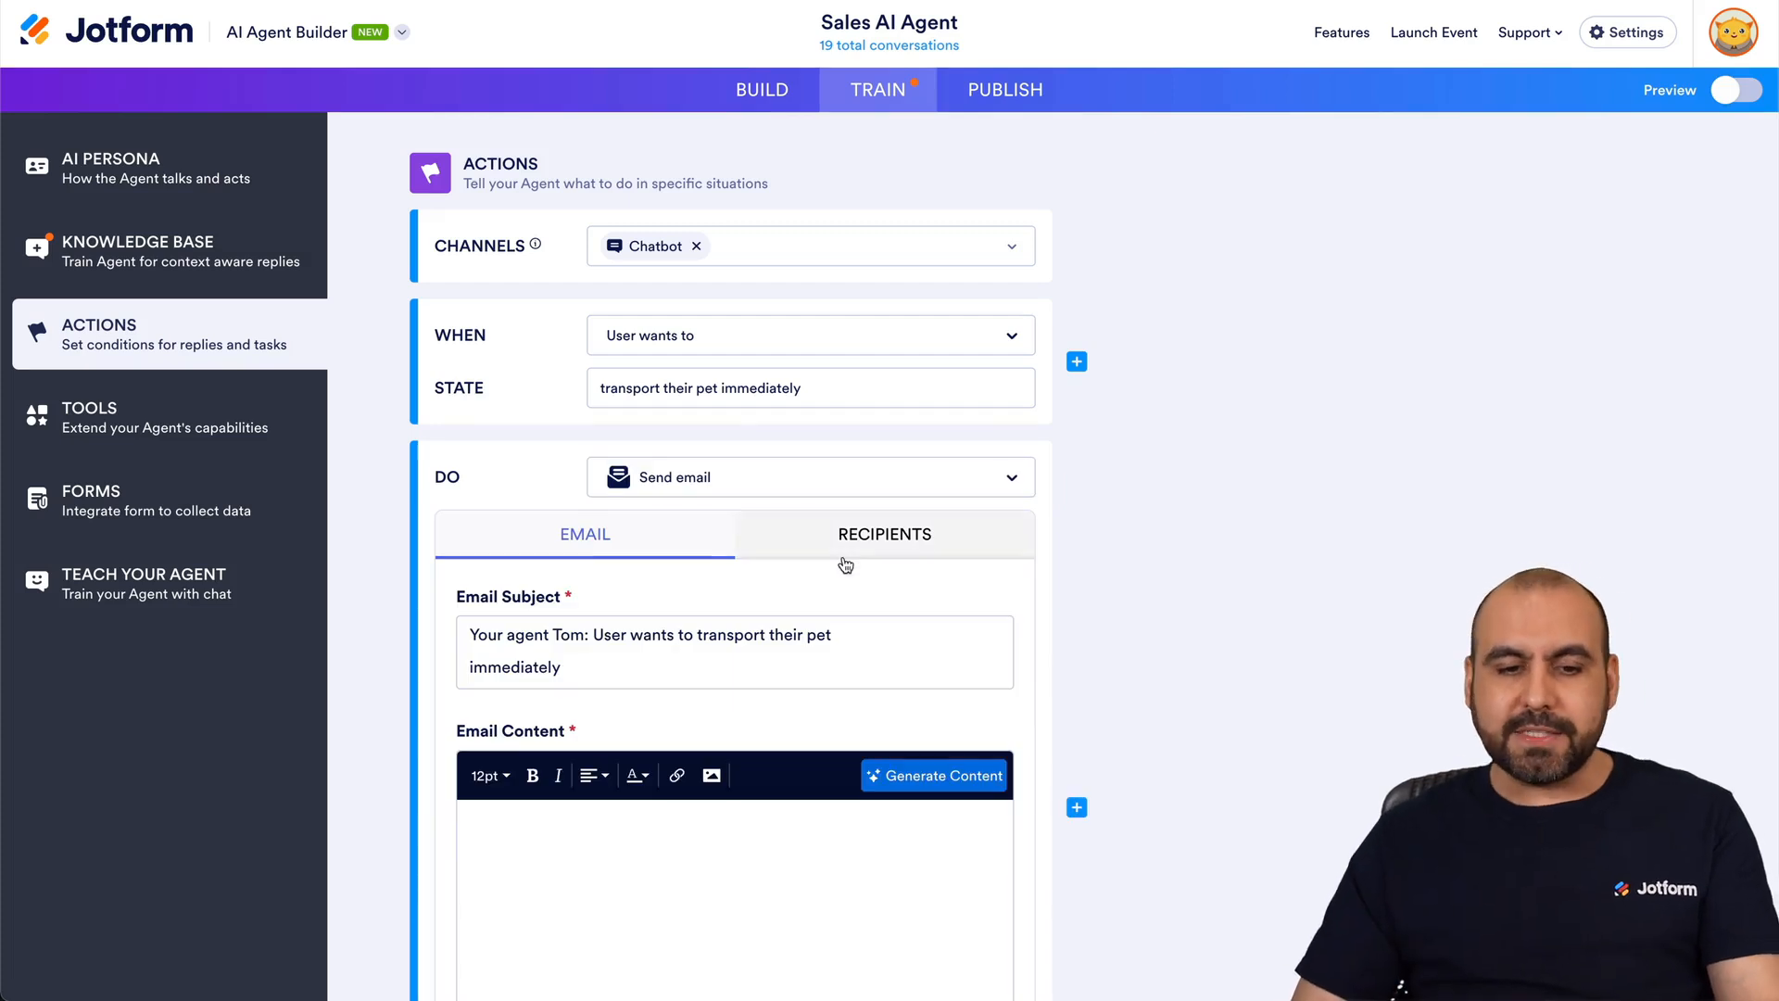
scroll(down, 3)
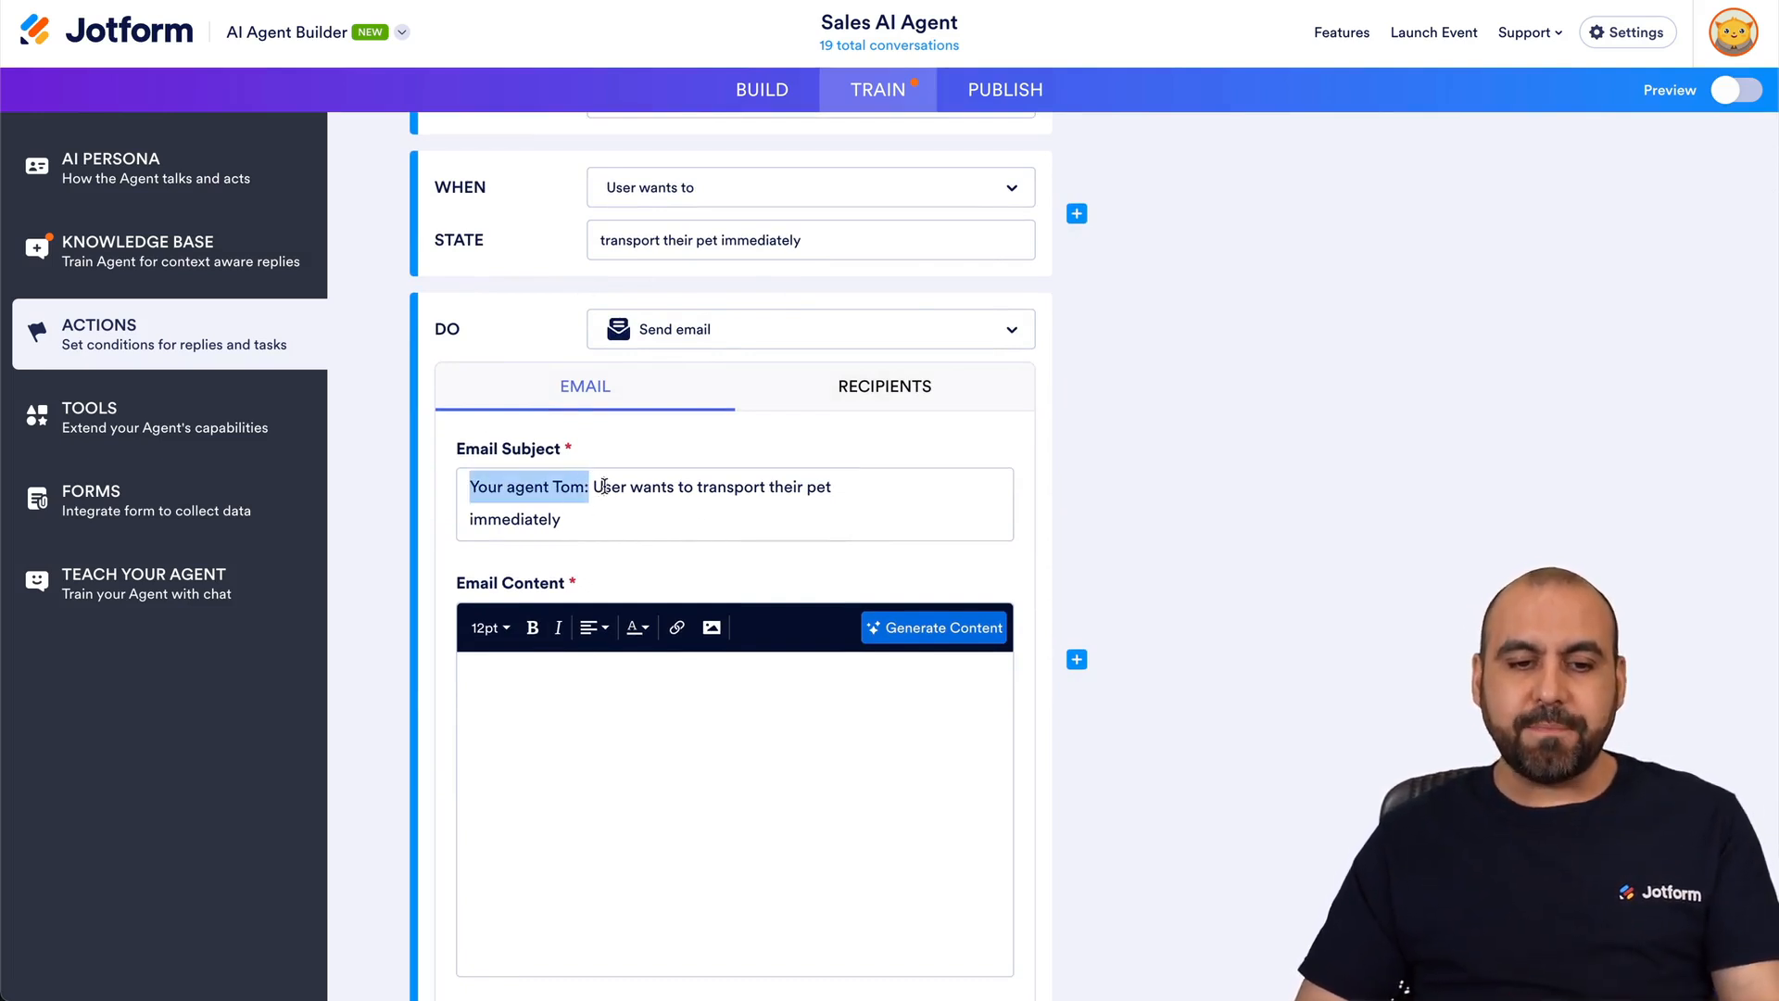
drag(592, 486, 834, 486)
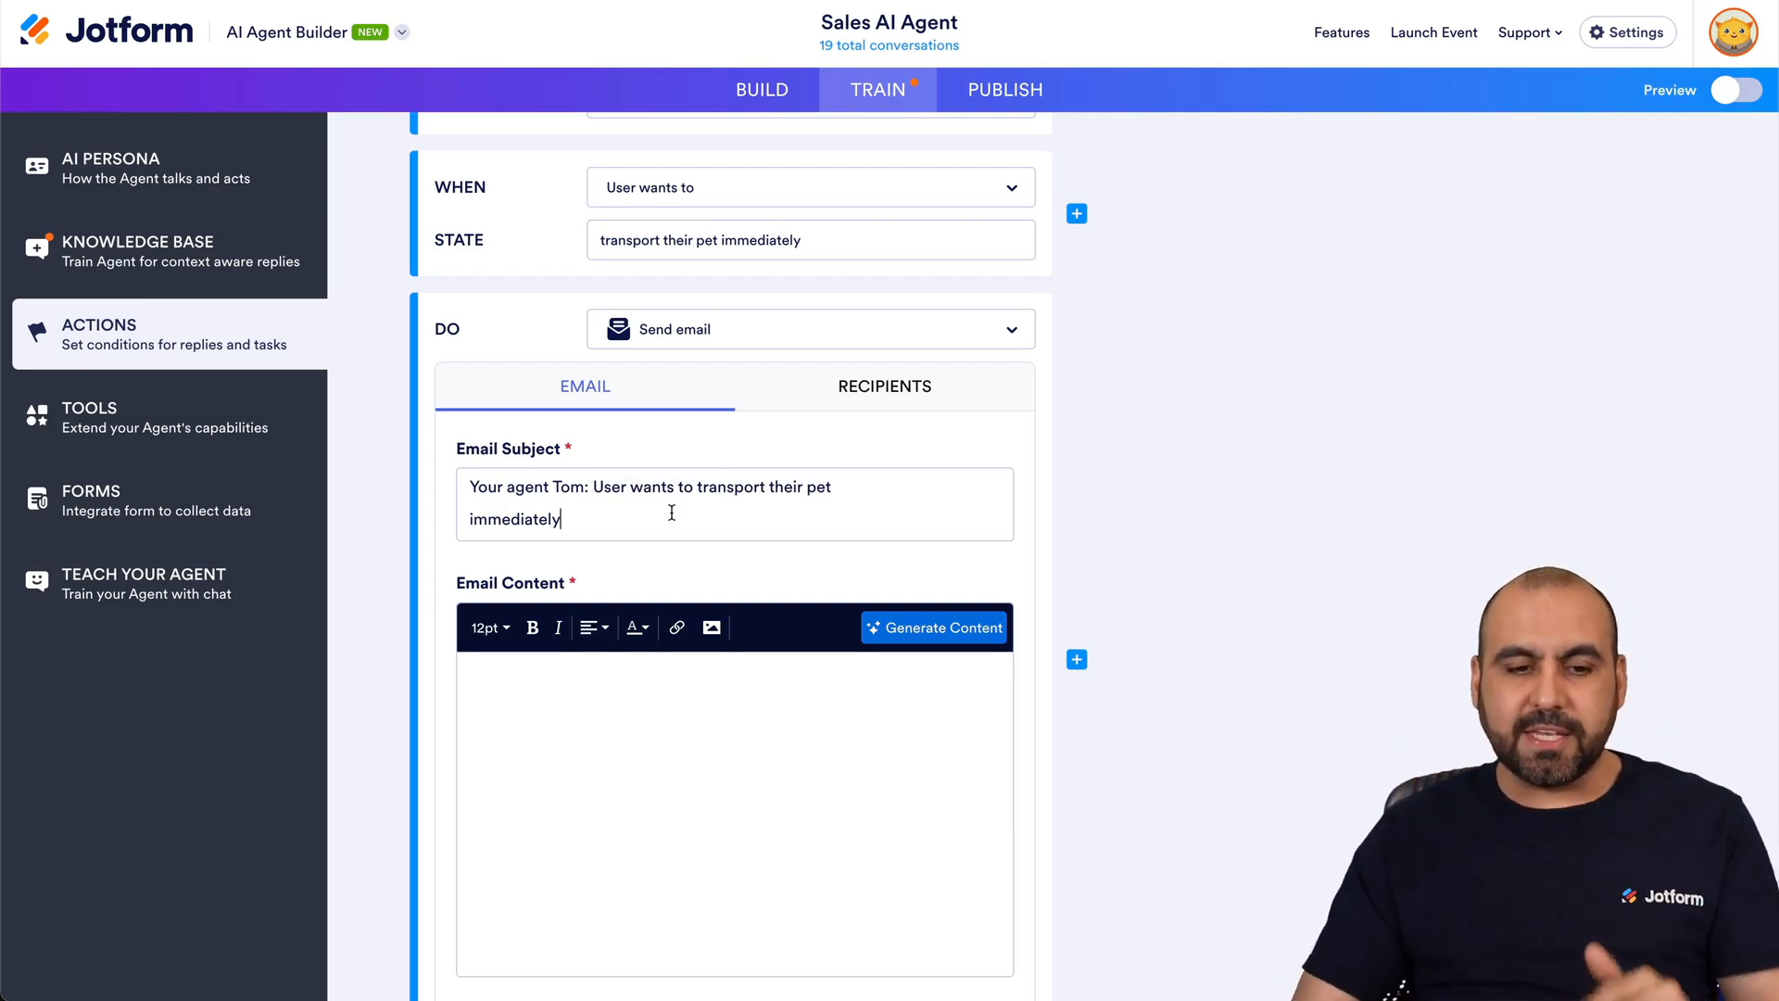
scroll(down, 3)
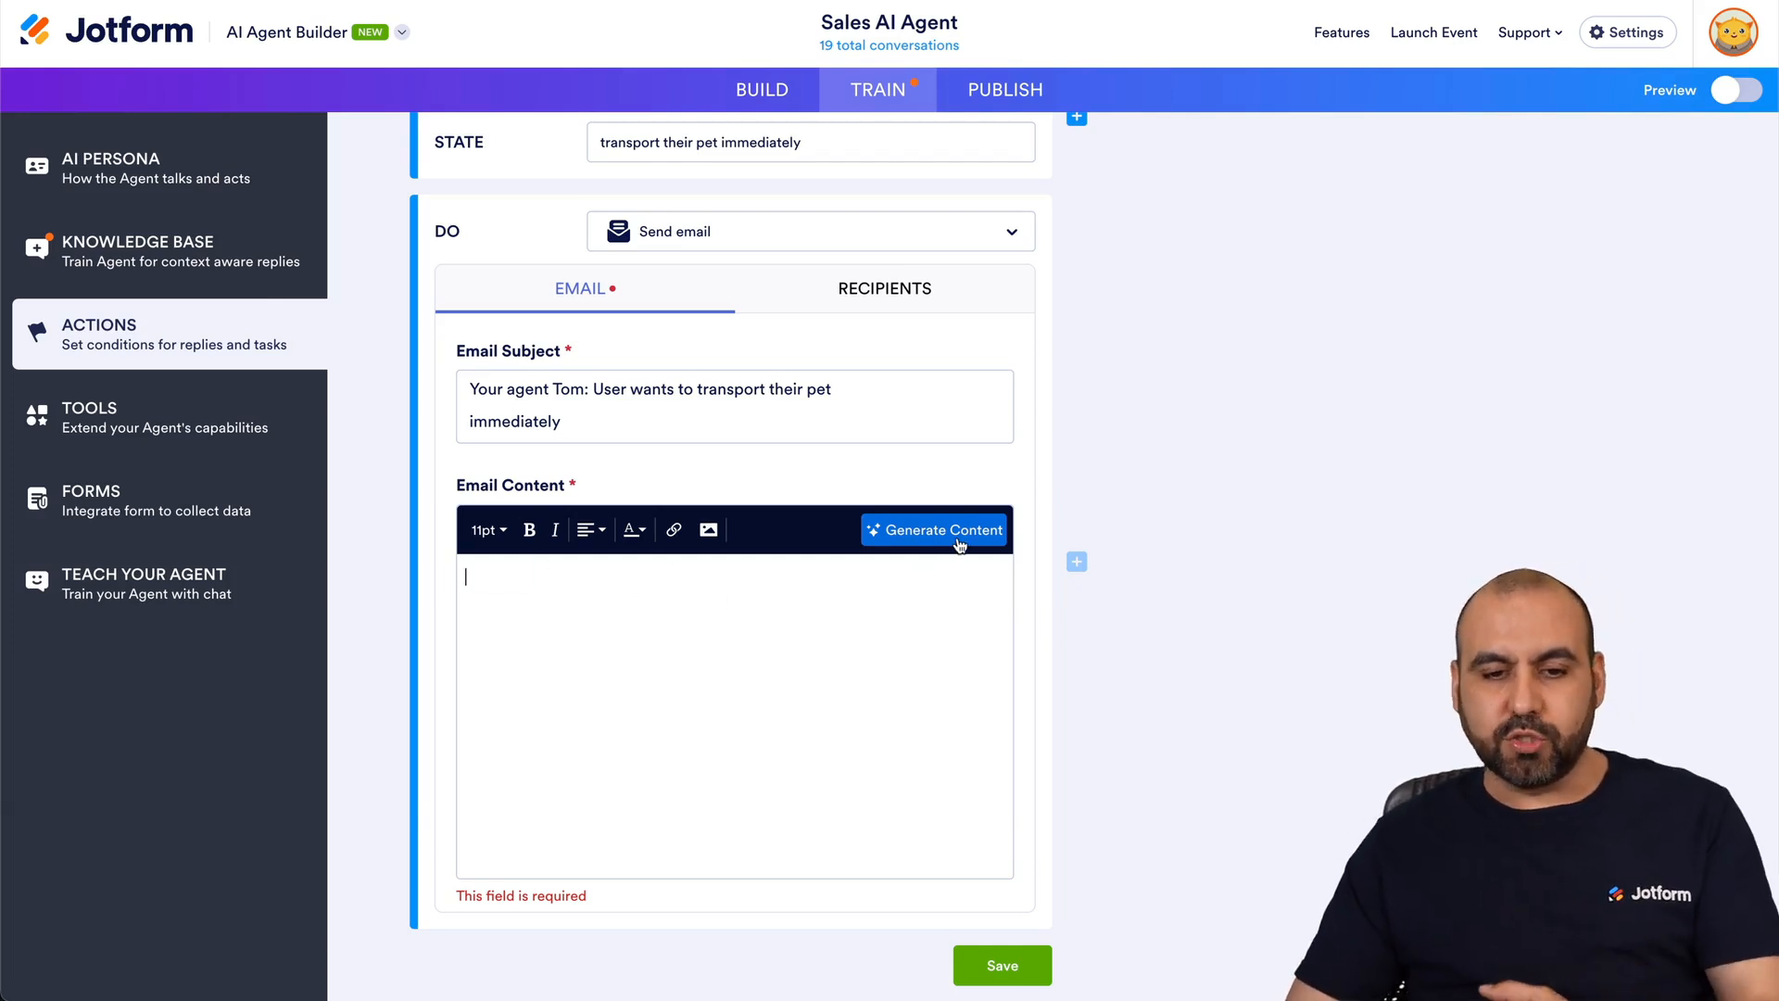
AI-generate the email body from 'Provide me a message as a support ticket', then view recipients.
click(934, 529)
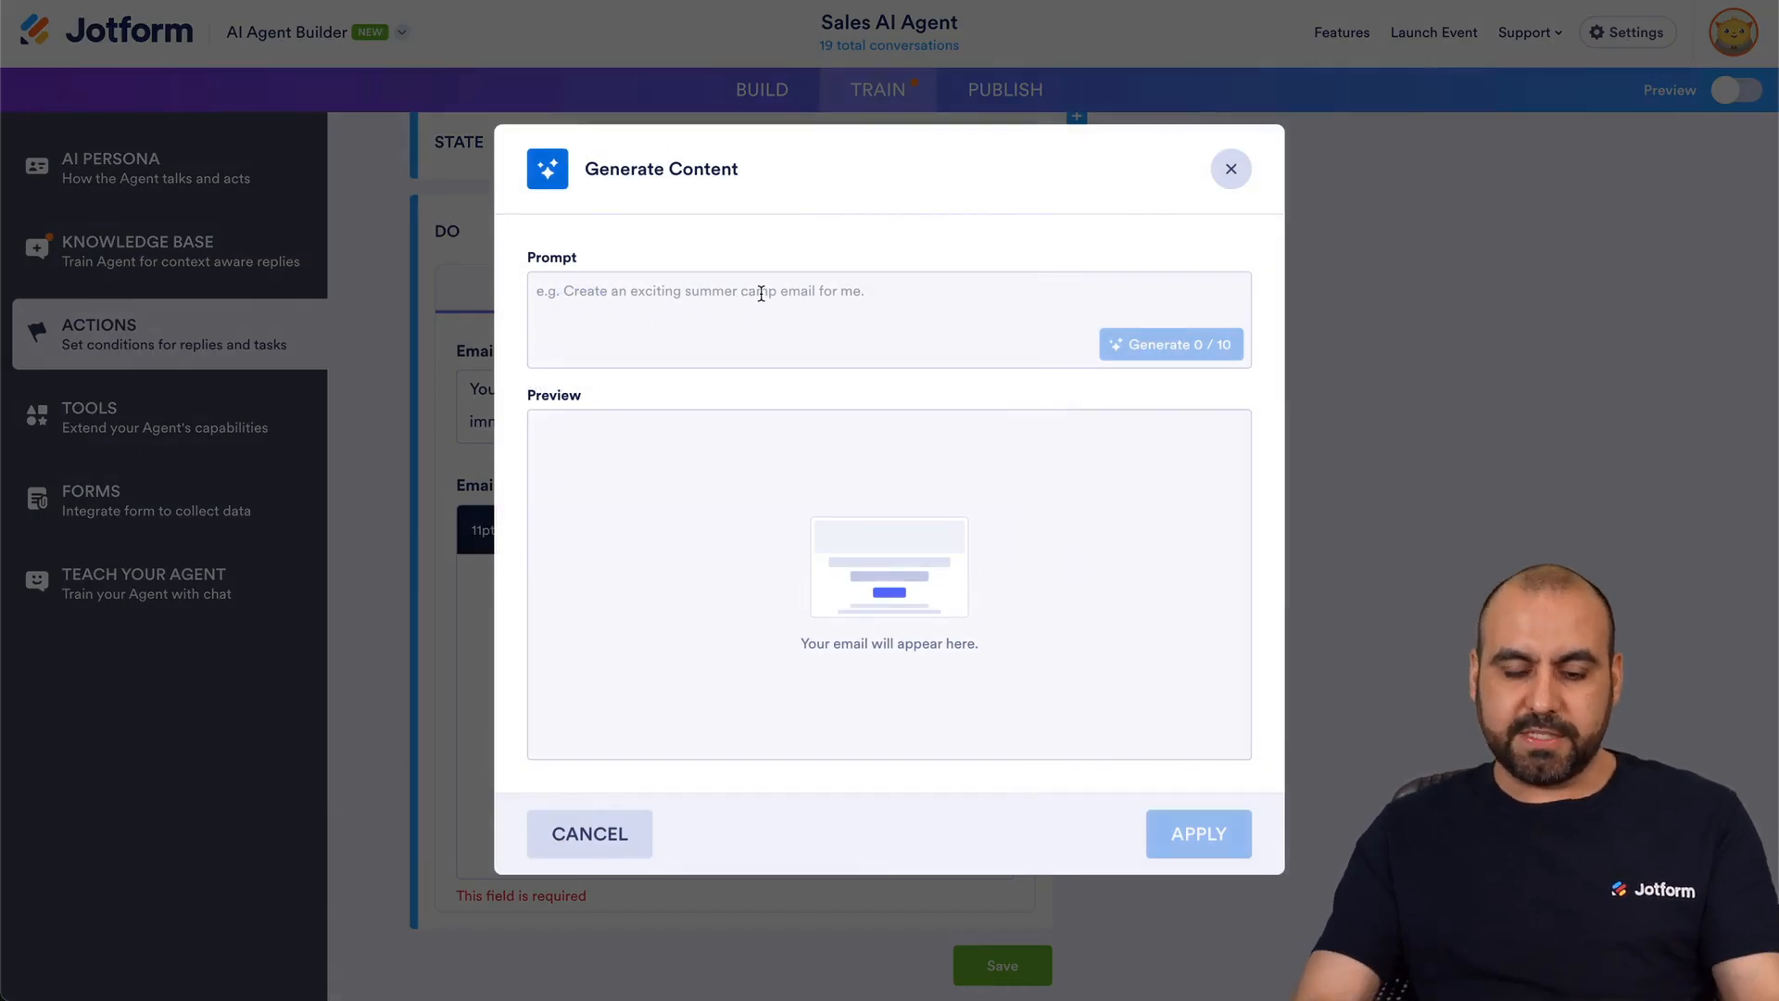
text(Provide me a message as a support ticket)
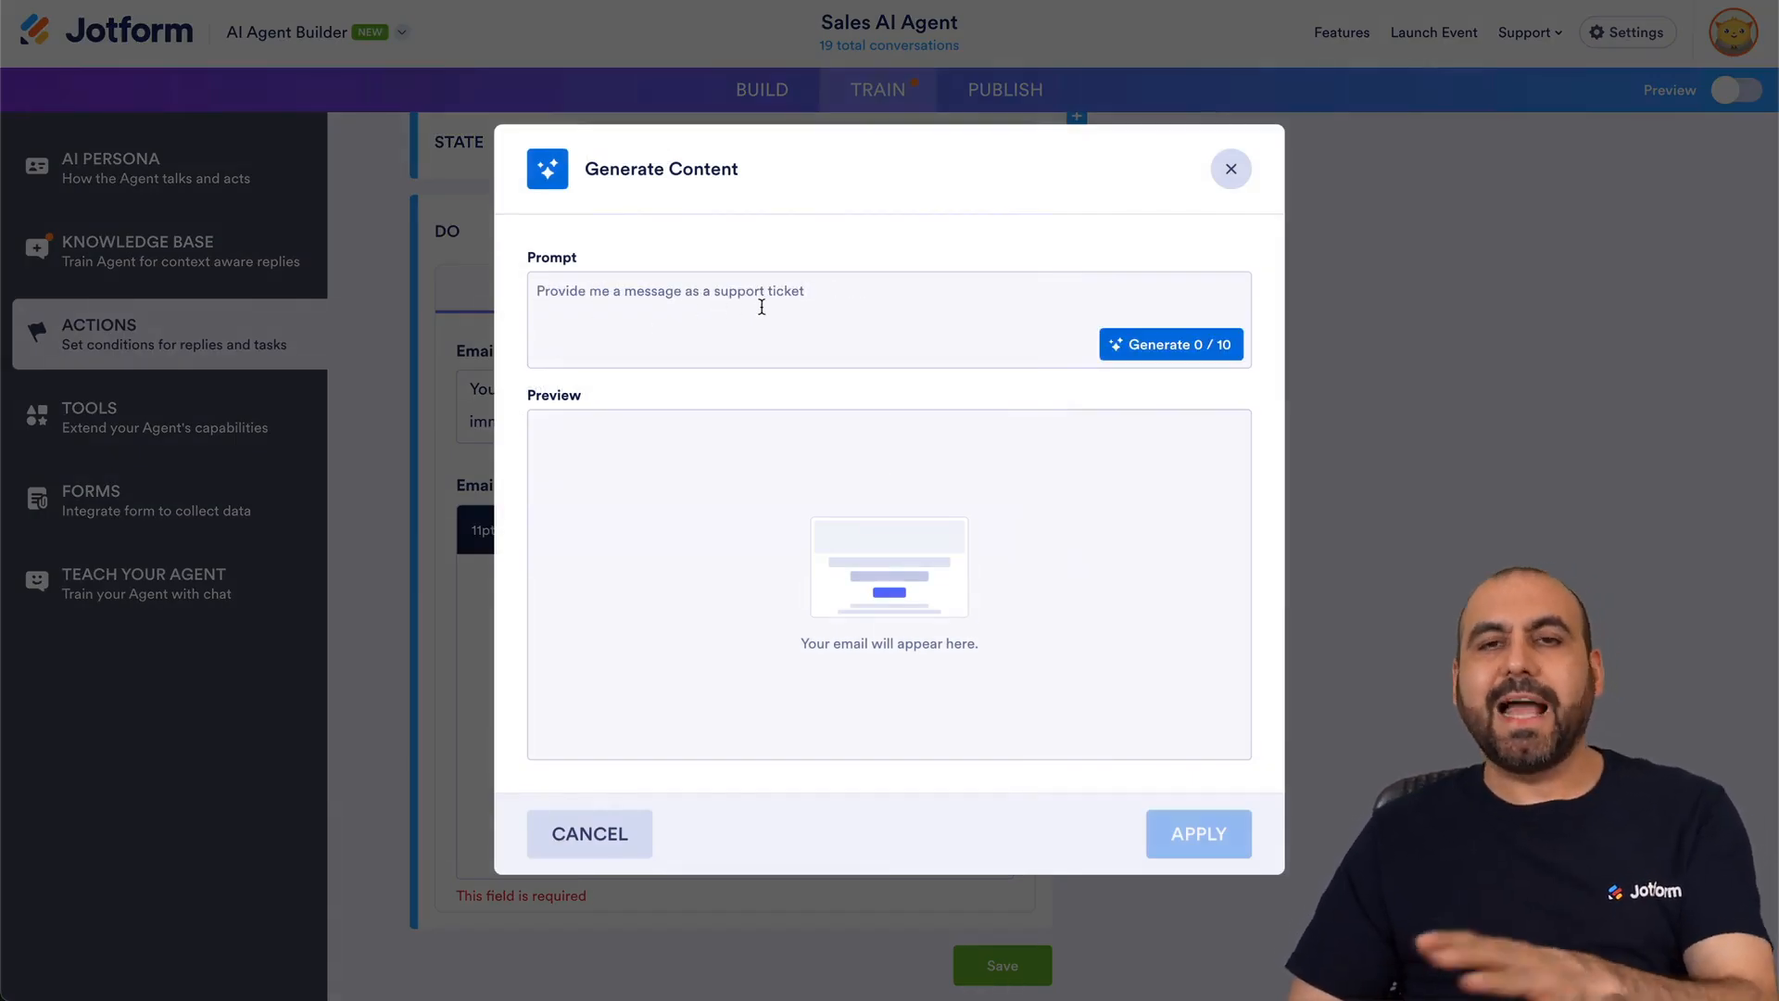
click(1170, 343)
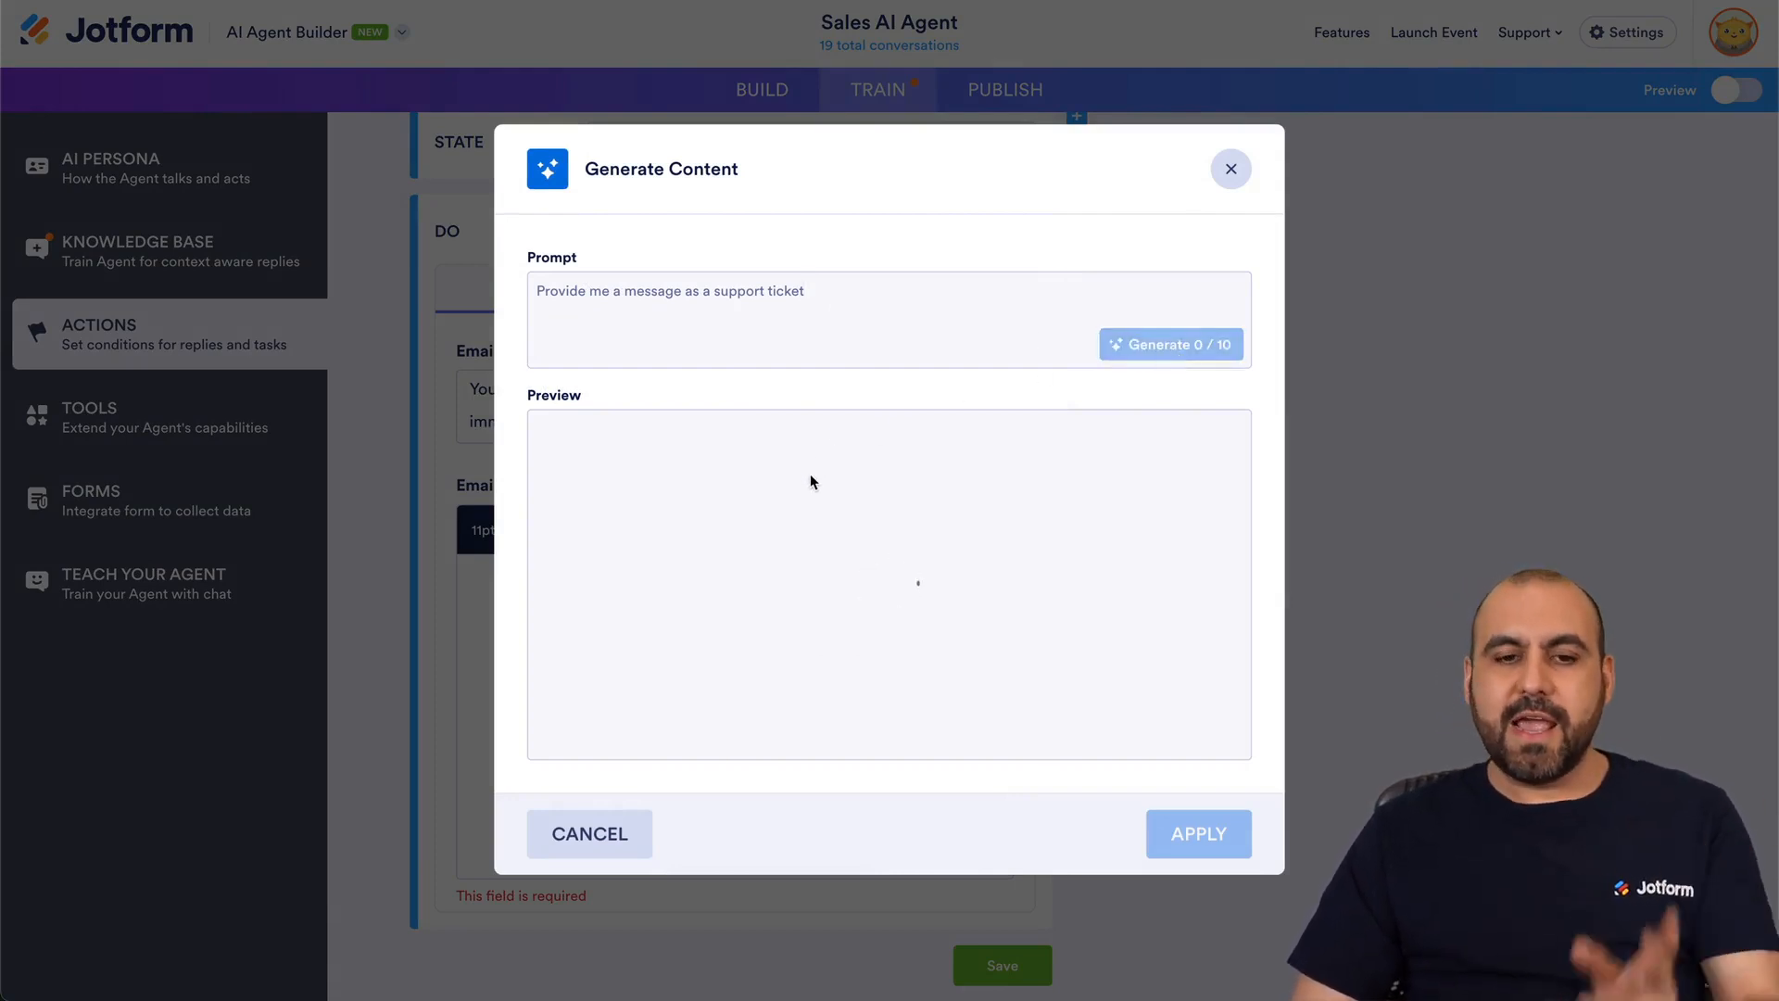
click(1169, 343)
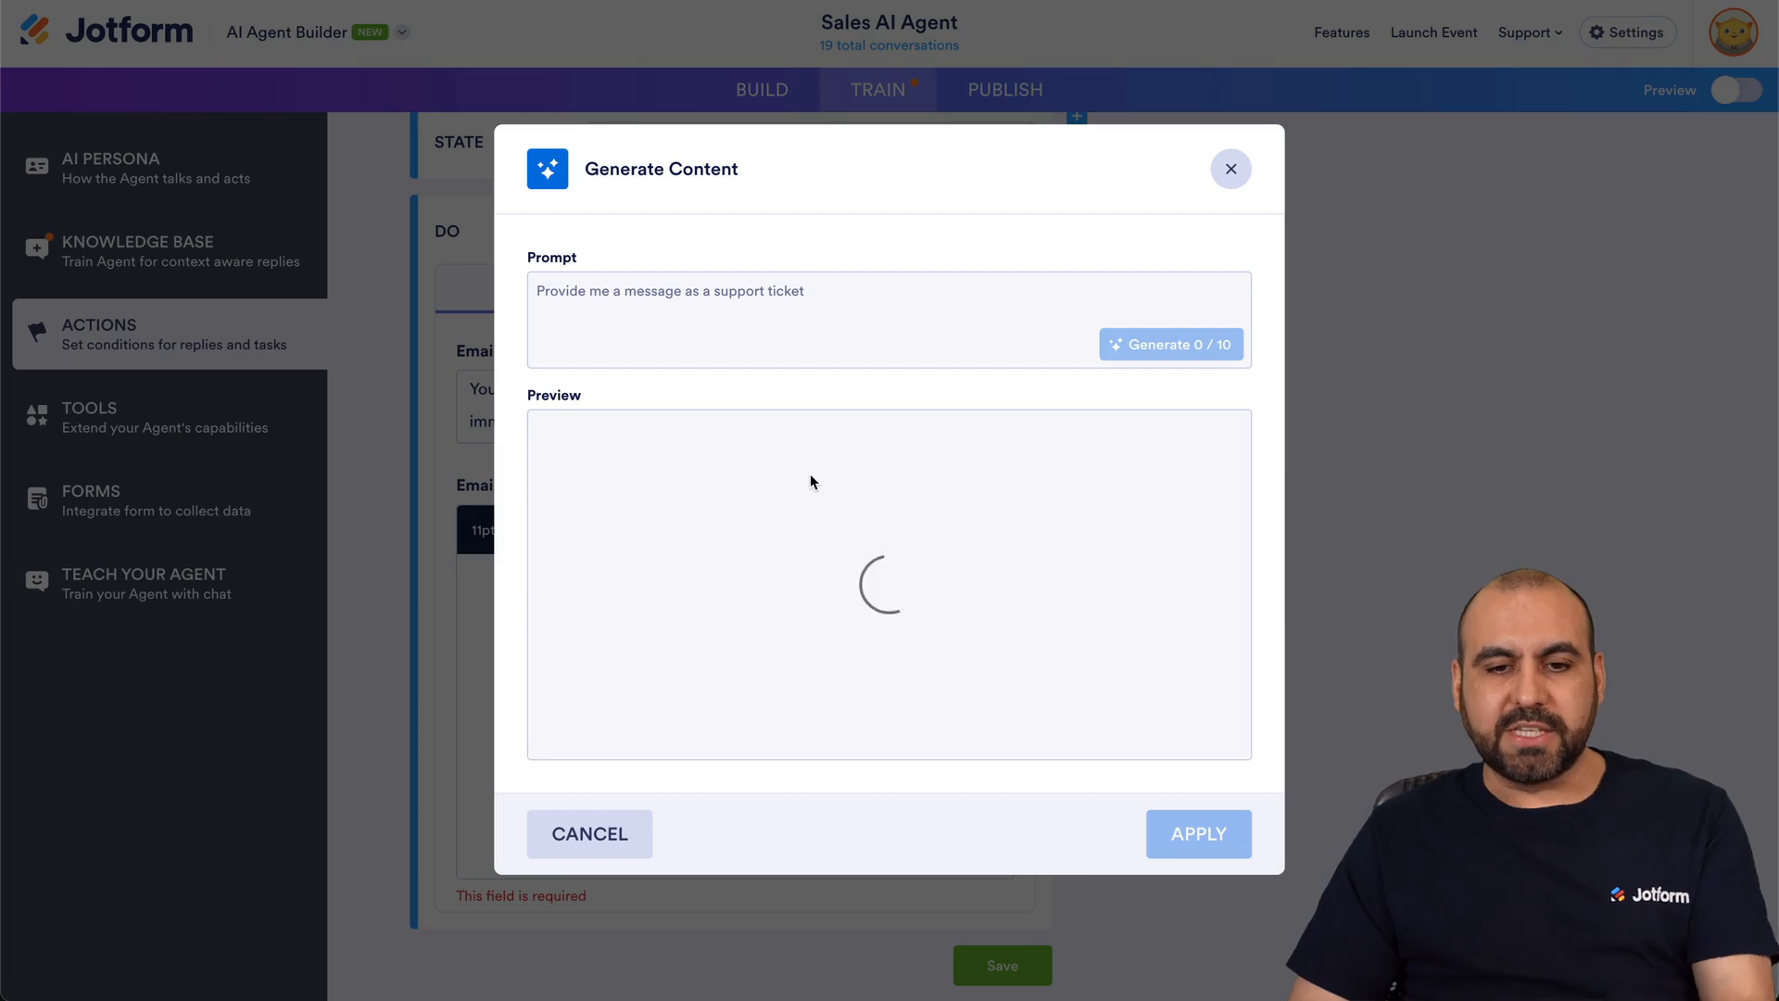
click(1172, 344)
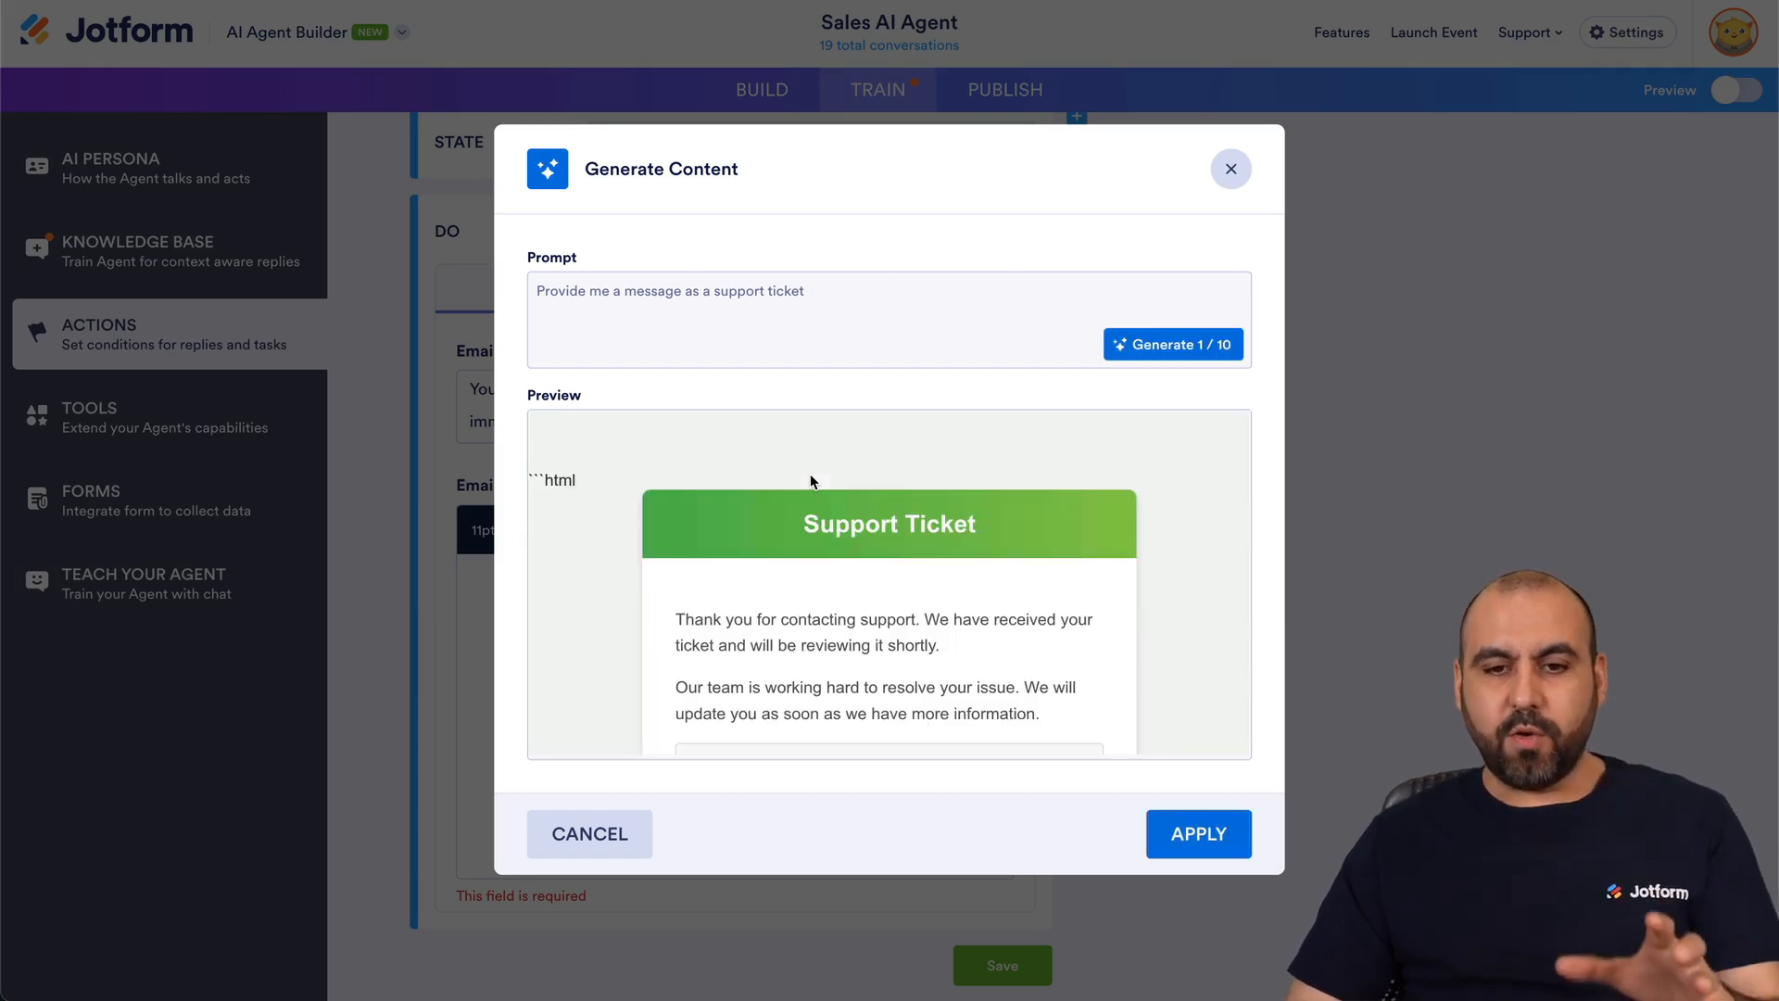
scroll(down, 3)
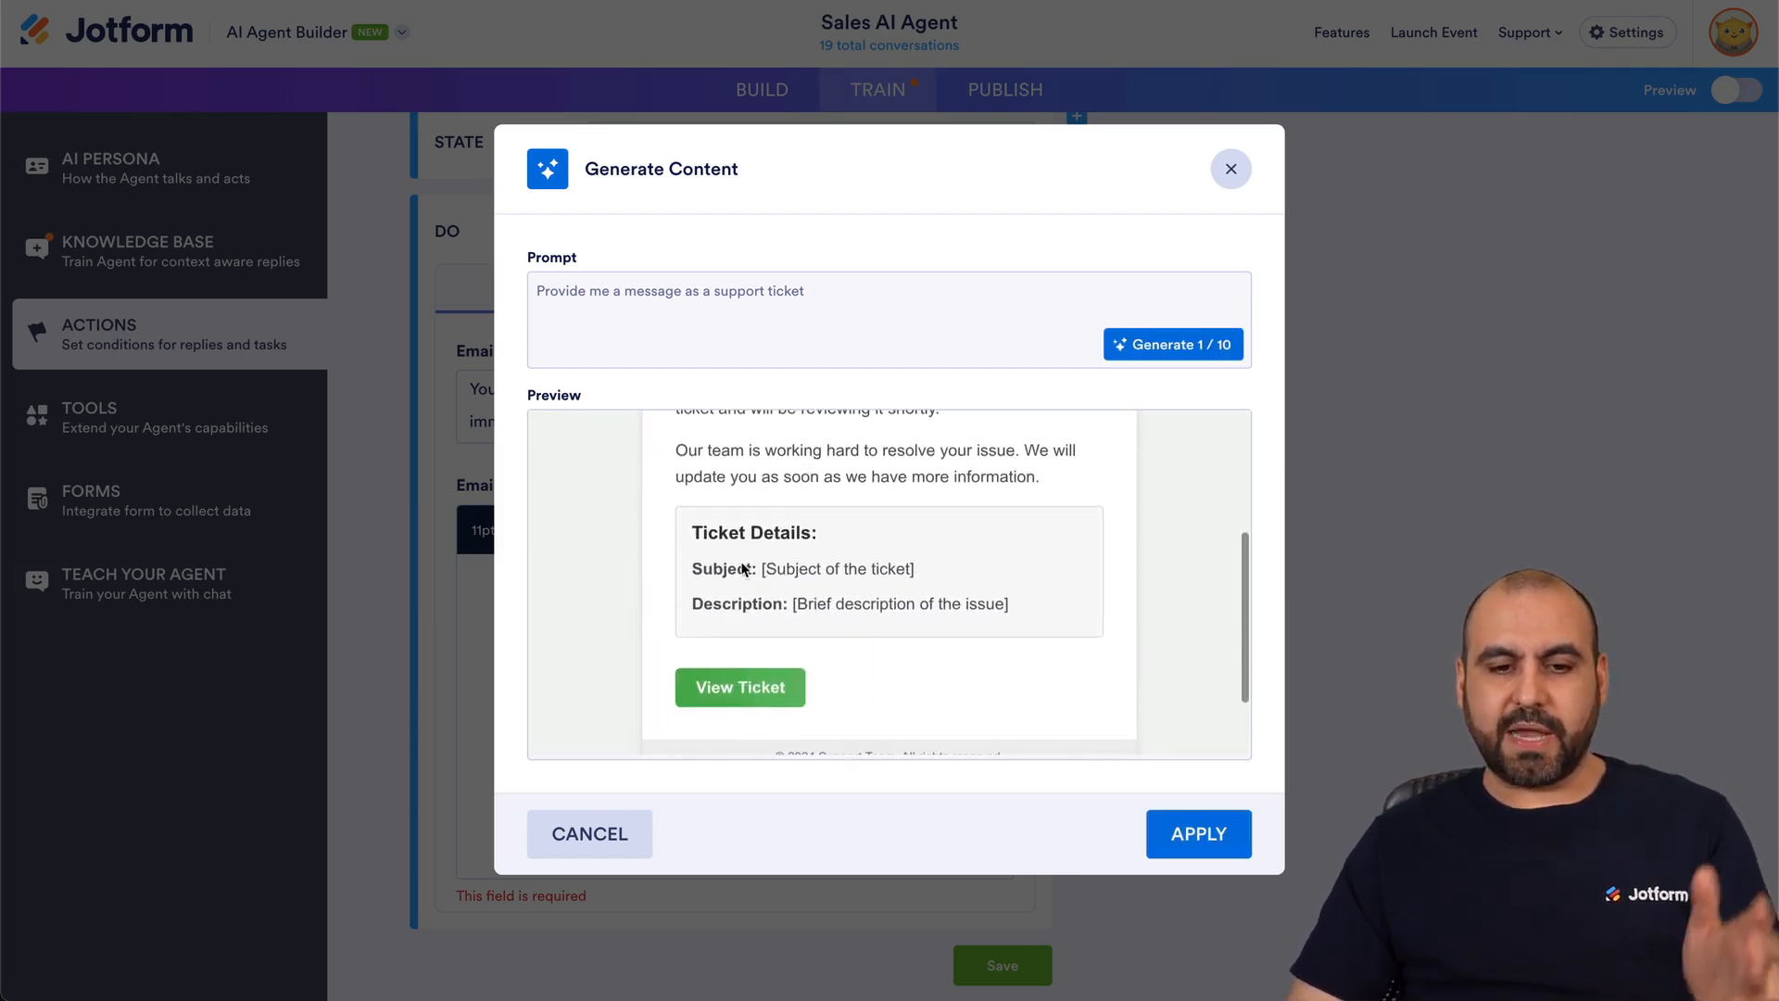
scroll(down, 3)
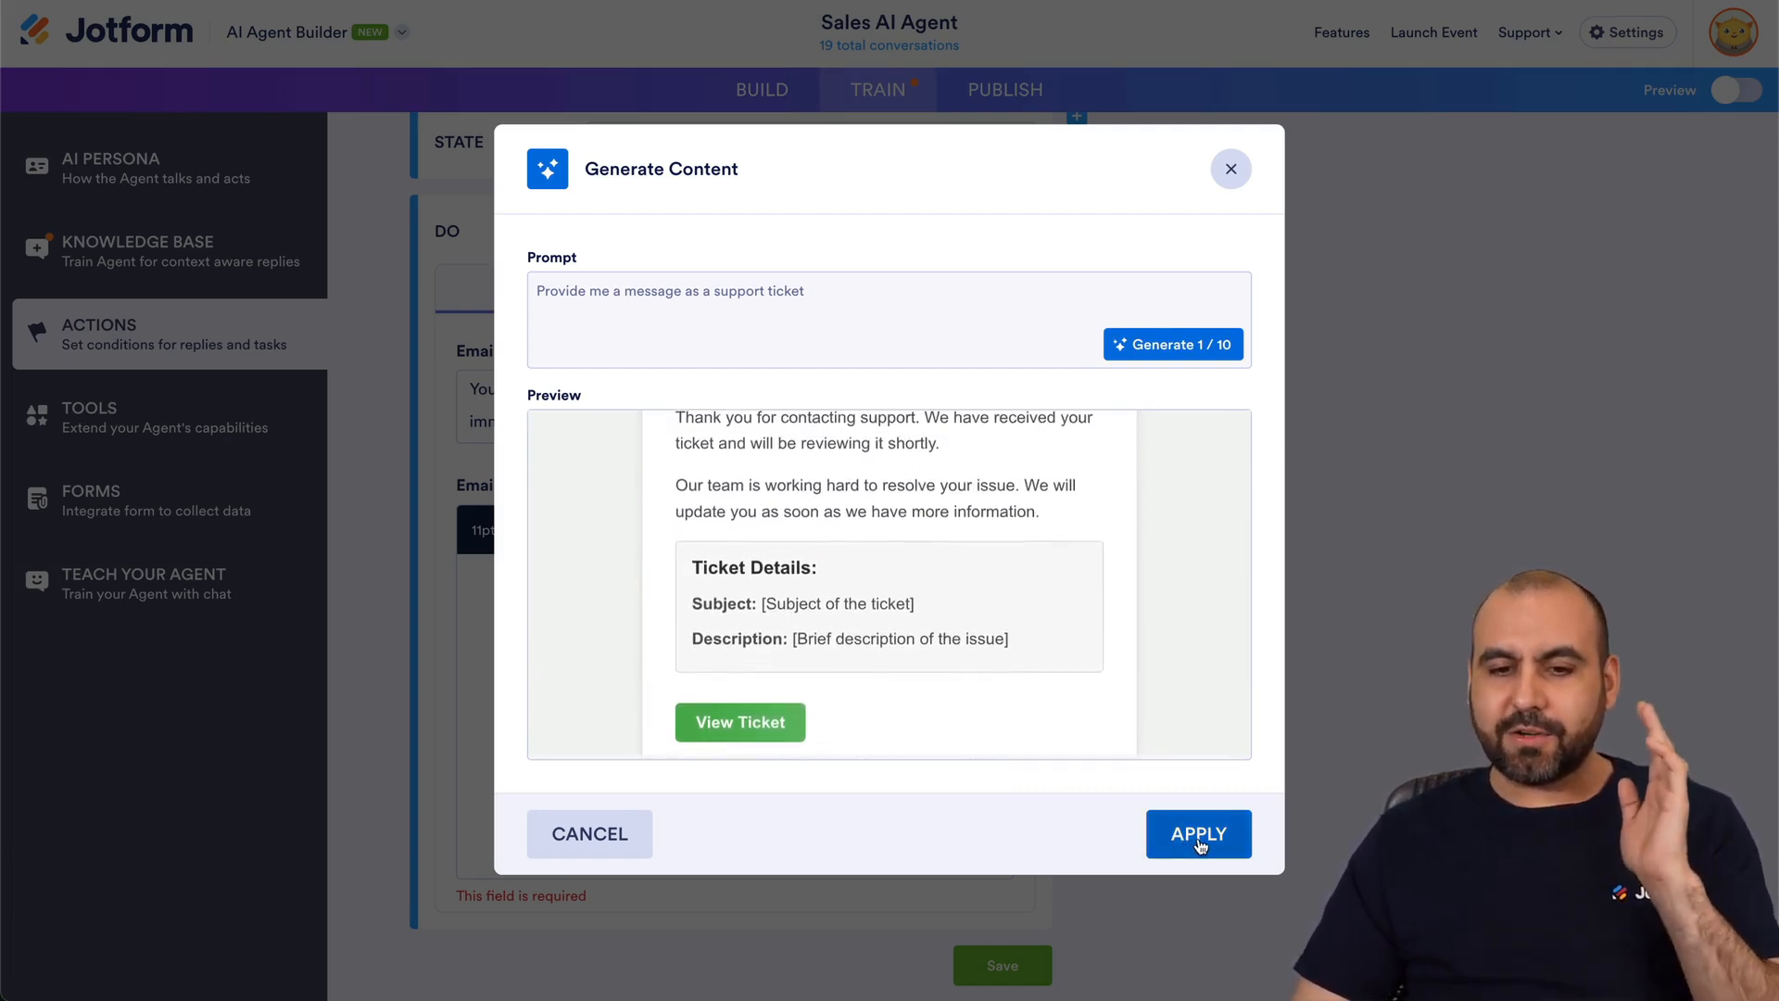
click(1198, 833)
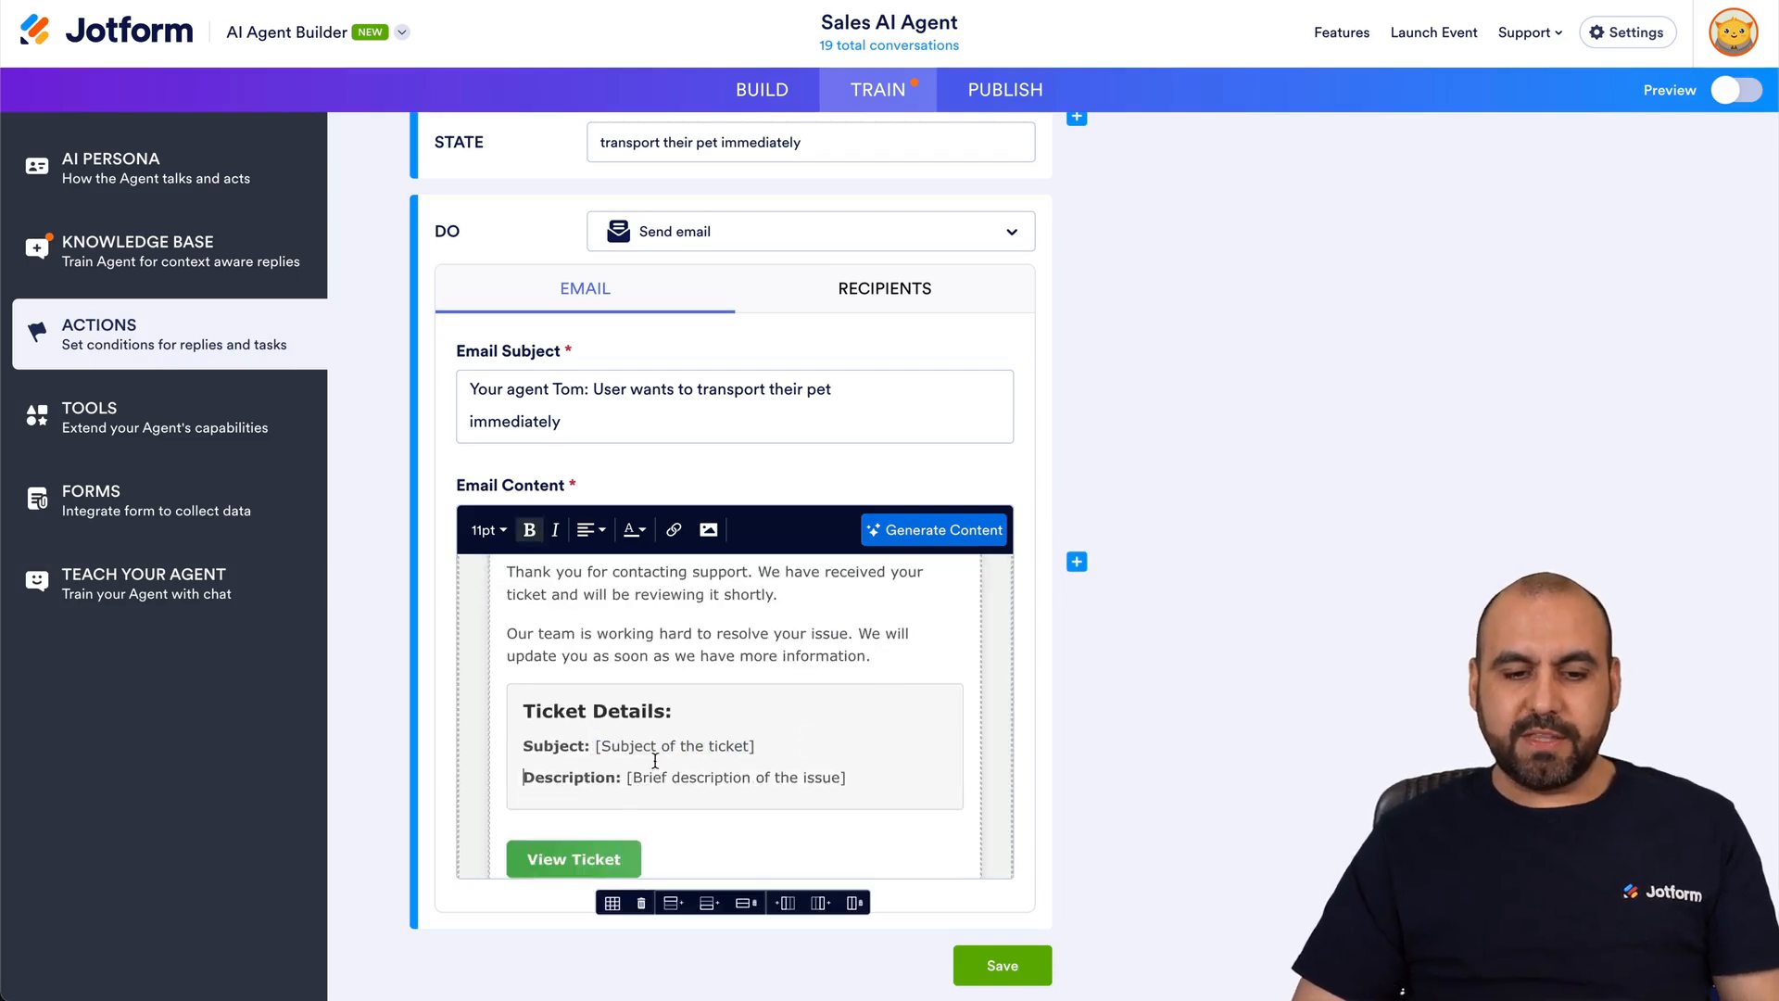
scroll(down, 3)
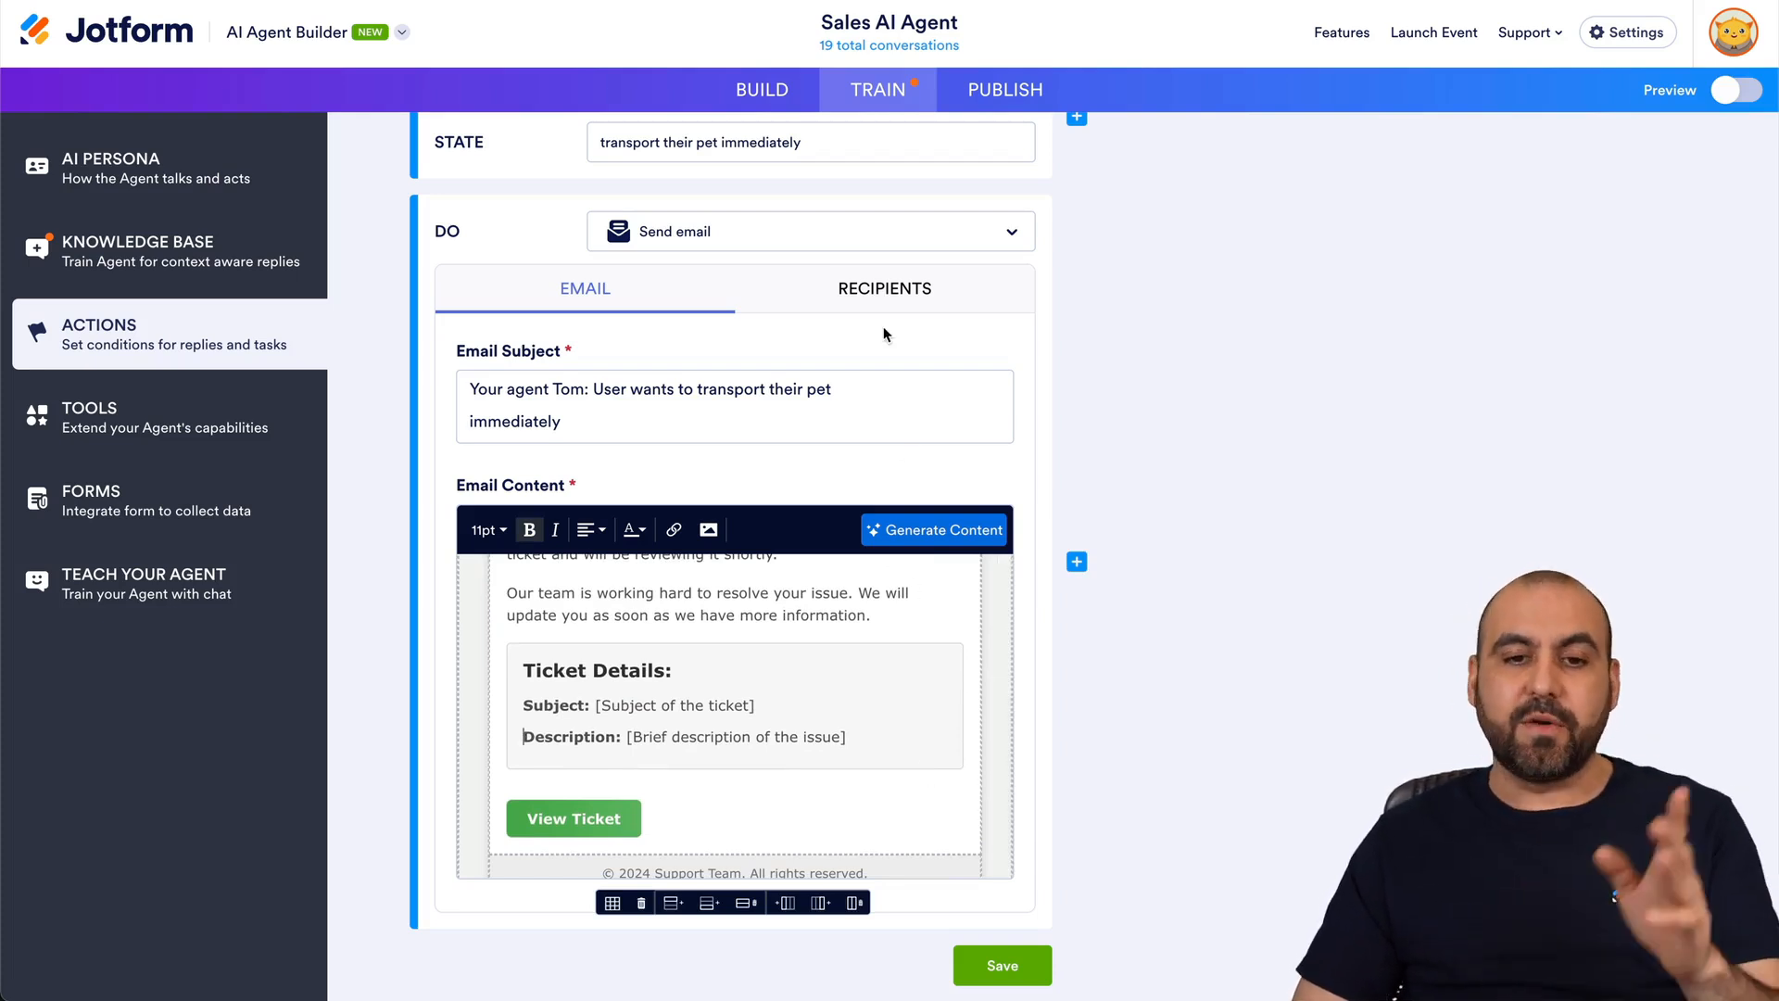
click(884, 287)
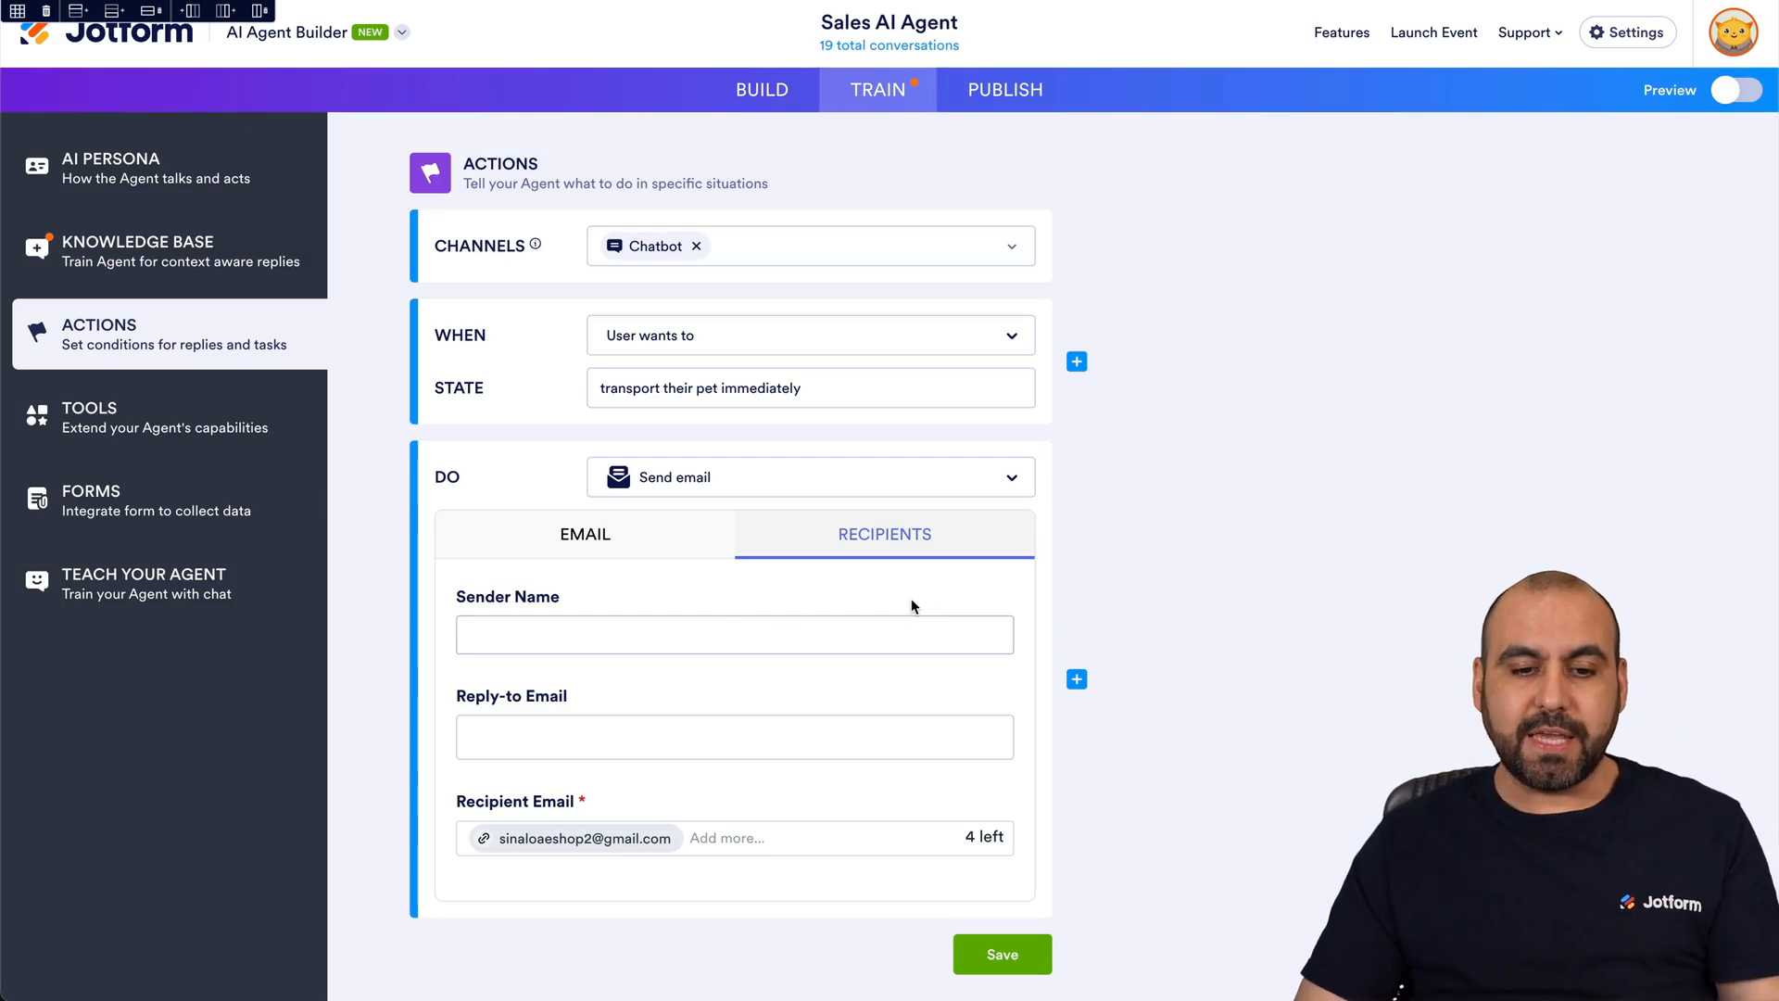
click(734, 634)
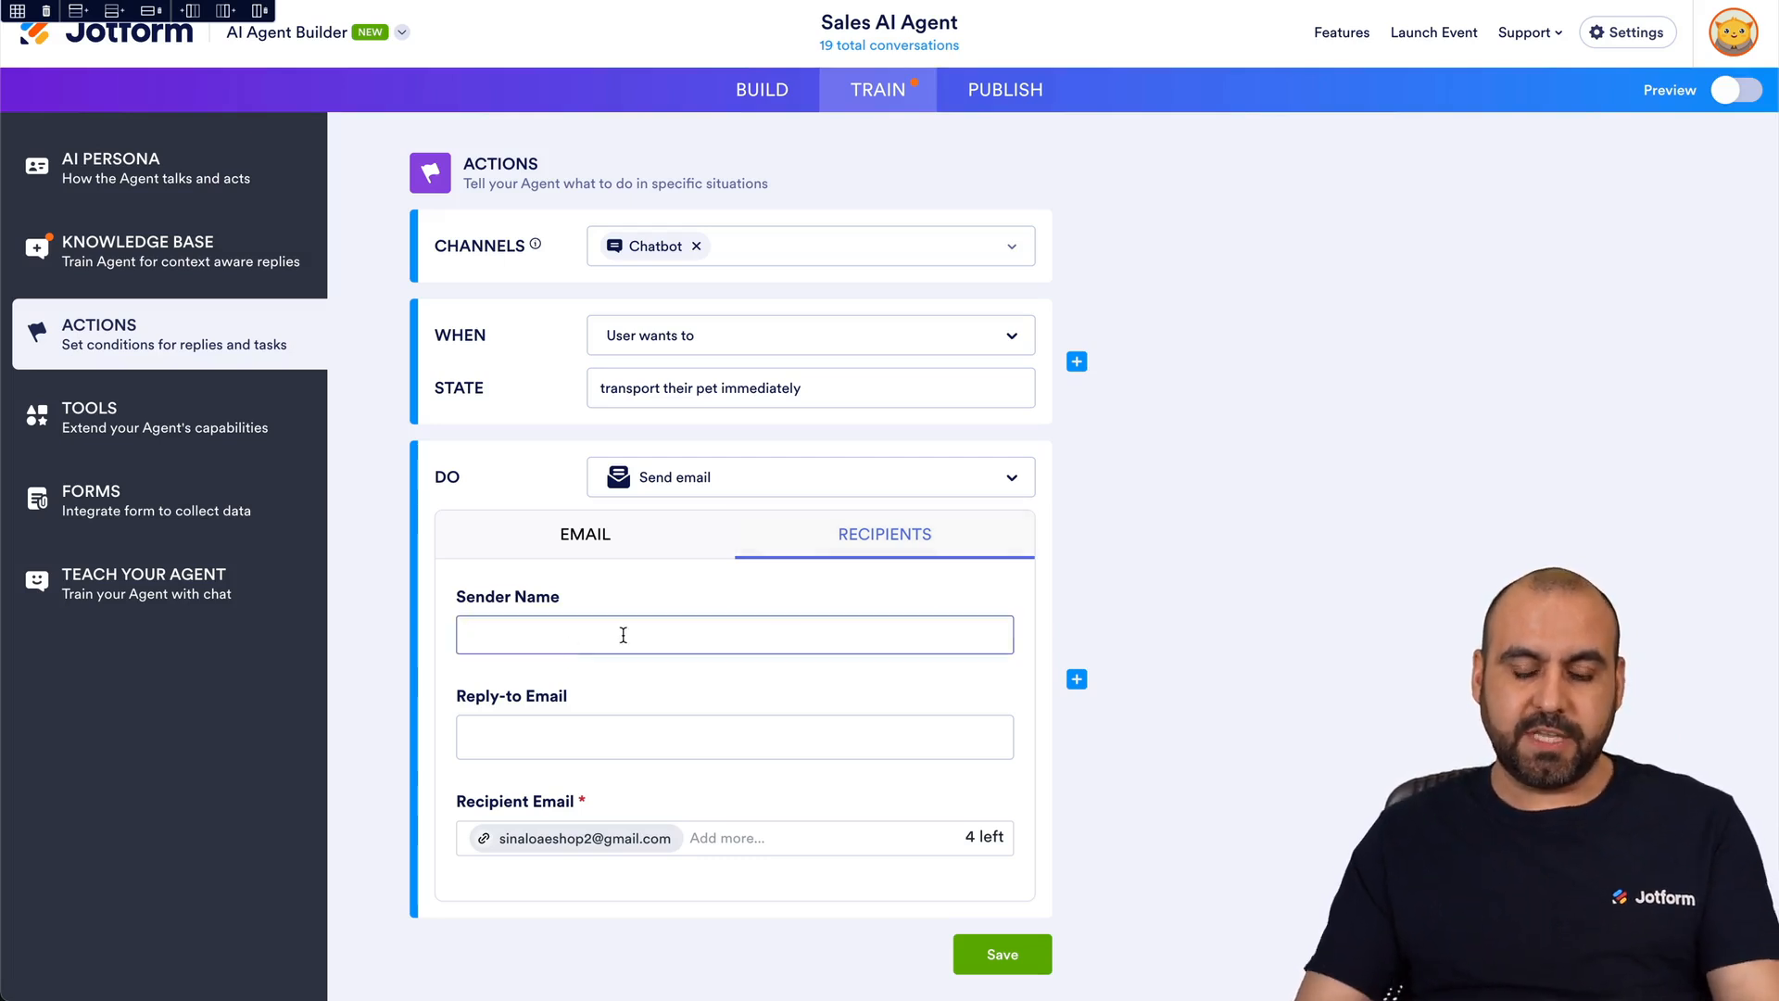
text(jhon)
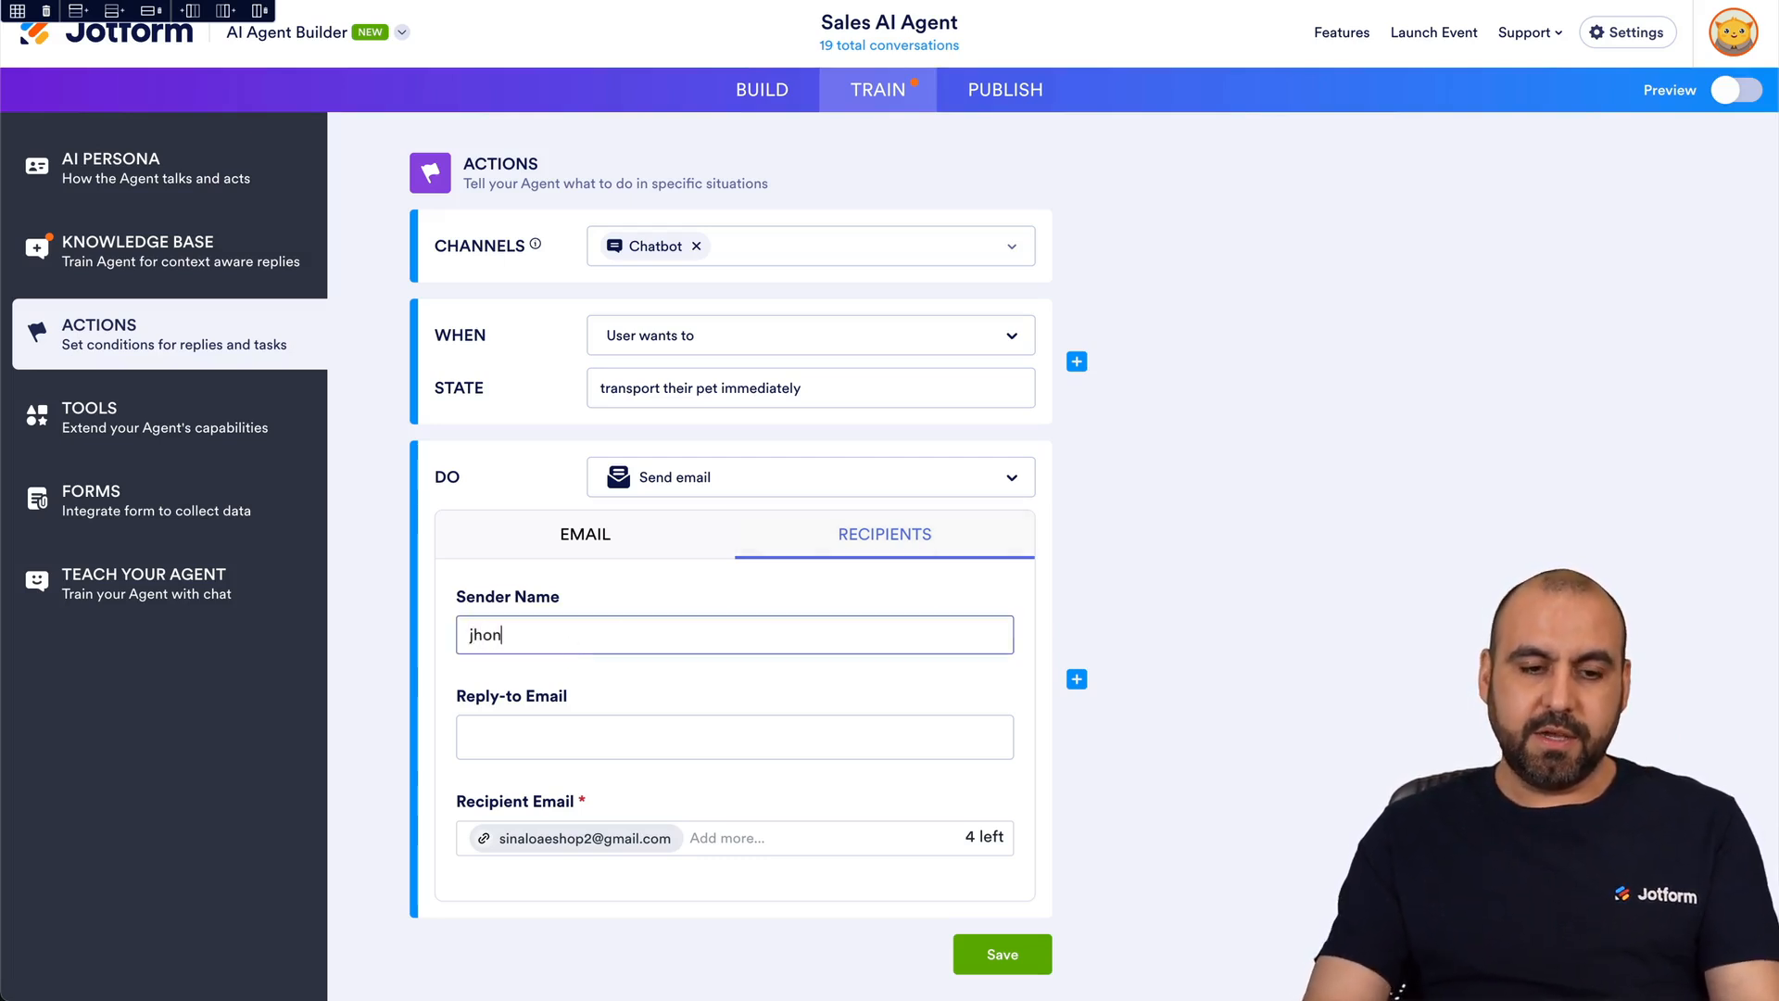
text(doe)
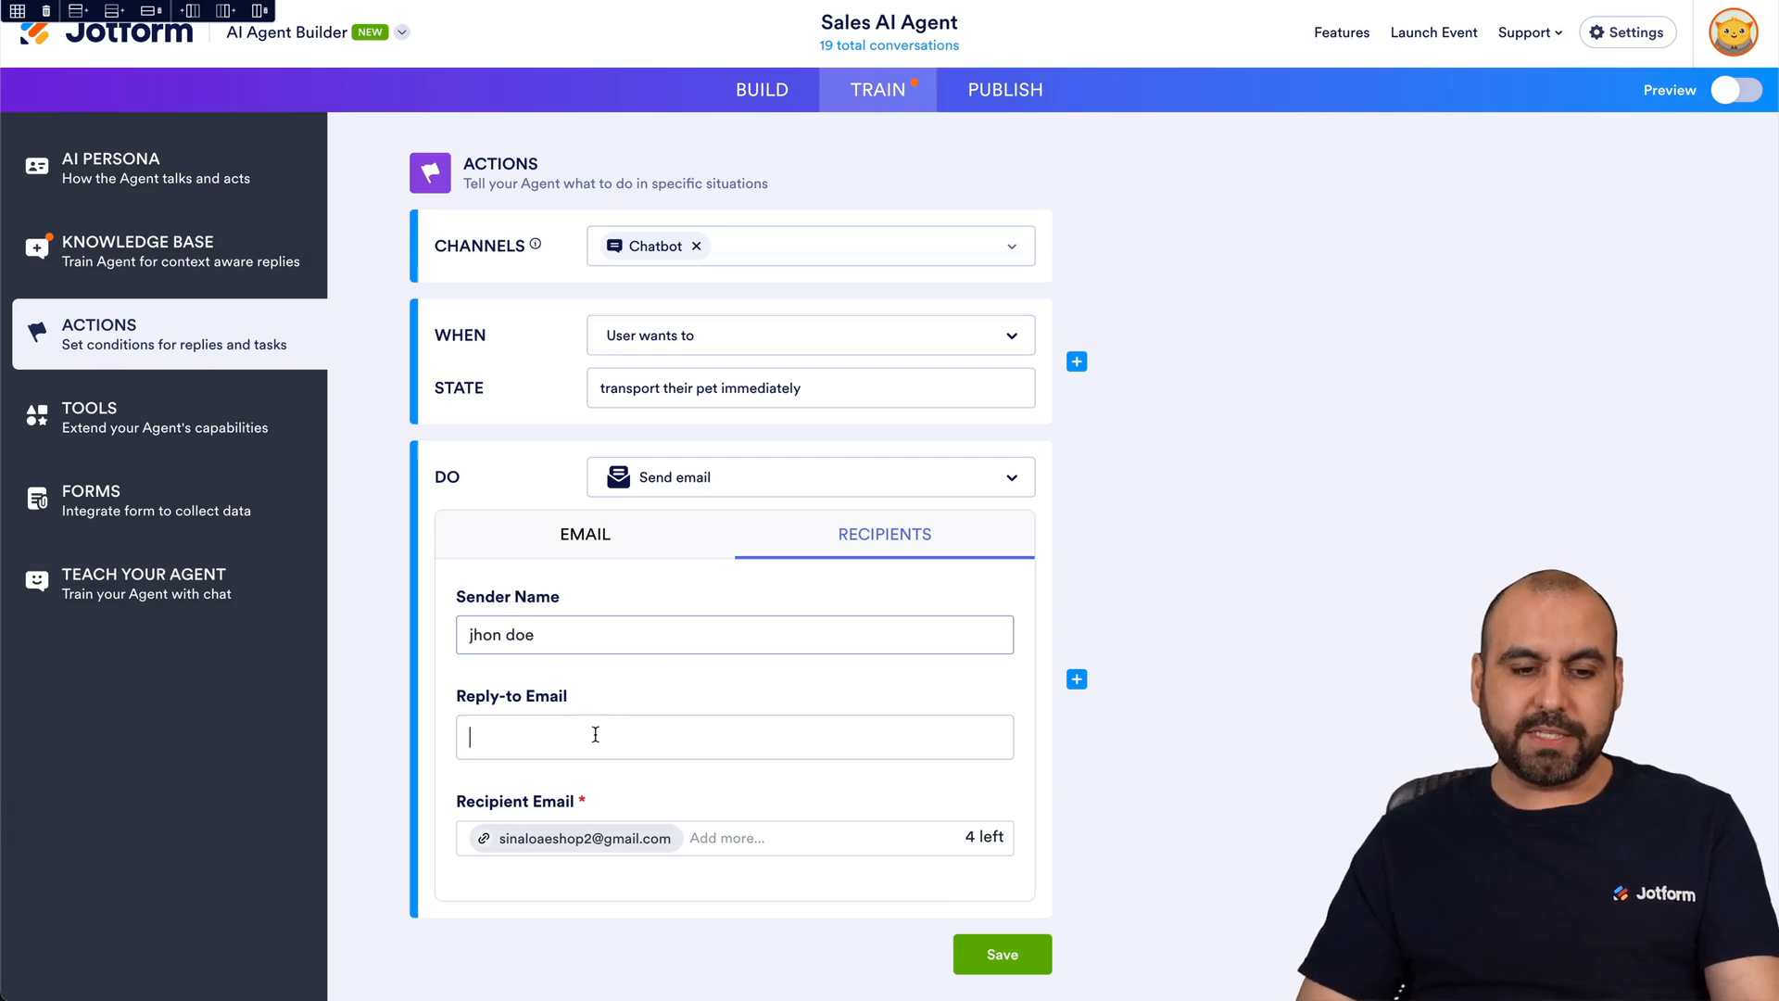
text(testW)
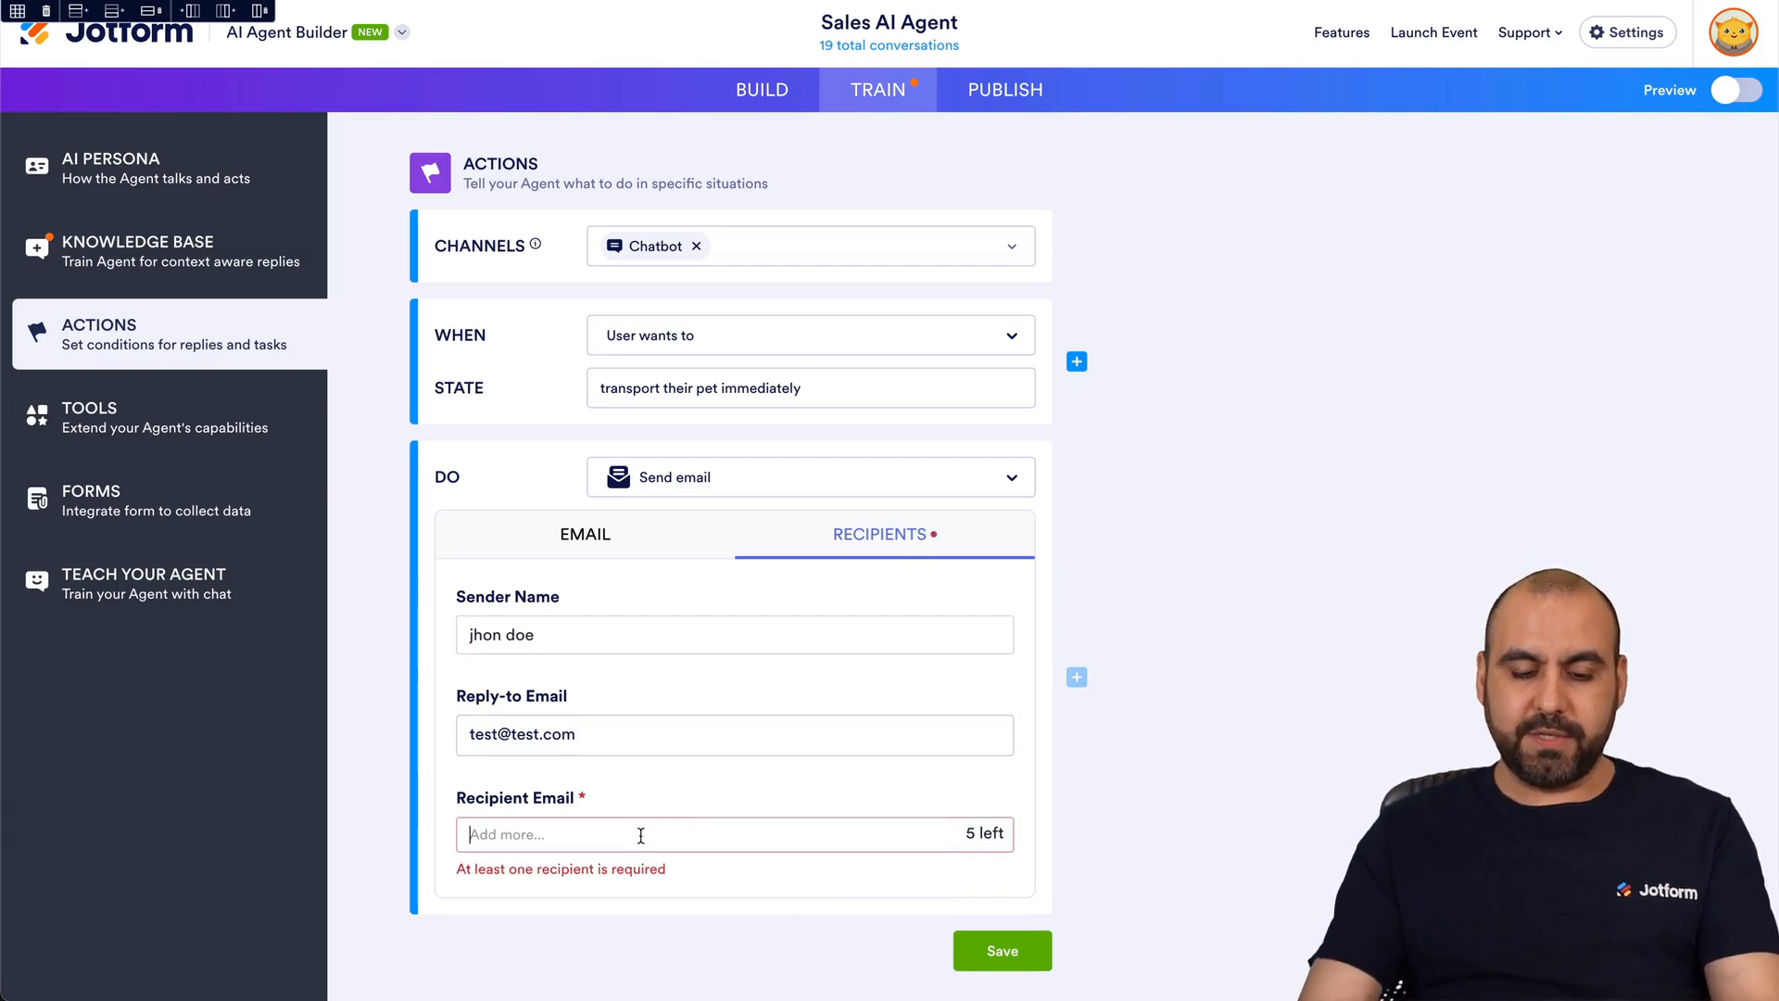
text(animalcare@)
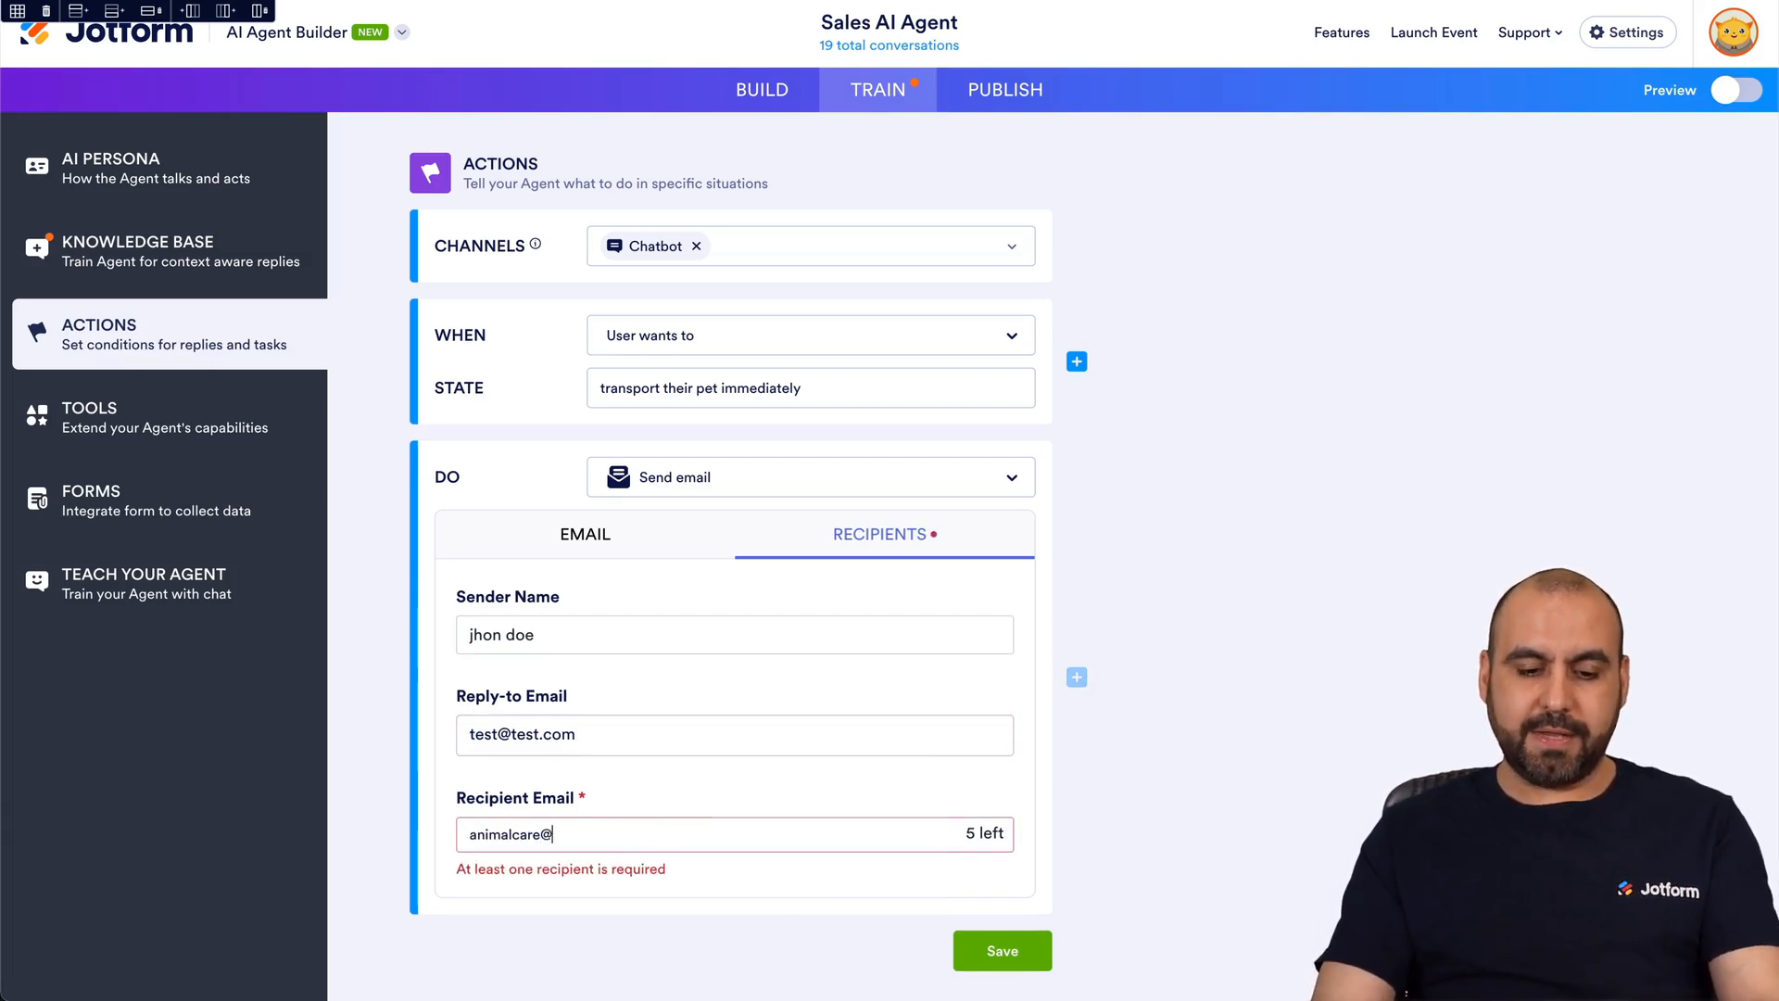
text(test.com)
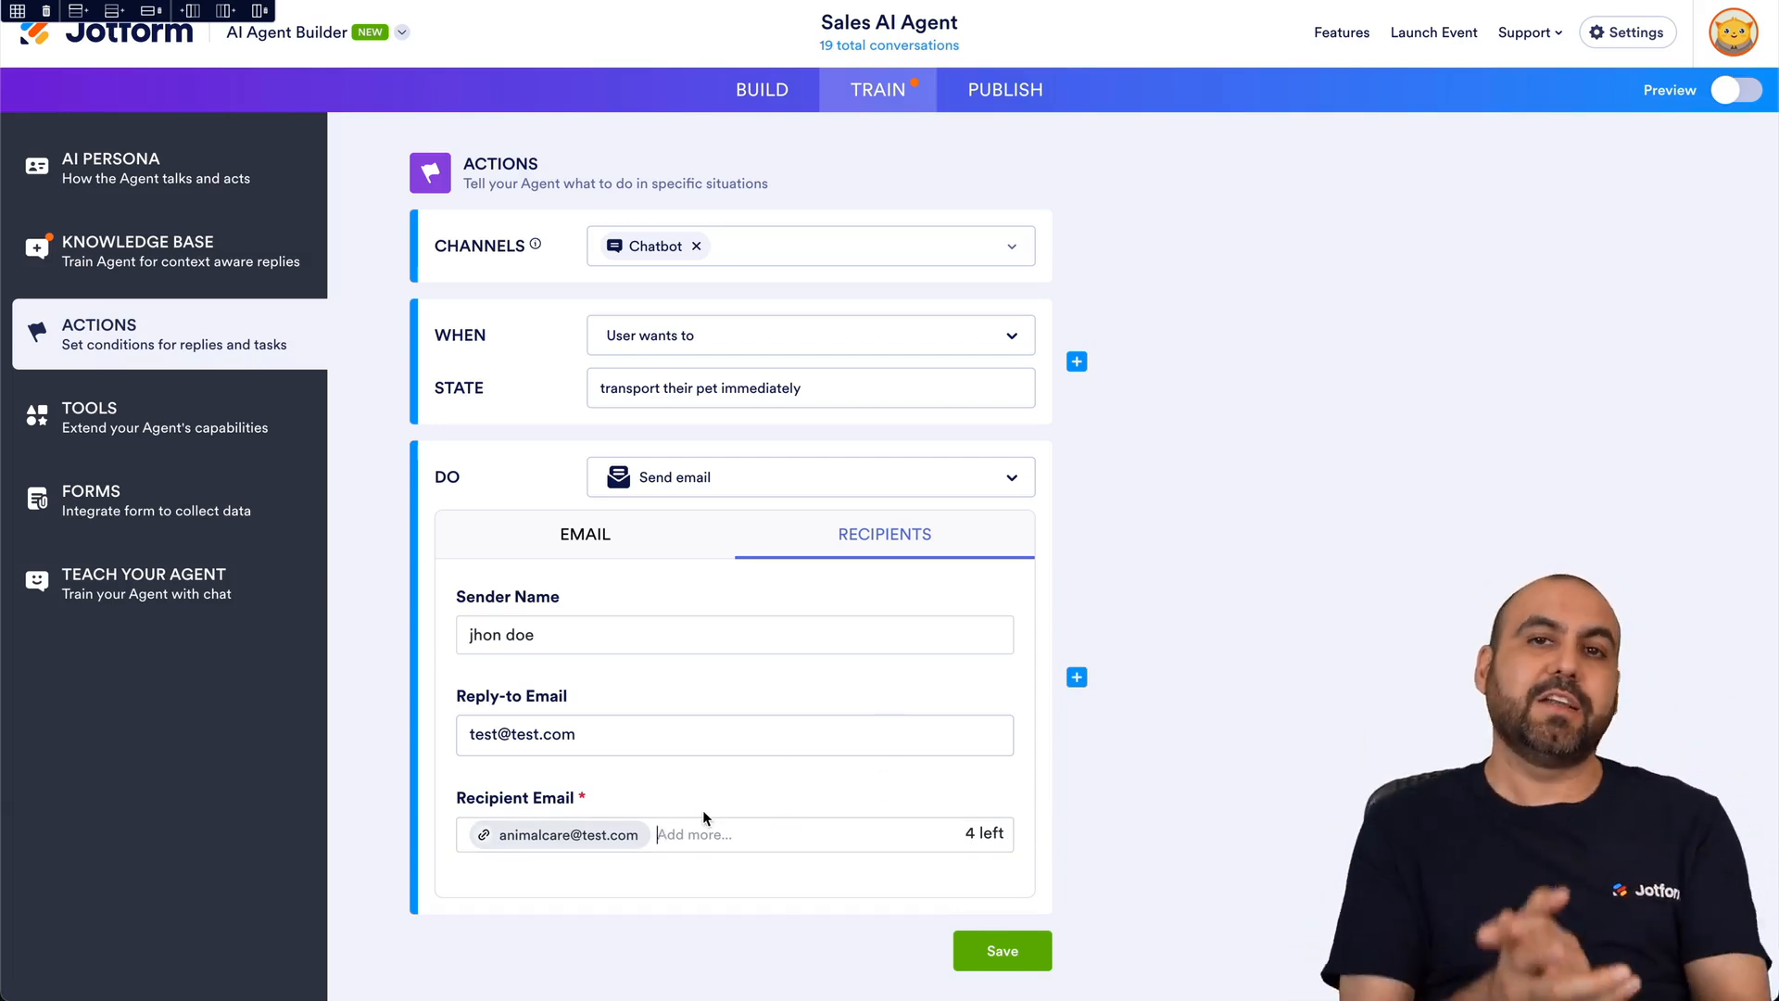
text(hello@test.com)
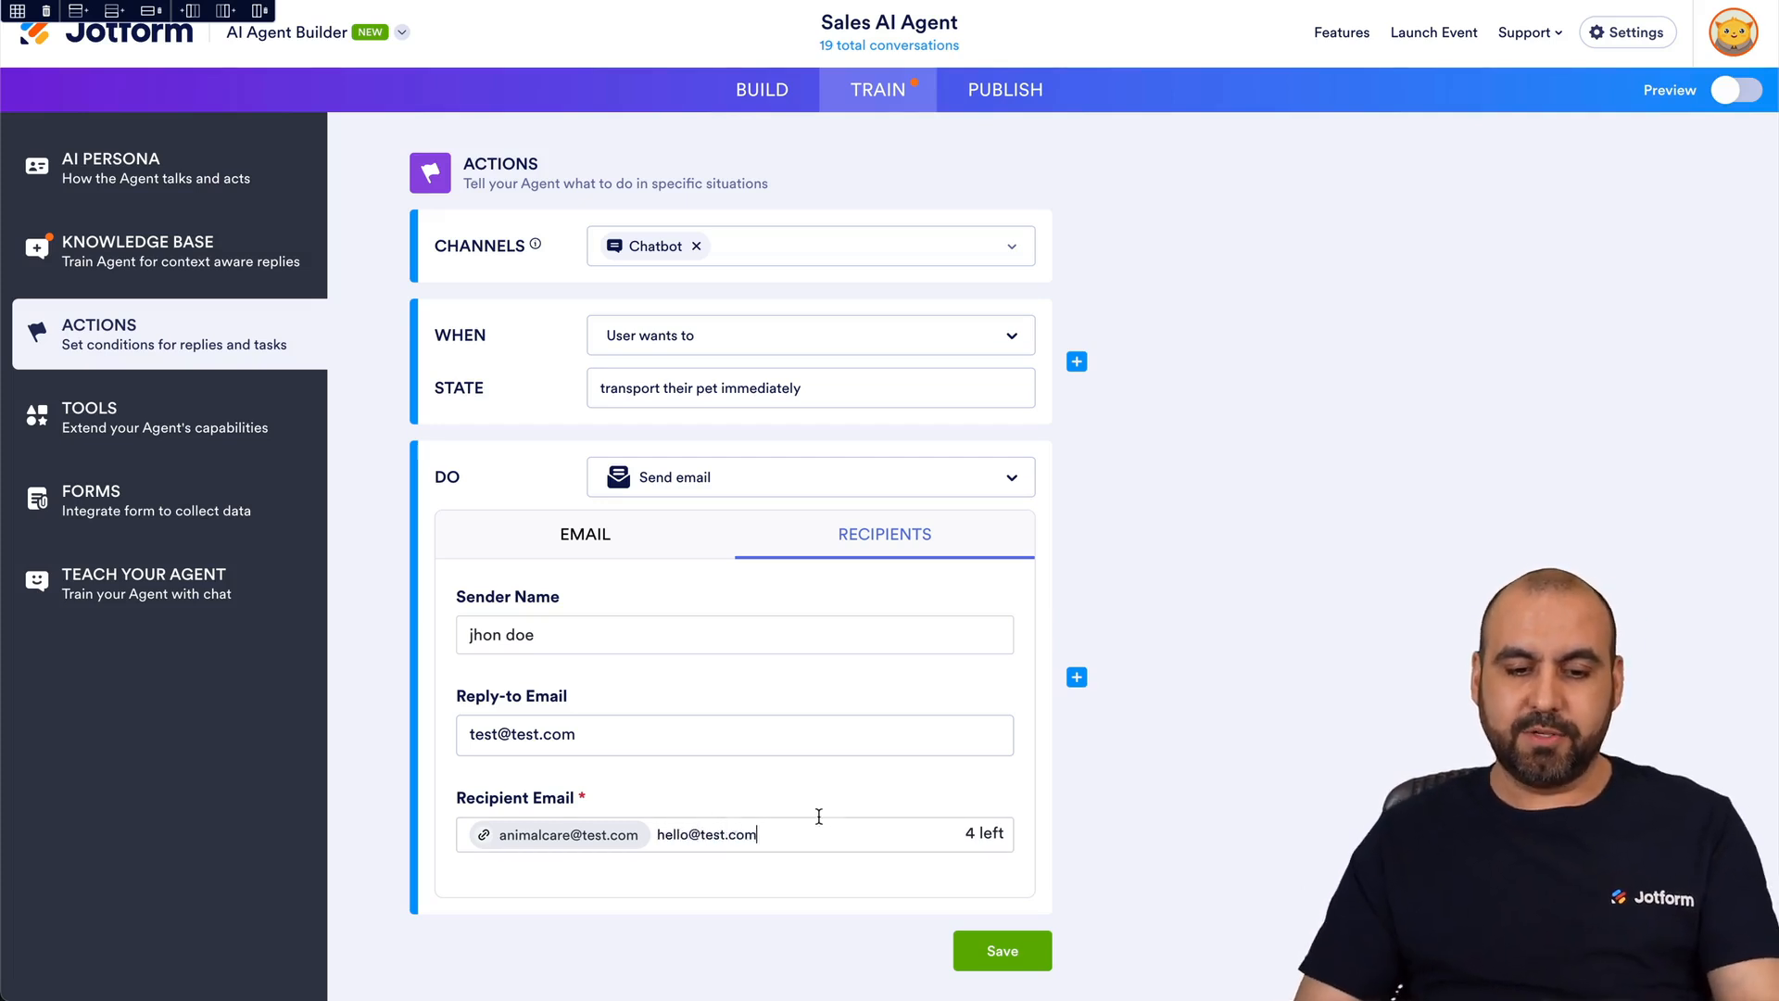
key(Enter)
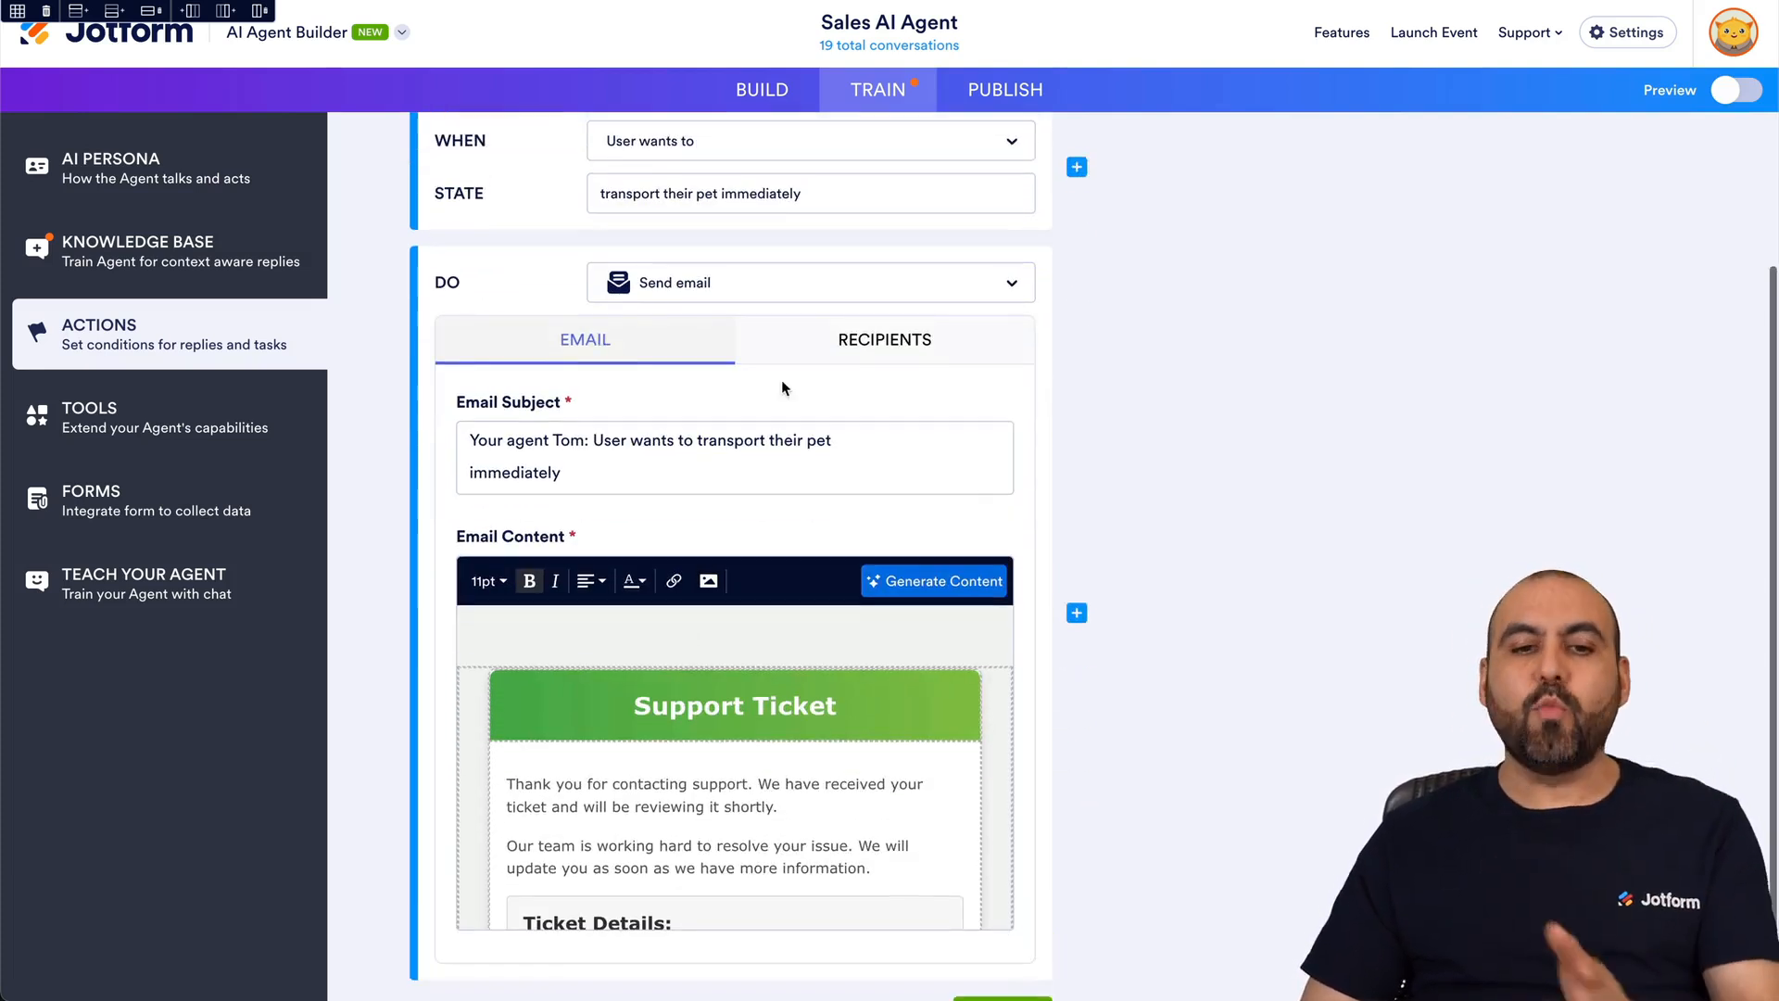
click(884, 339)
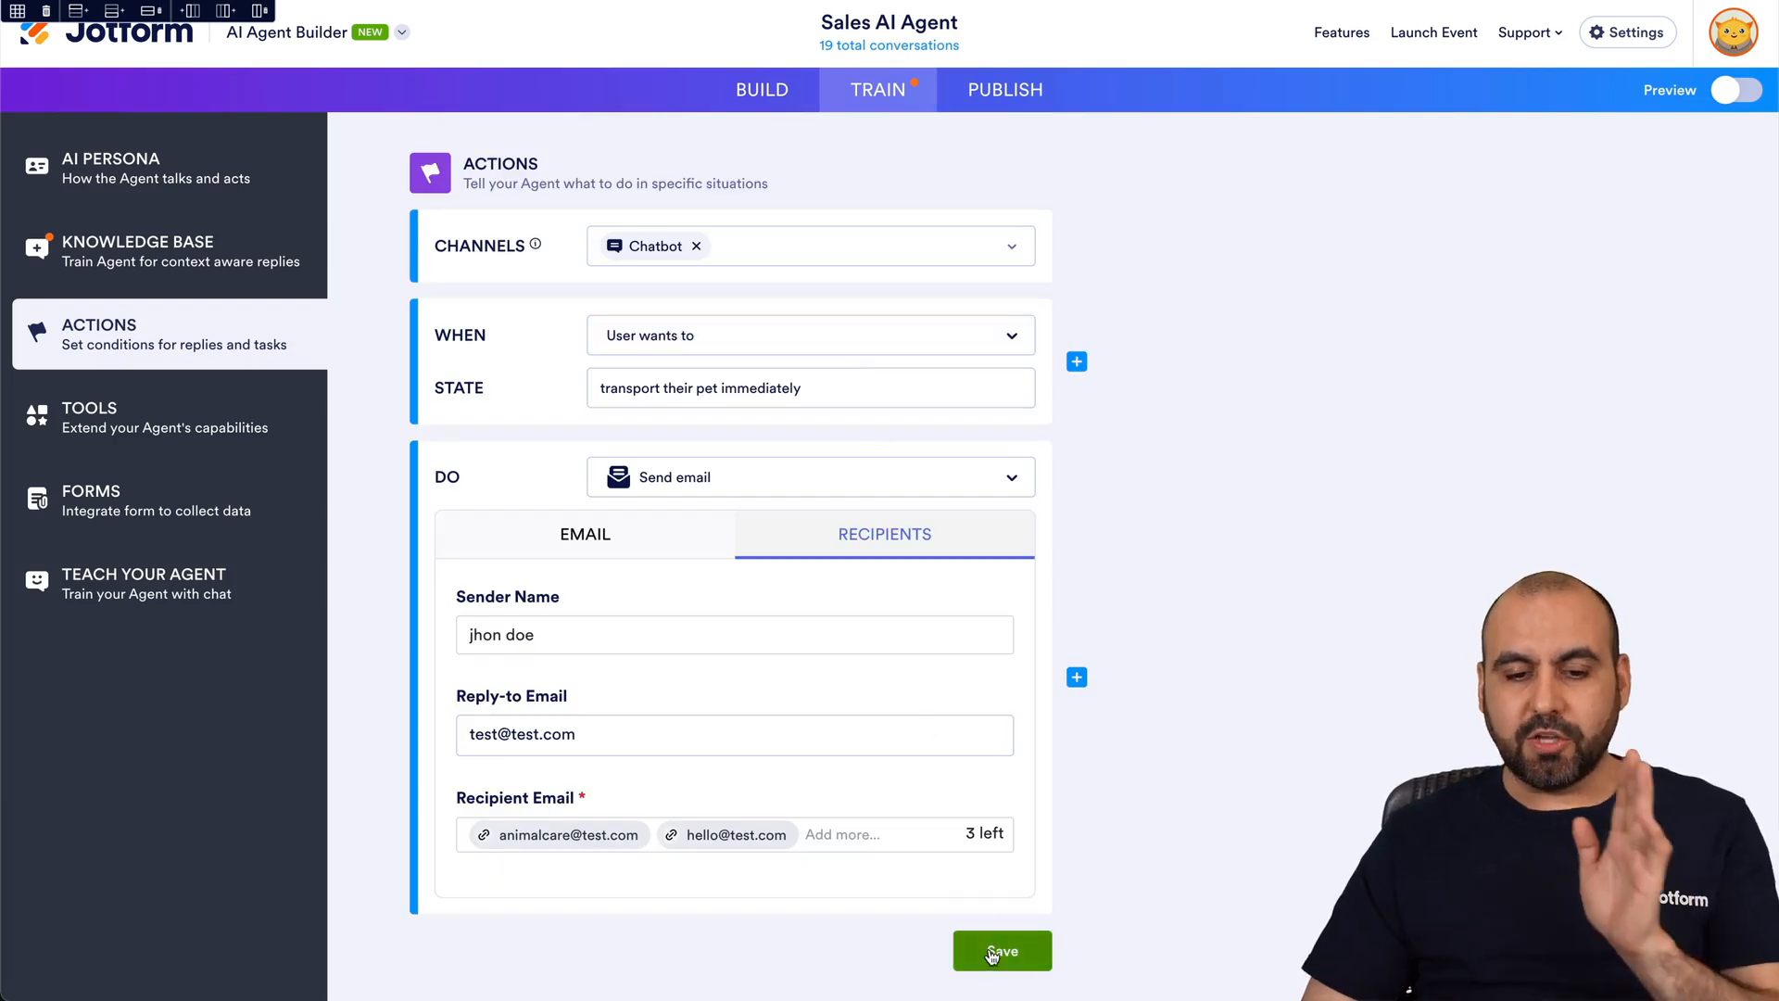
Save the pet transport send-email action into the Actions list.
click(1001, 951)
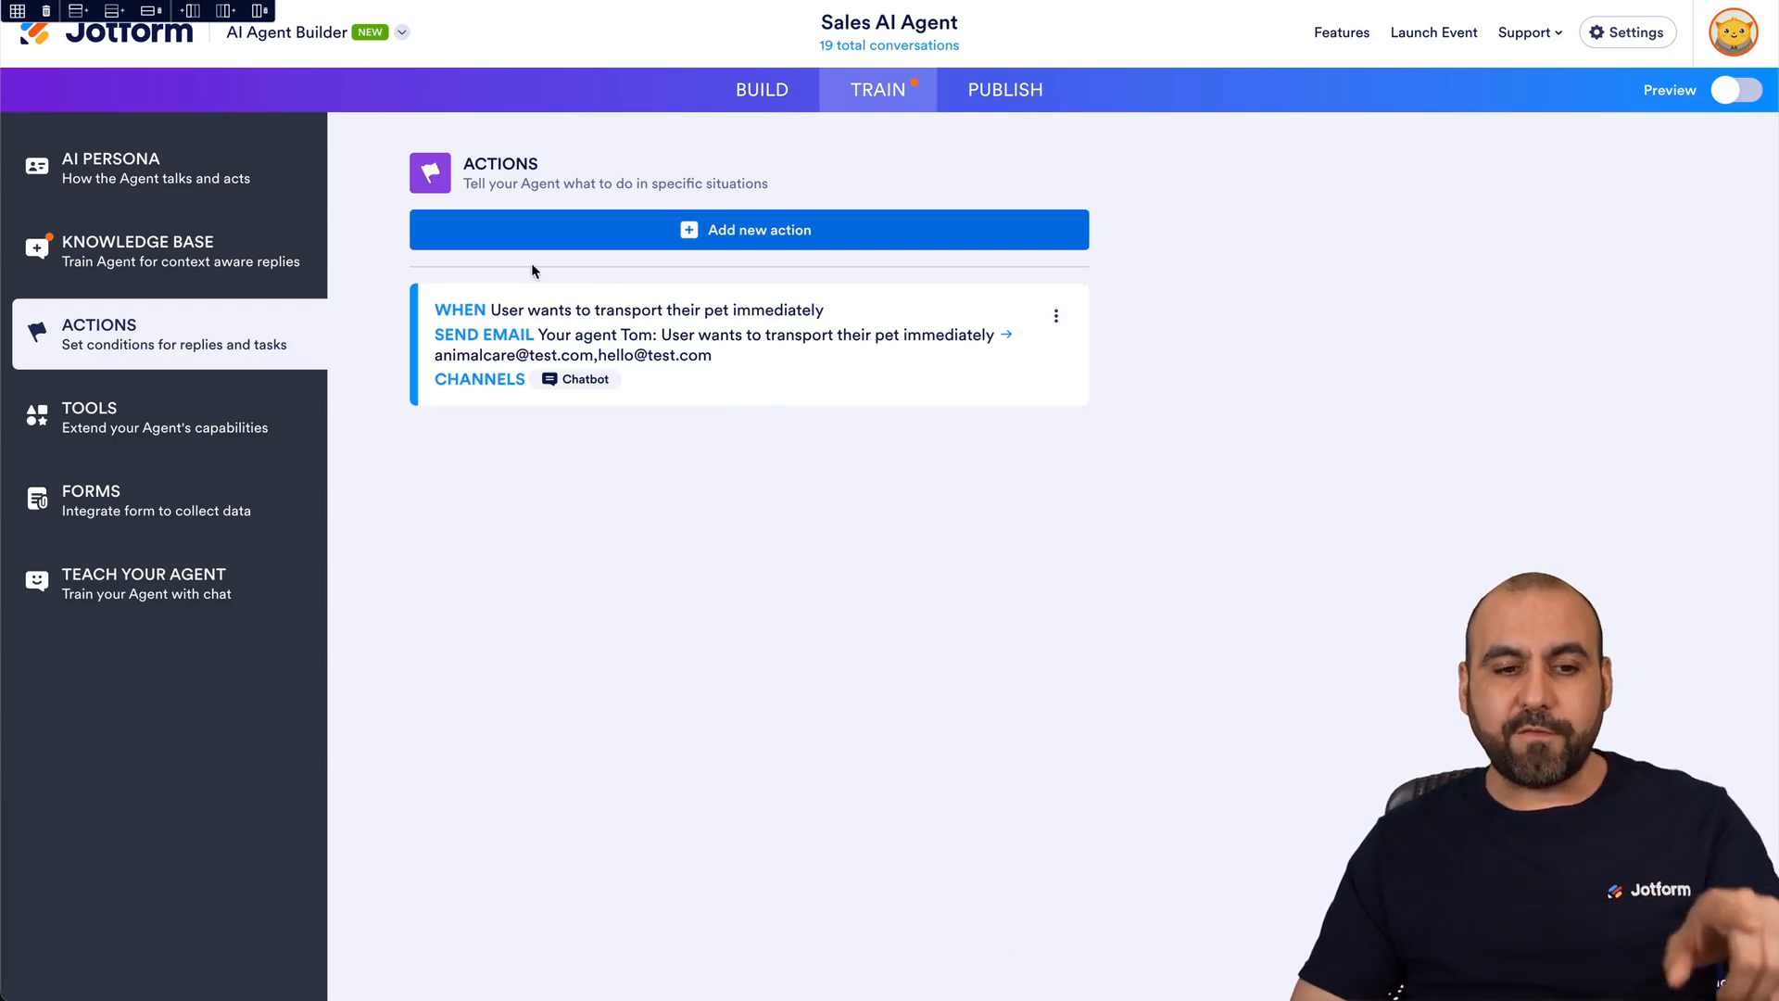
mouse_move(1044, 488)
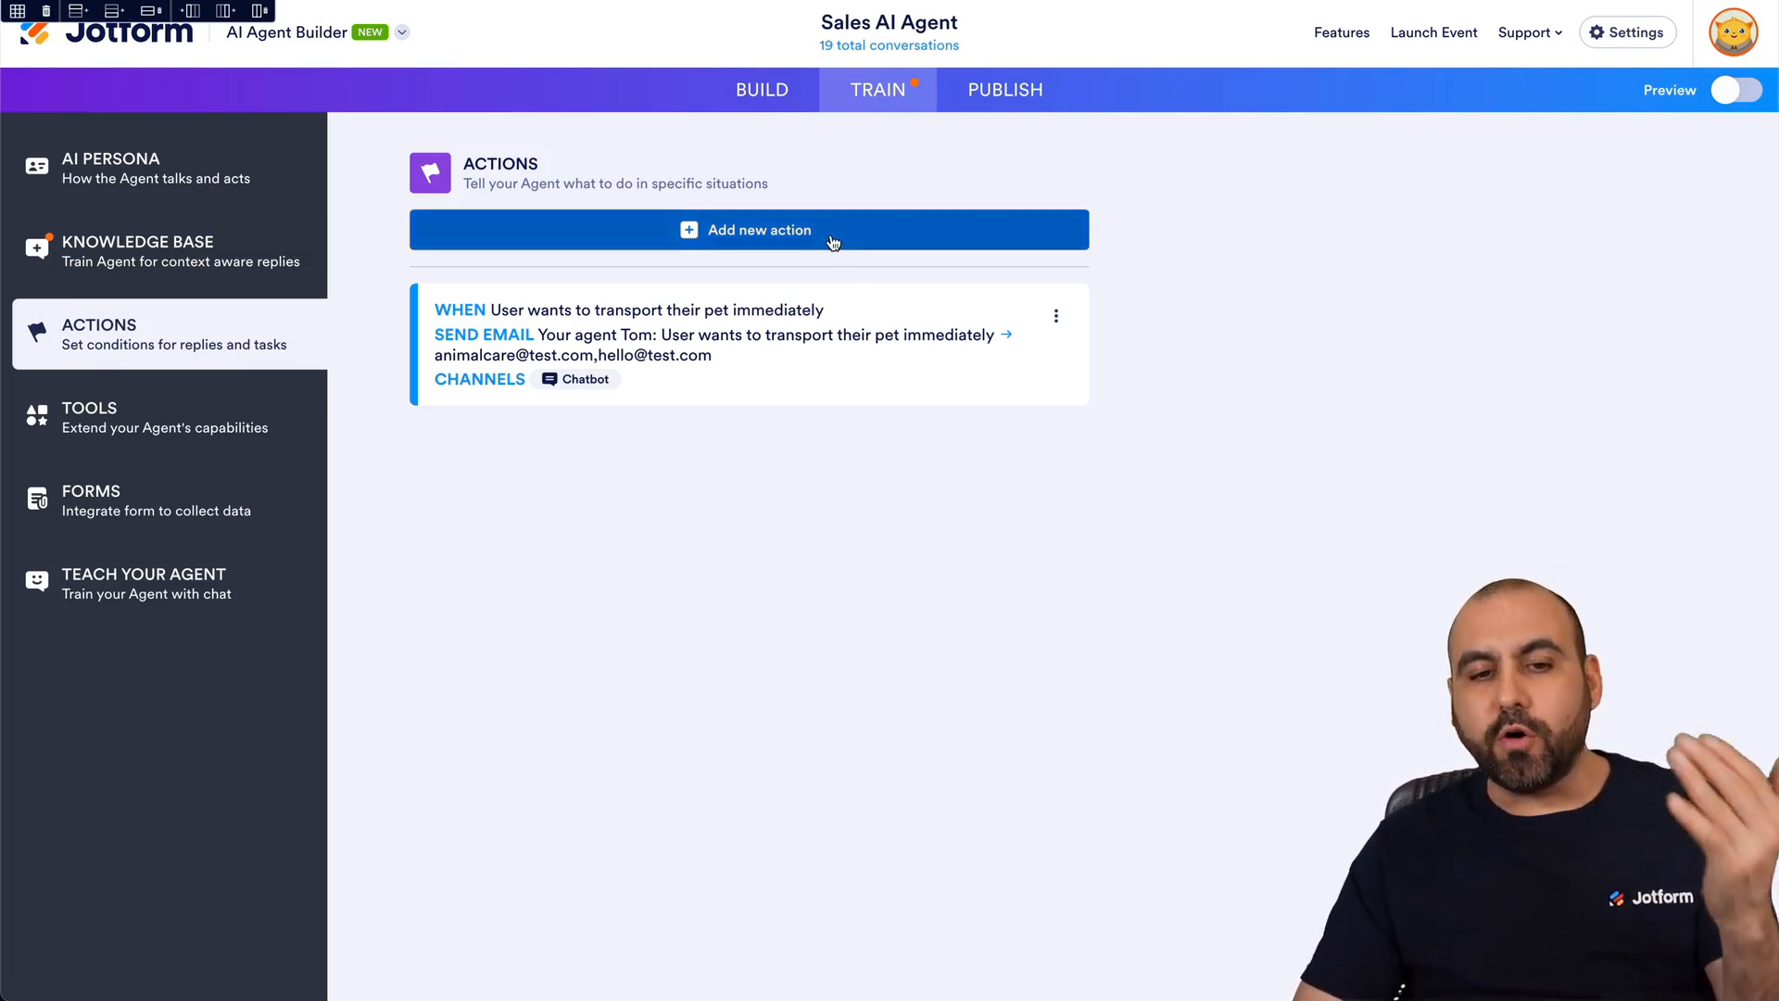
Draft a Send email action for 'contact sales team', starting recipient sales@tes.
click(747, 229)
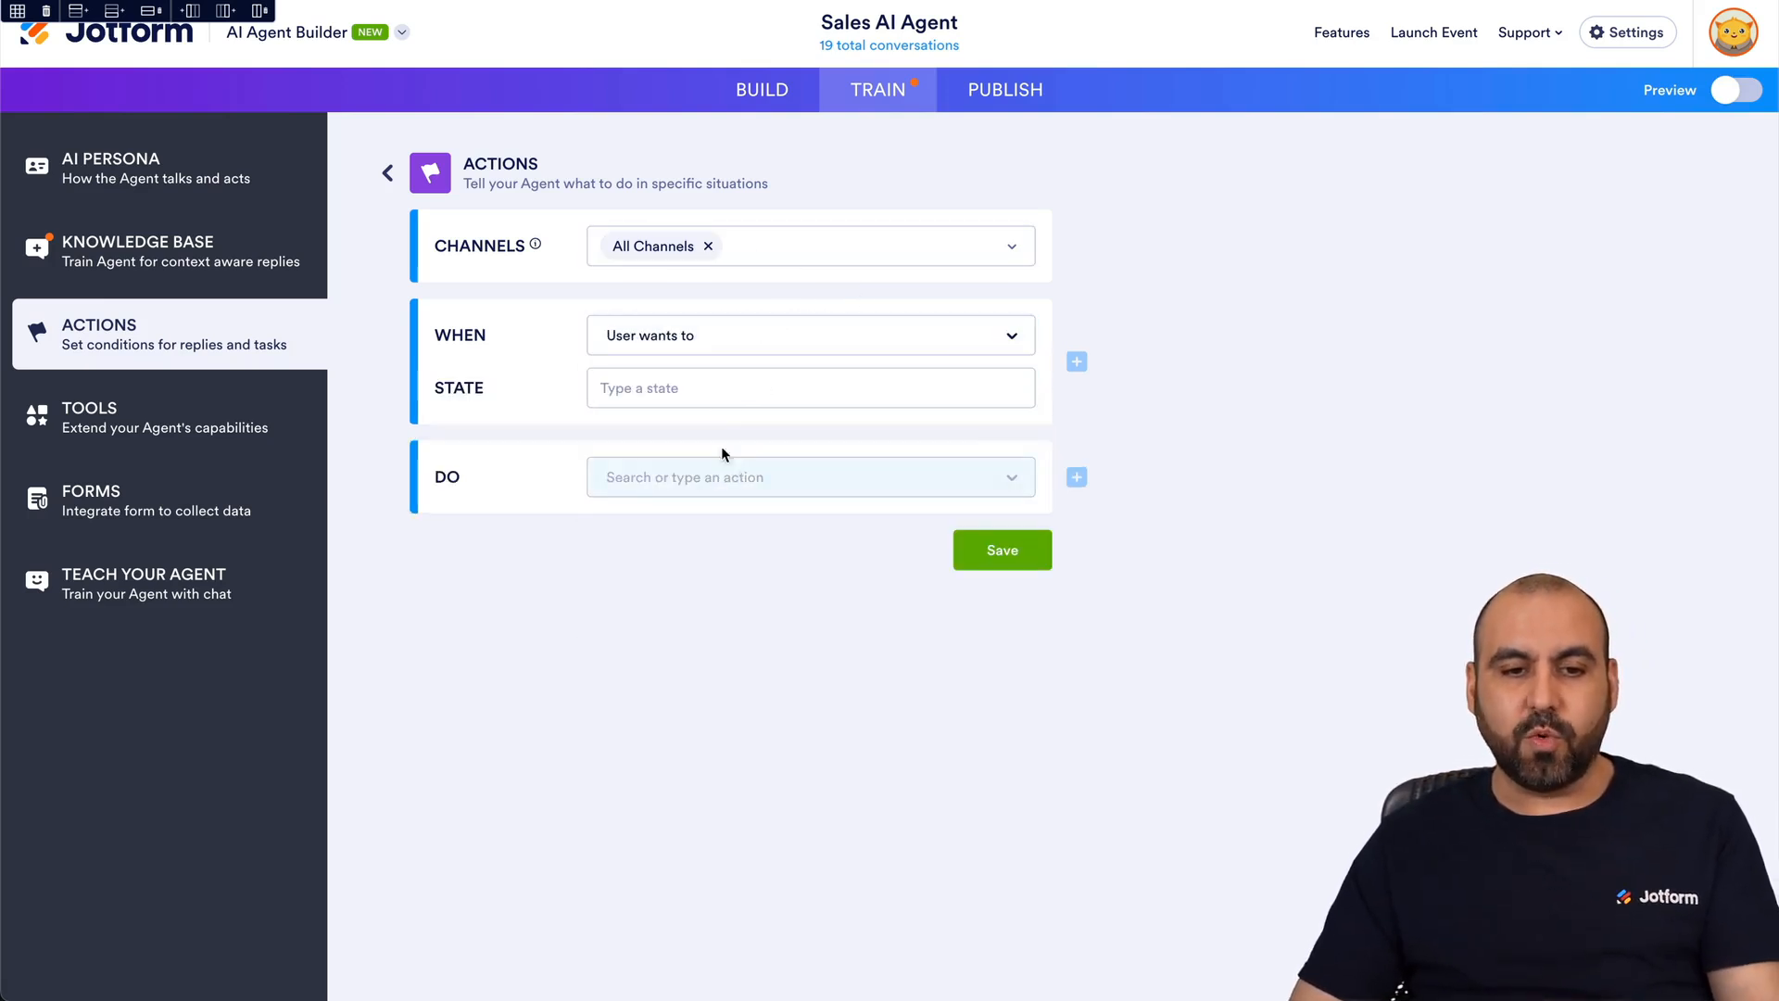
text(contact sales tea)
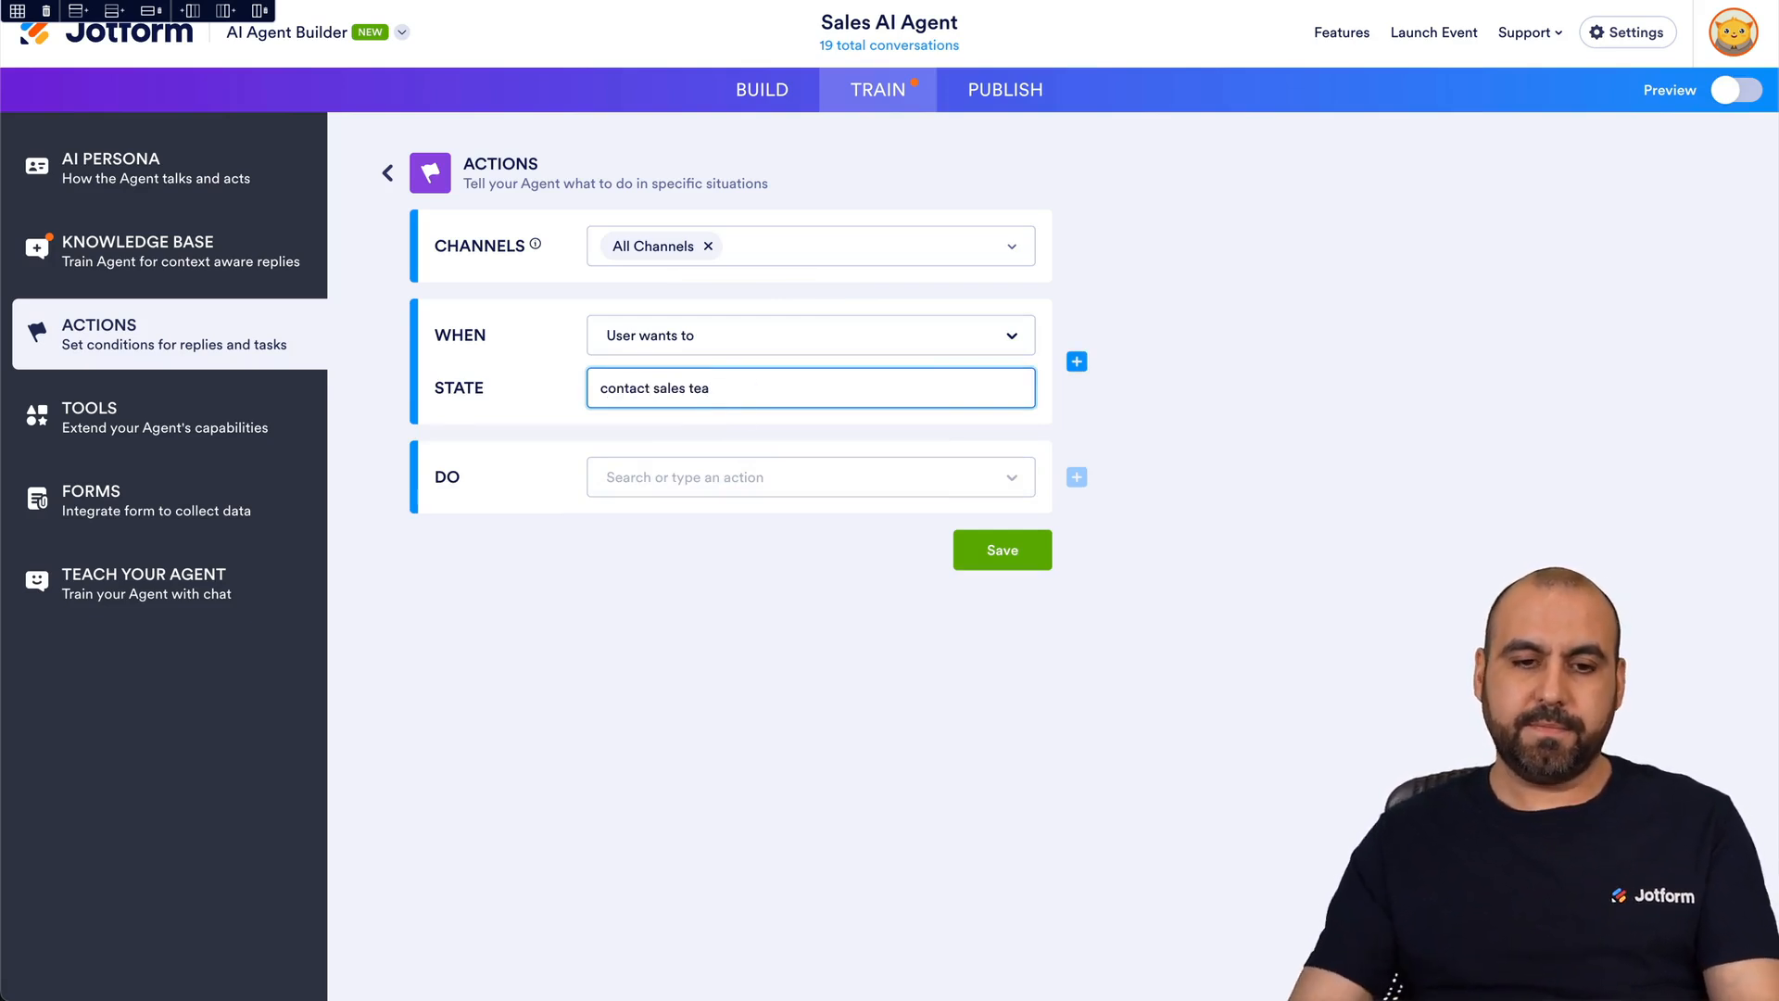
click(808, 475)
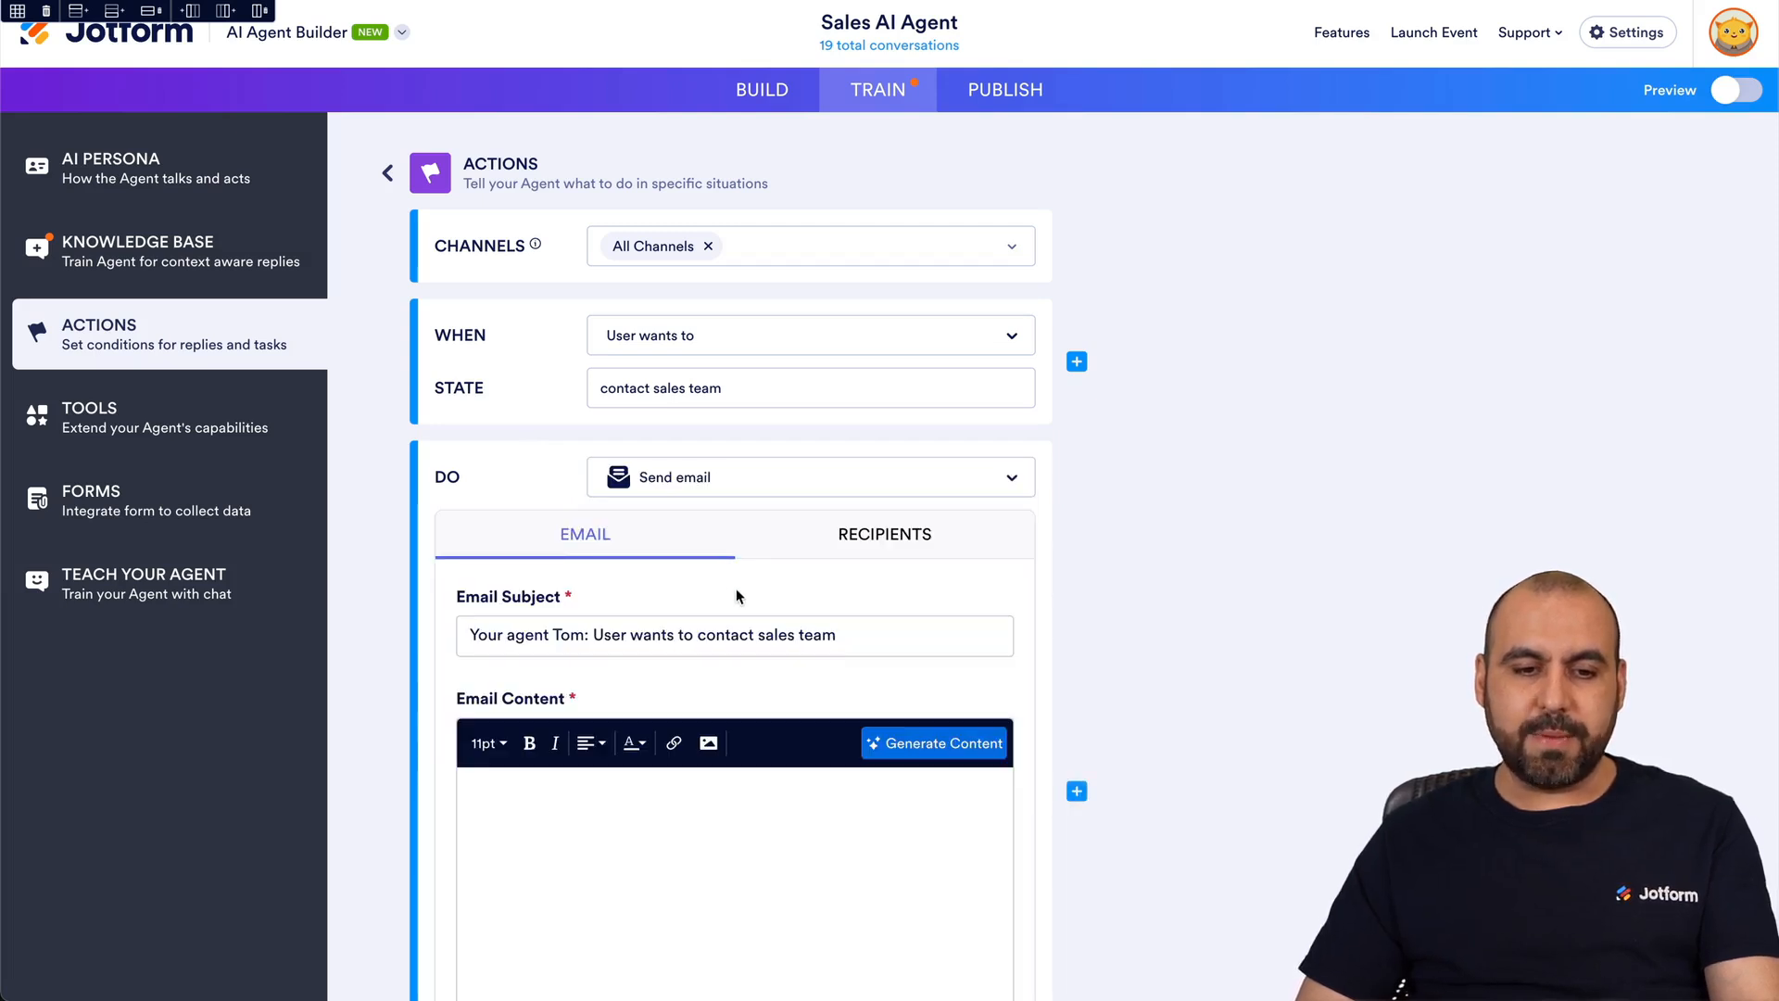
scroll(down, 3)
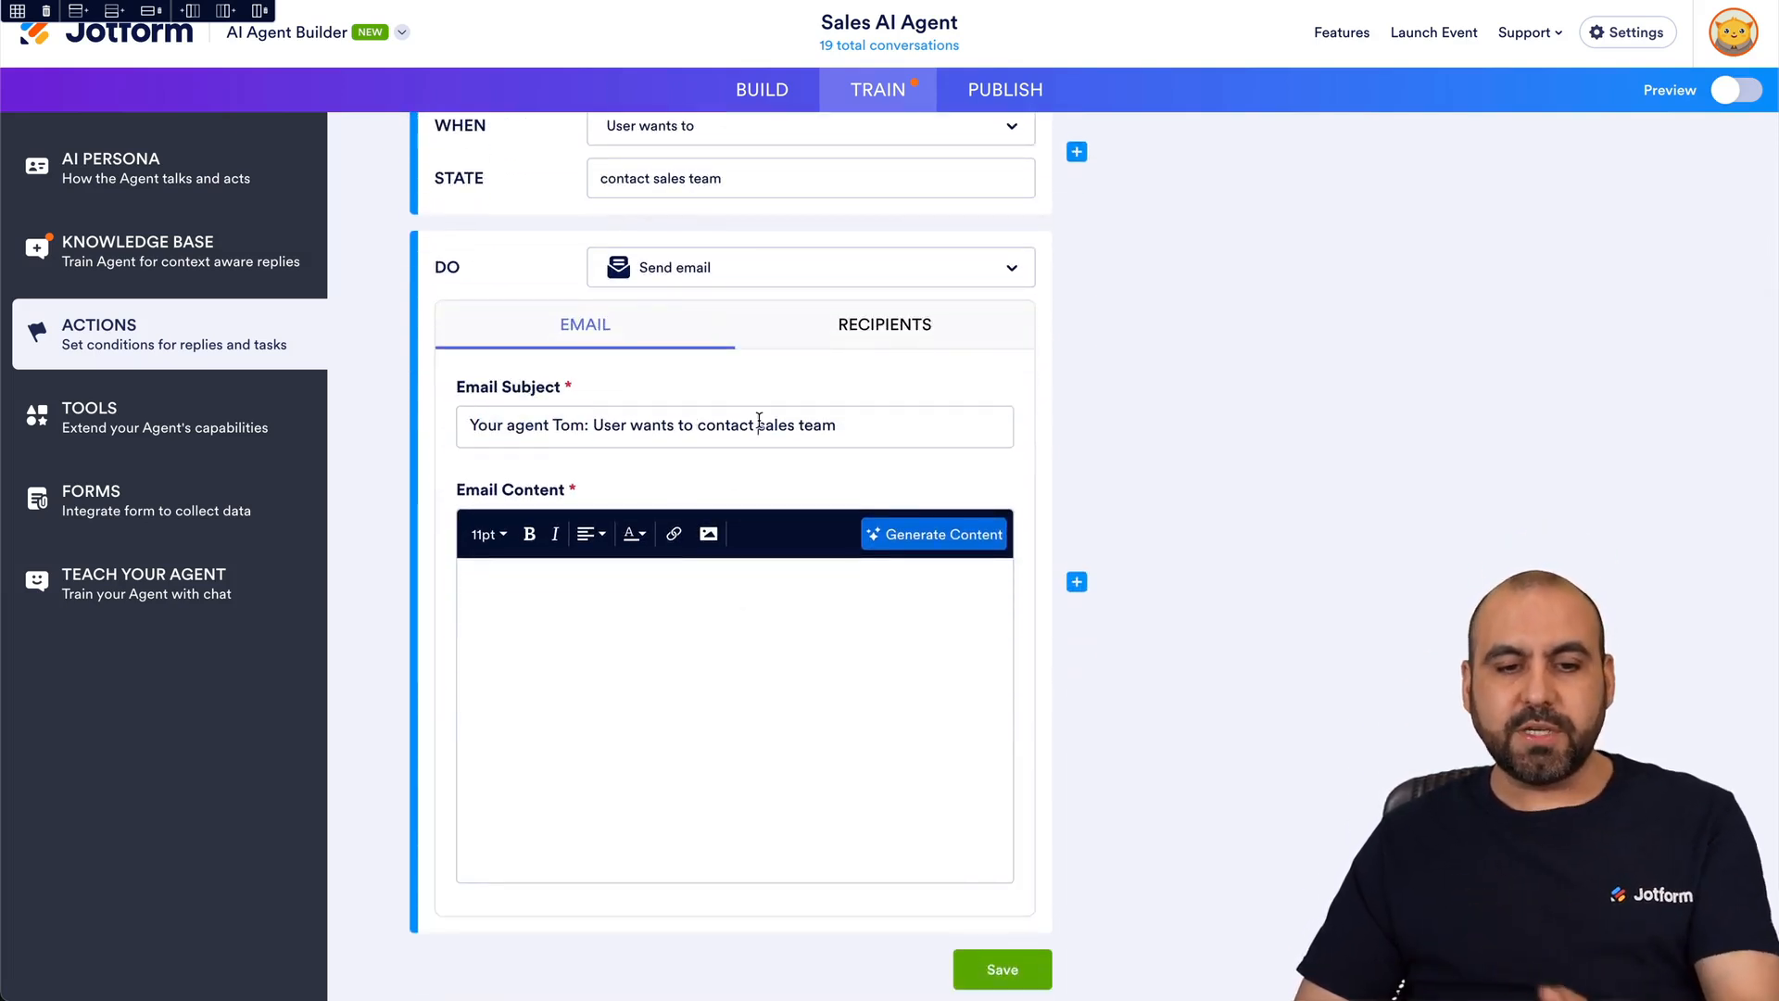
click(934, 533)
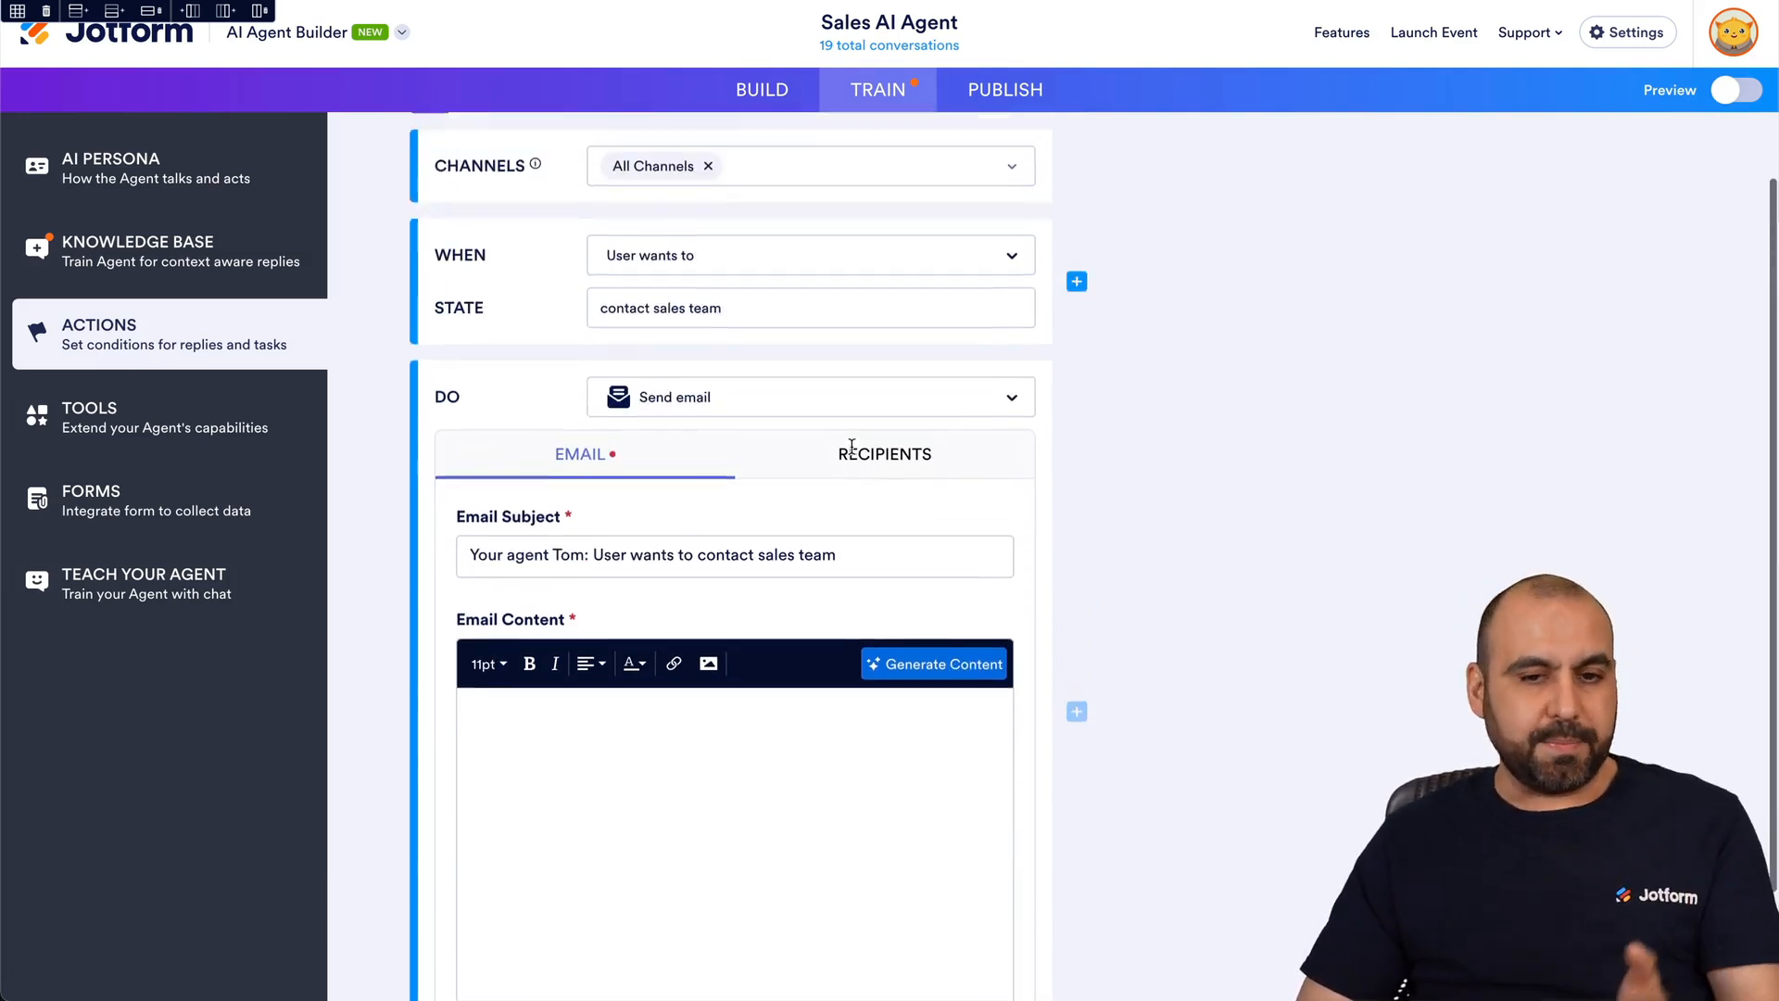
click(885, 453)
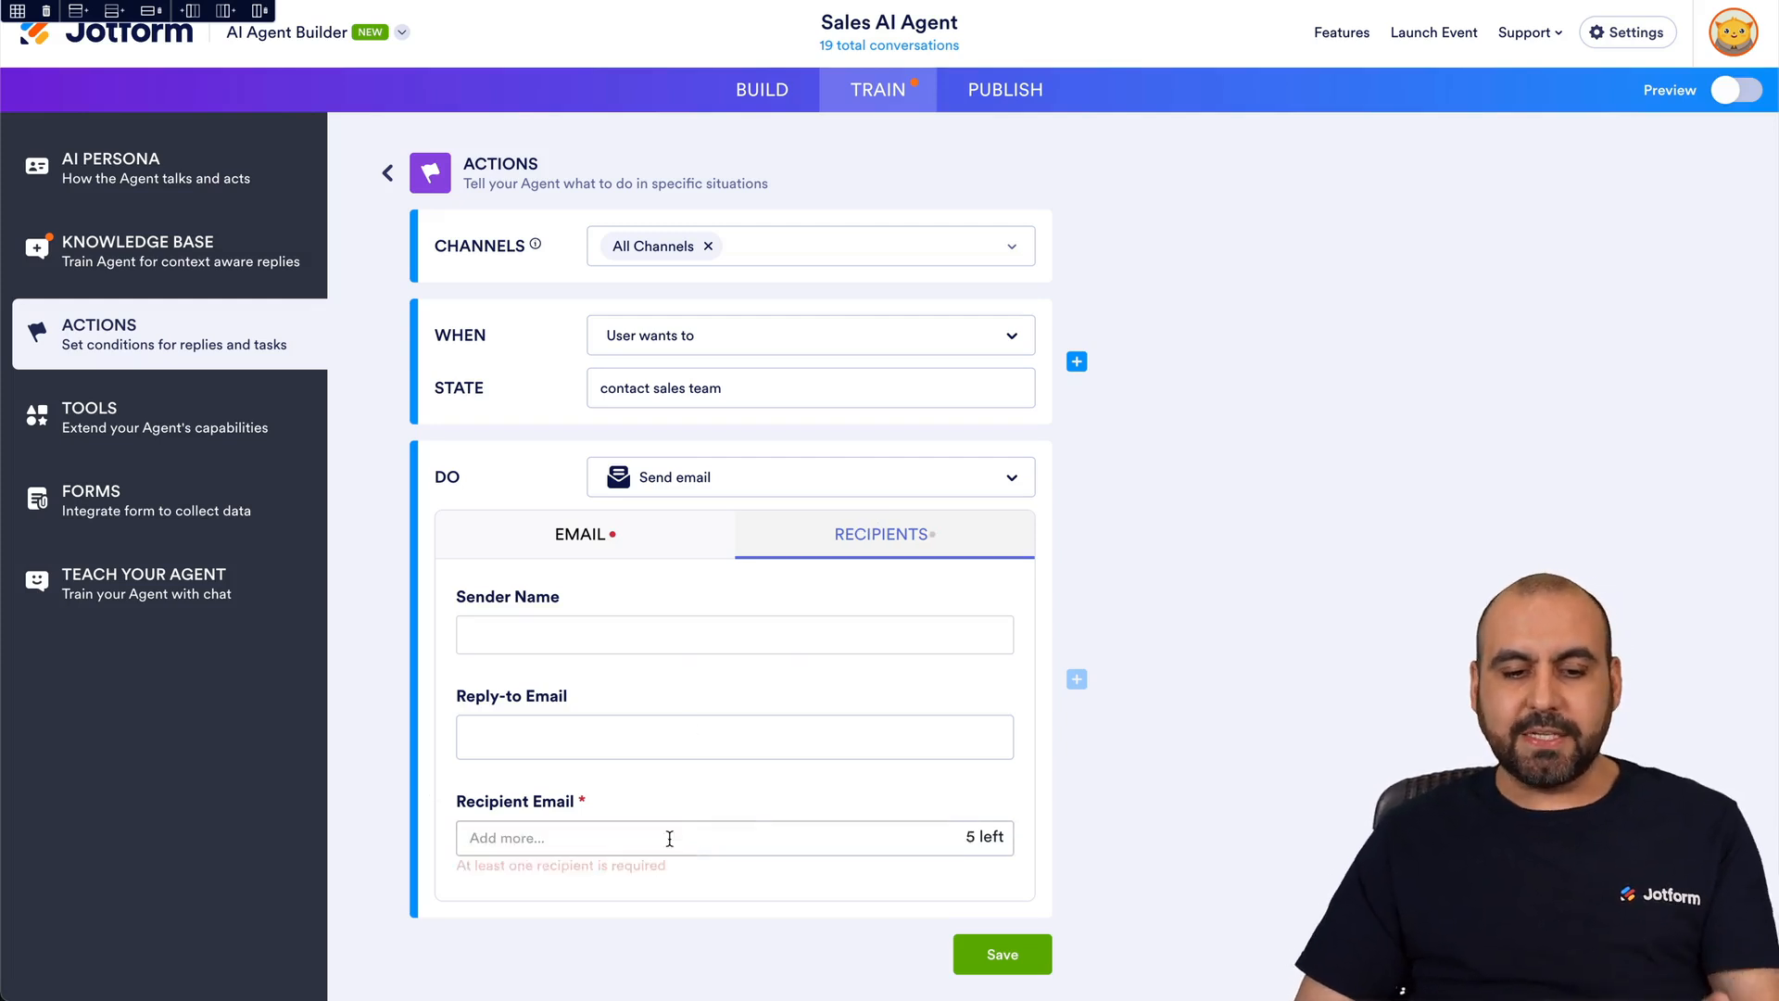
text(sales@tes)
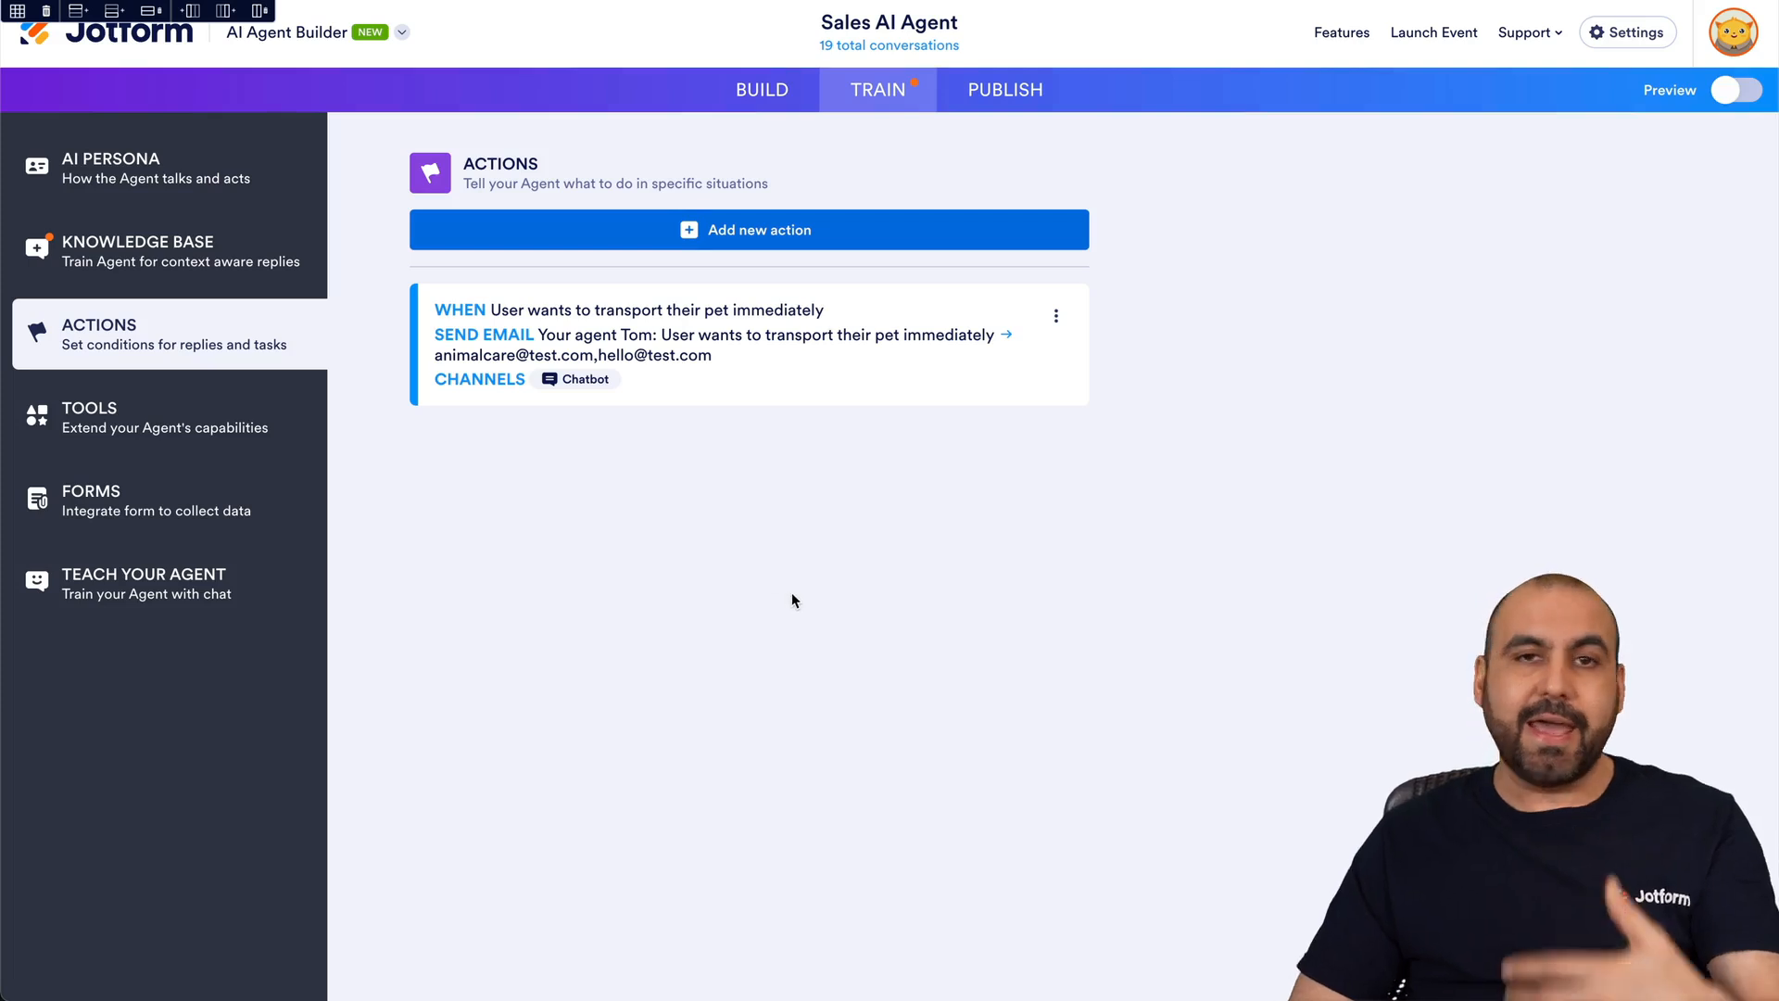
mouse_move(825, 649)
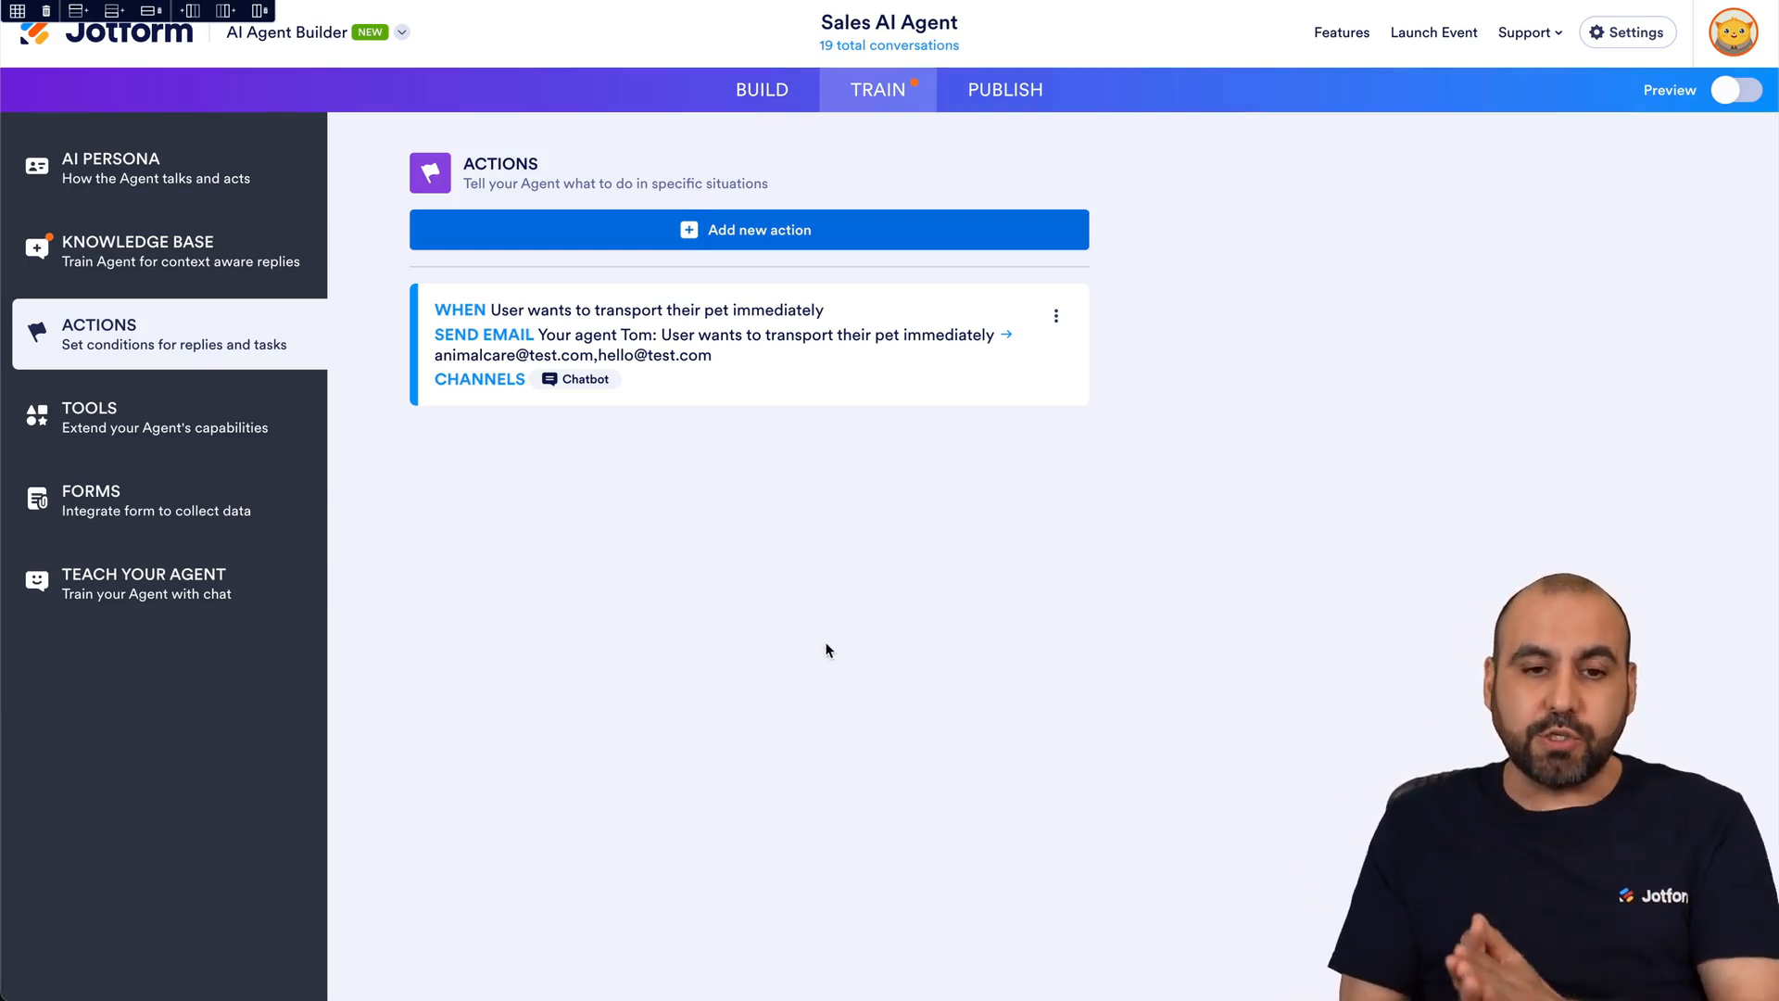
mouse_move(839, 524)
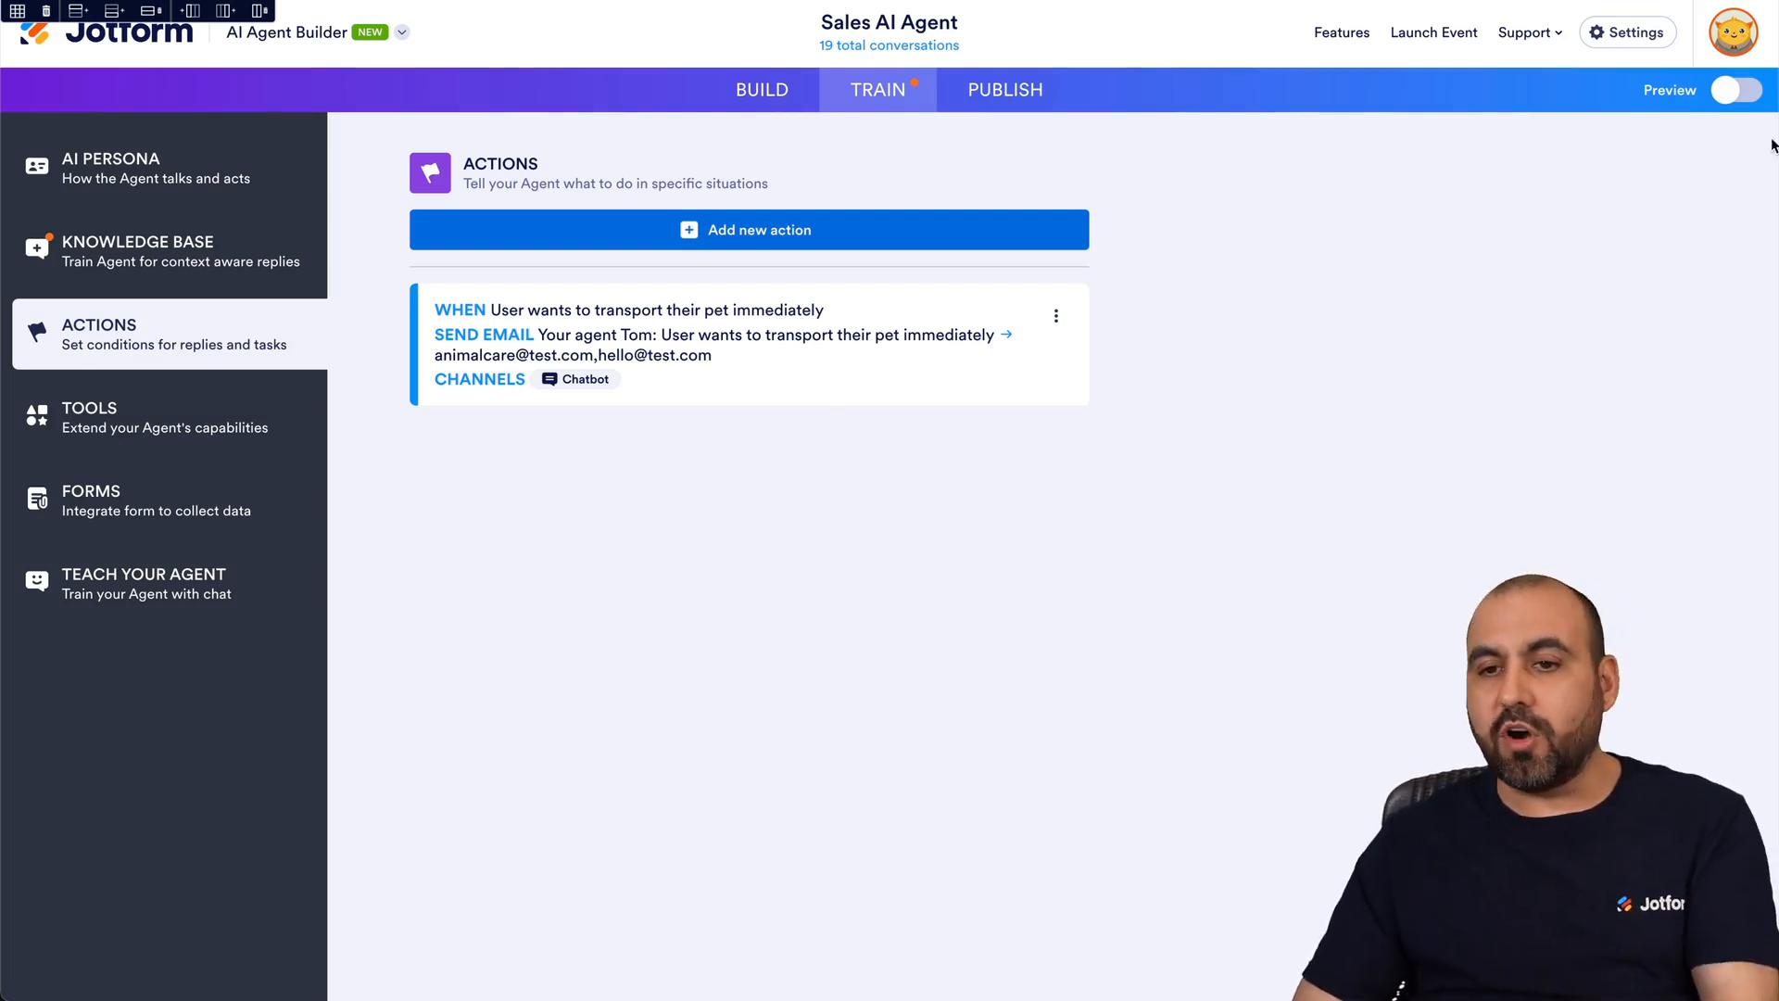
Switch on Preview to view the Sales AI Agent live.
click(1734, 90)
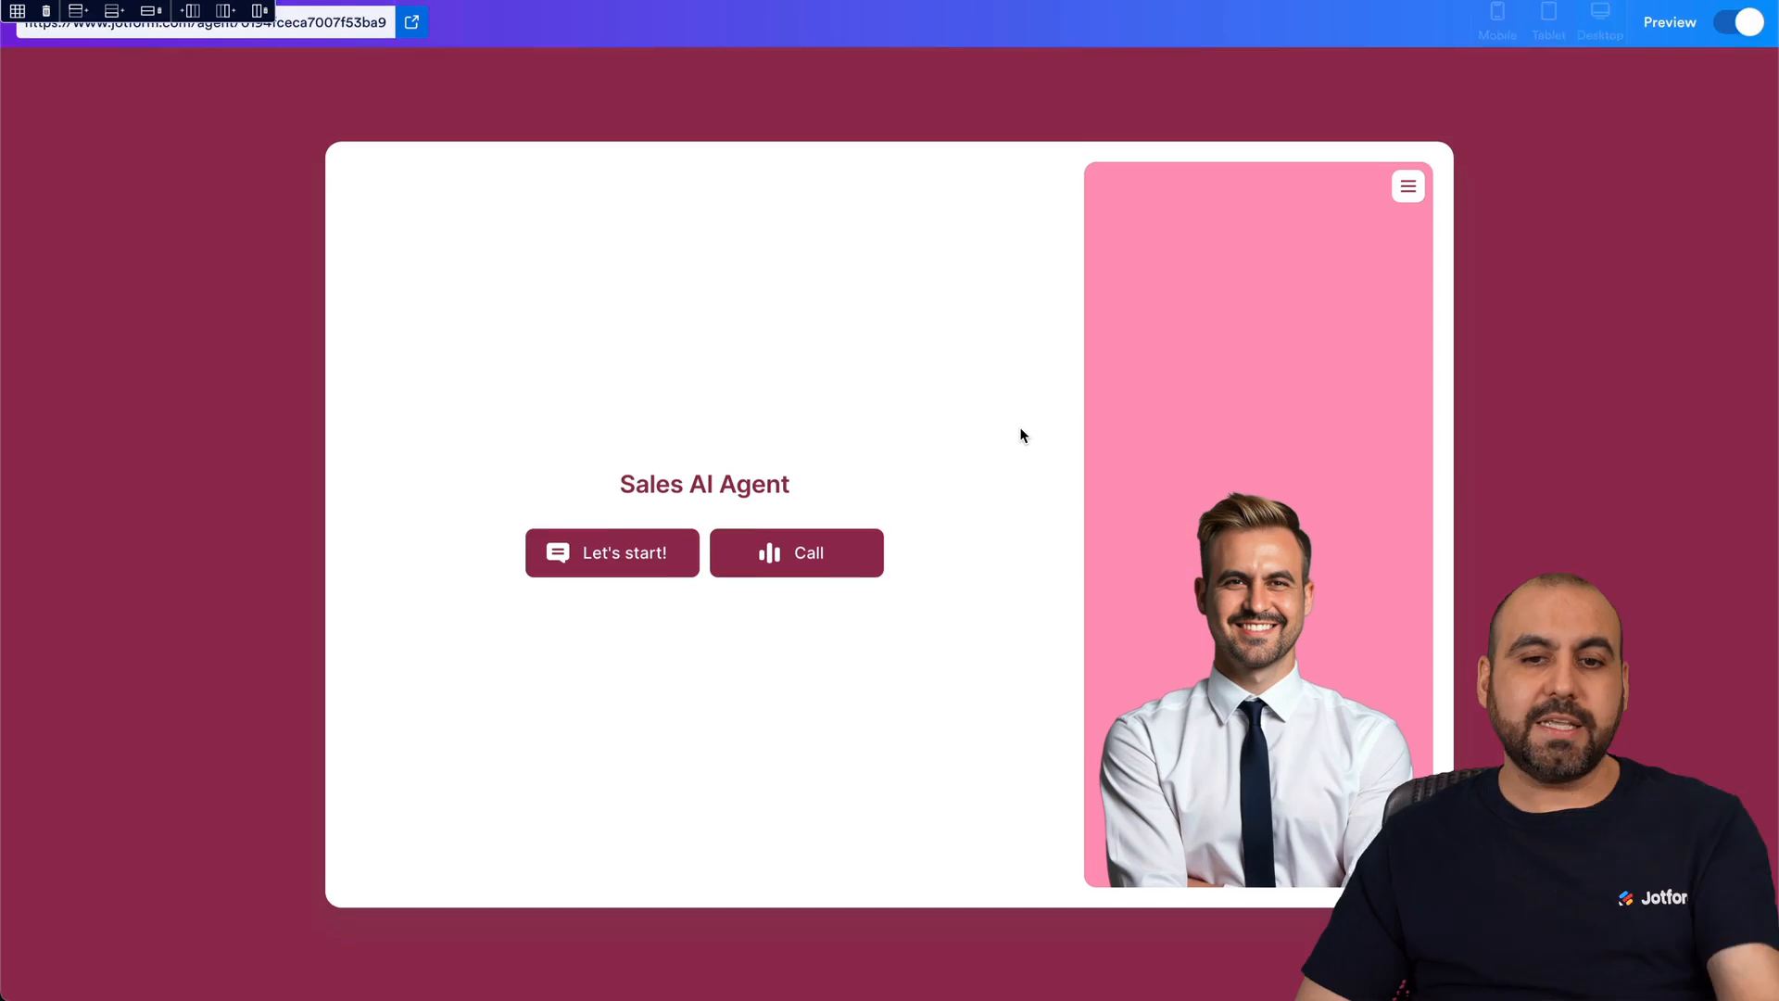
Exit the agent preview and reopen the saved pet transport email action for editing.
click(612, 552)
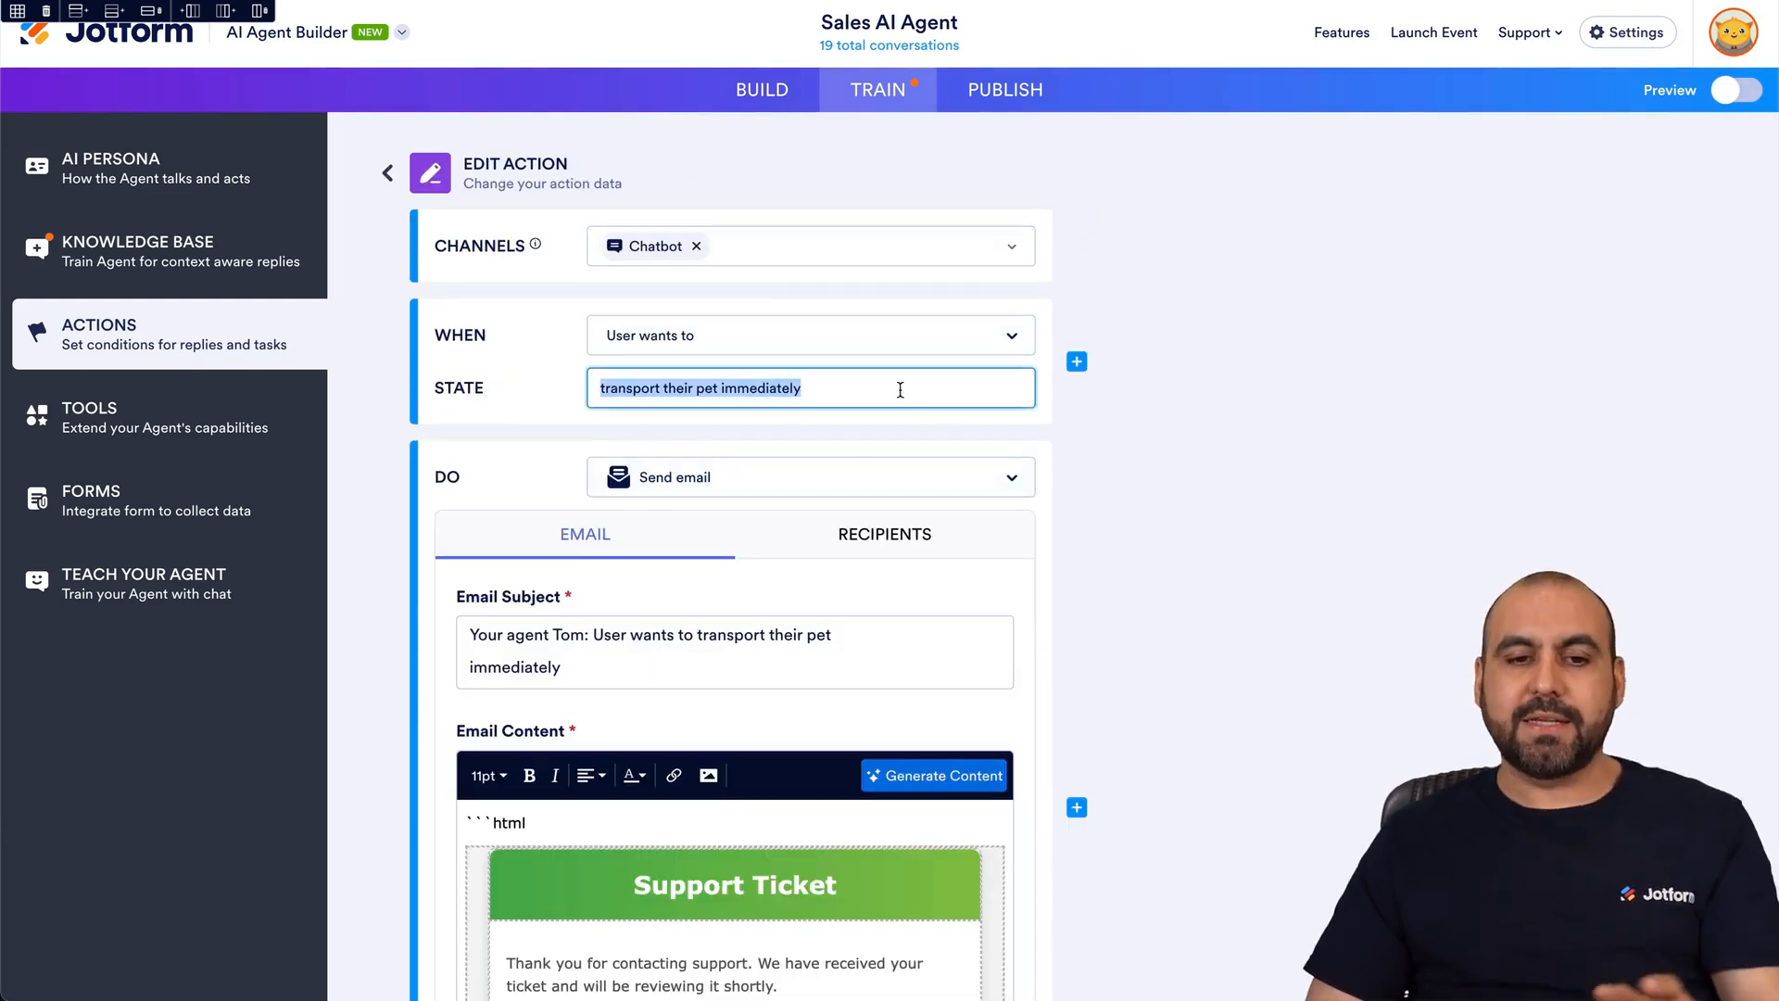
click(951, 388)
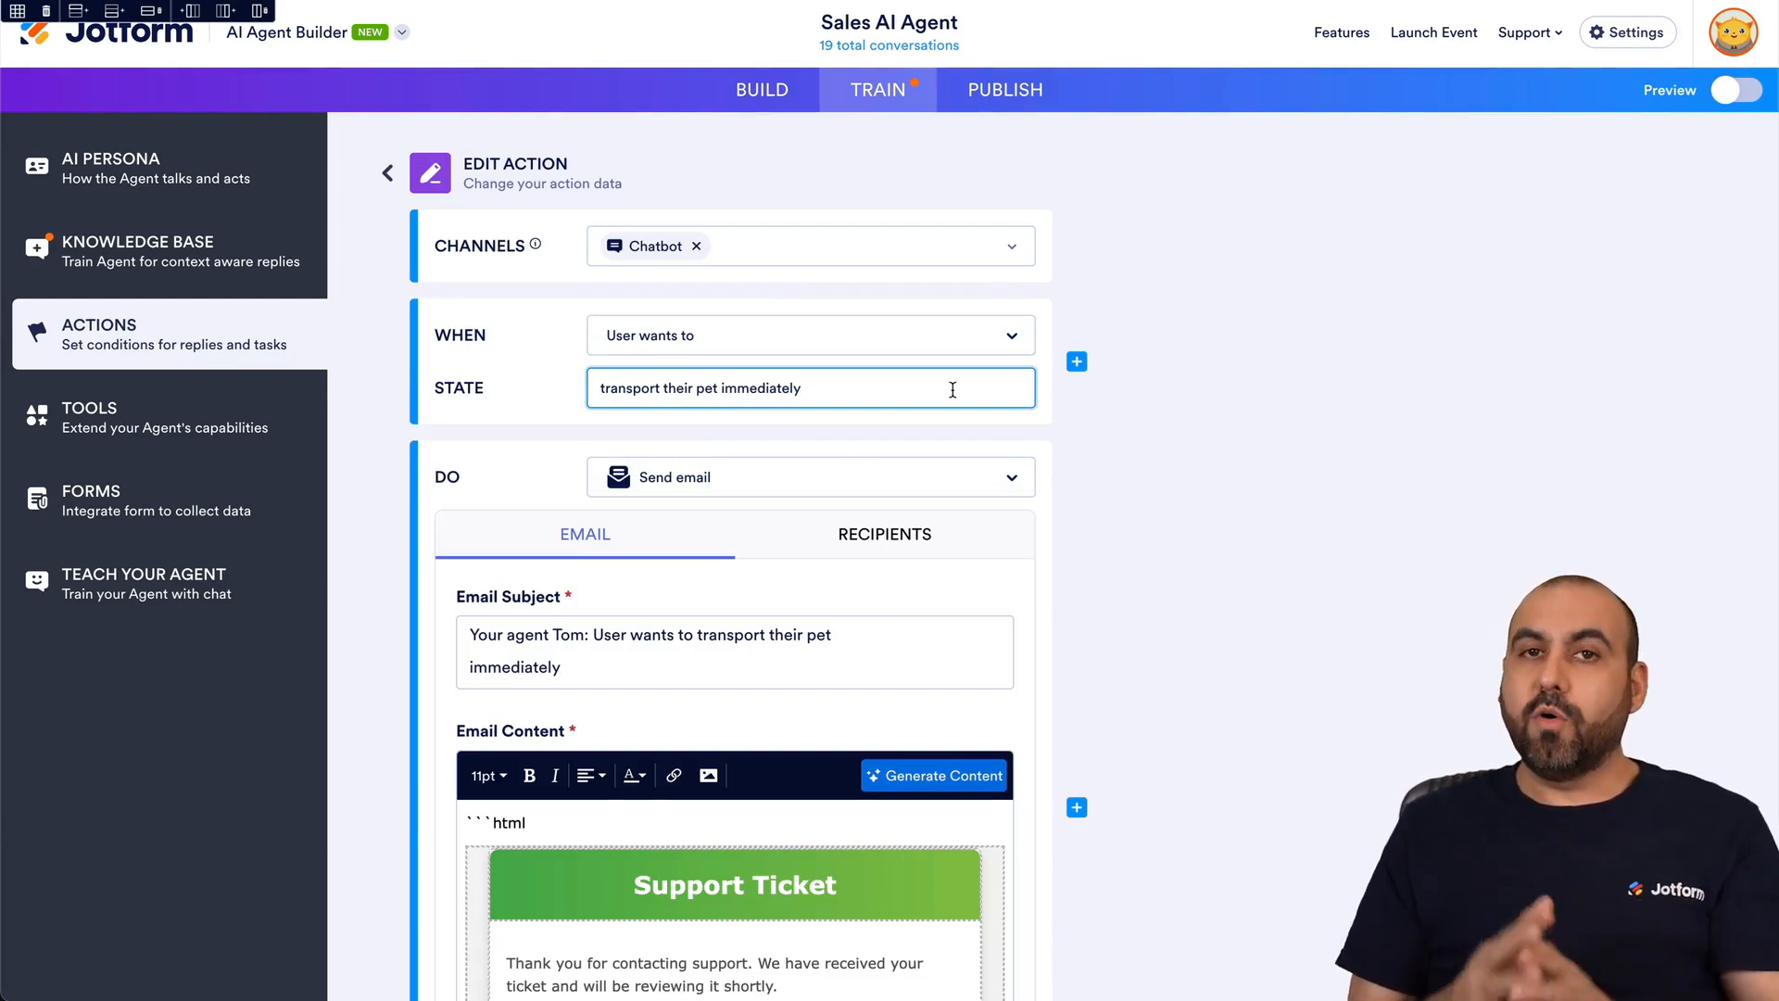